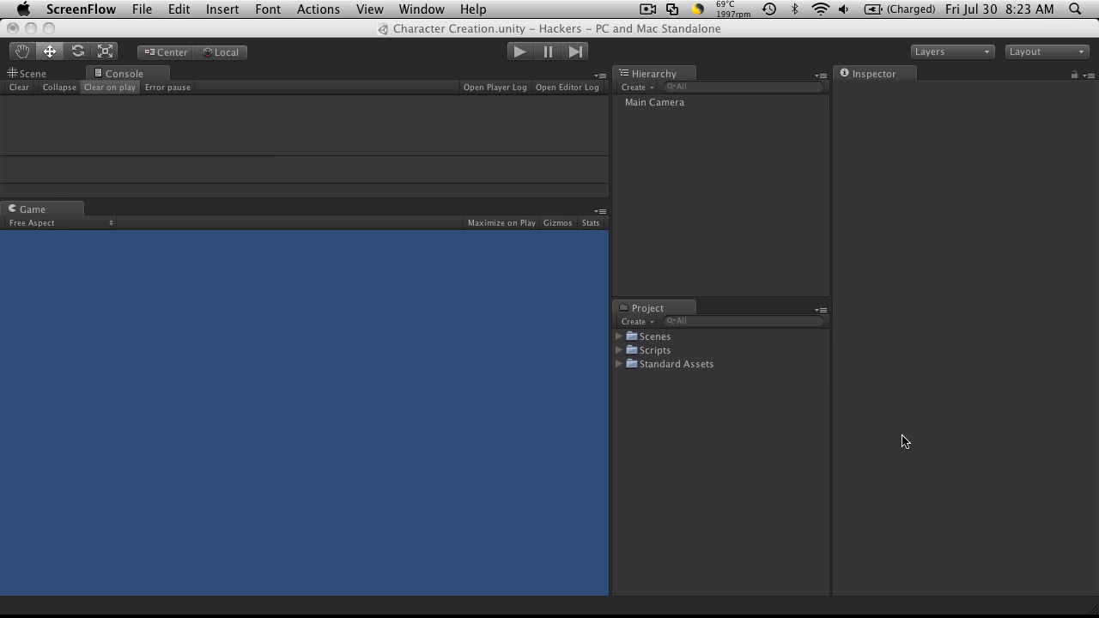
pyautogui.moveTo(909, 428)
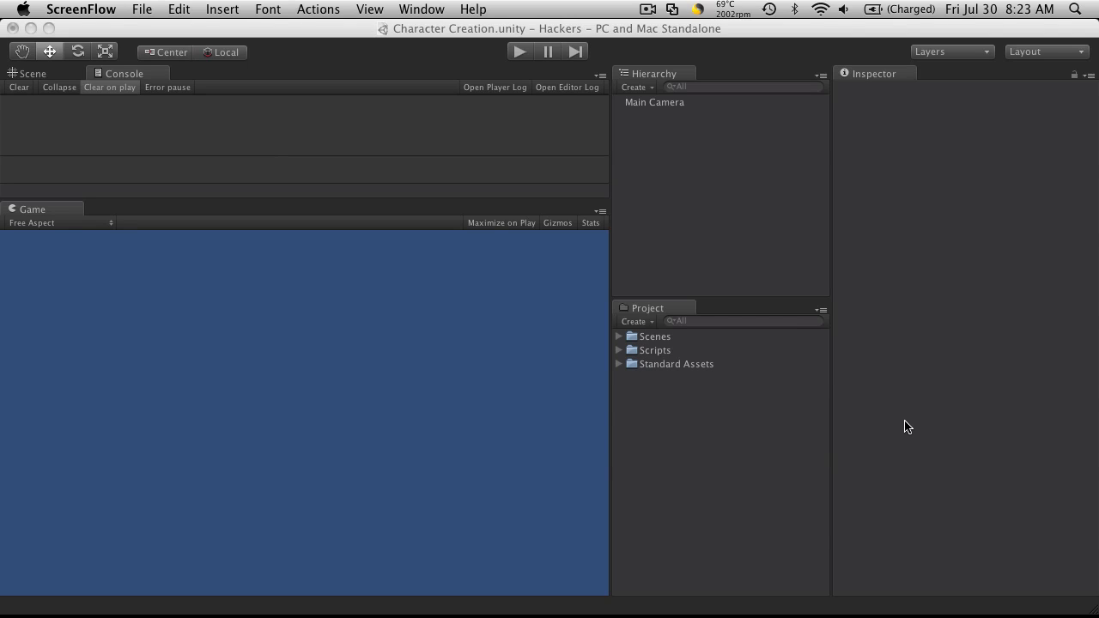
pyautogui.moveTo(556, 205)
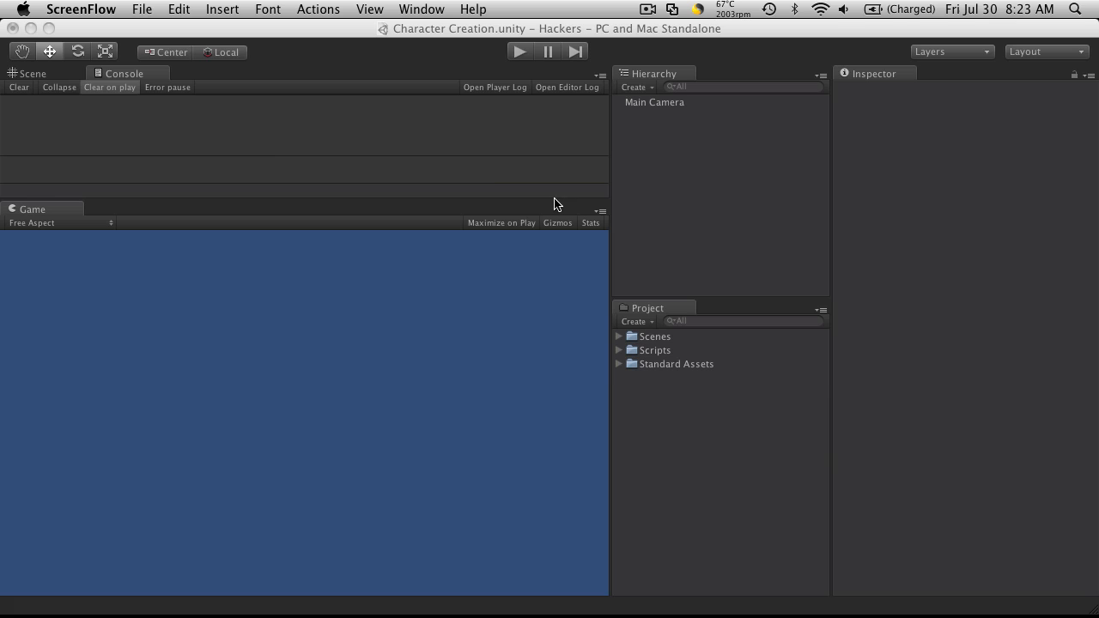
pyautogui.moveTo(574, 212)
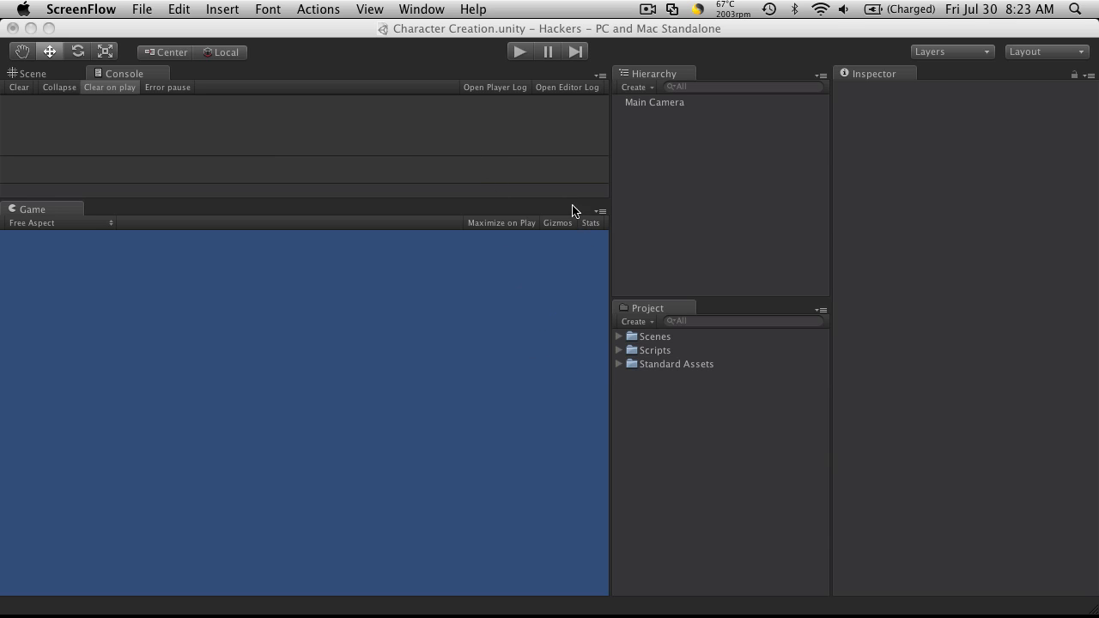
pyautogui.moveTo(603, 229)
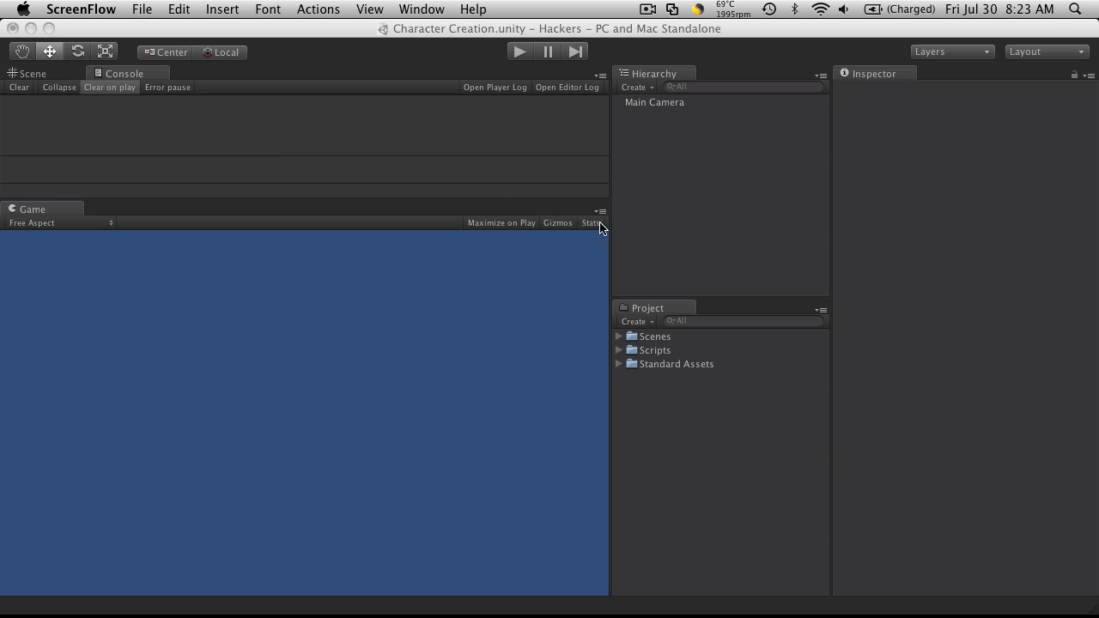
pyautogui.moveTo(627, 235)
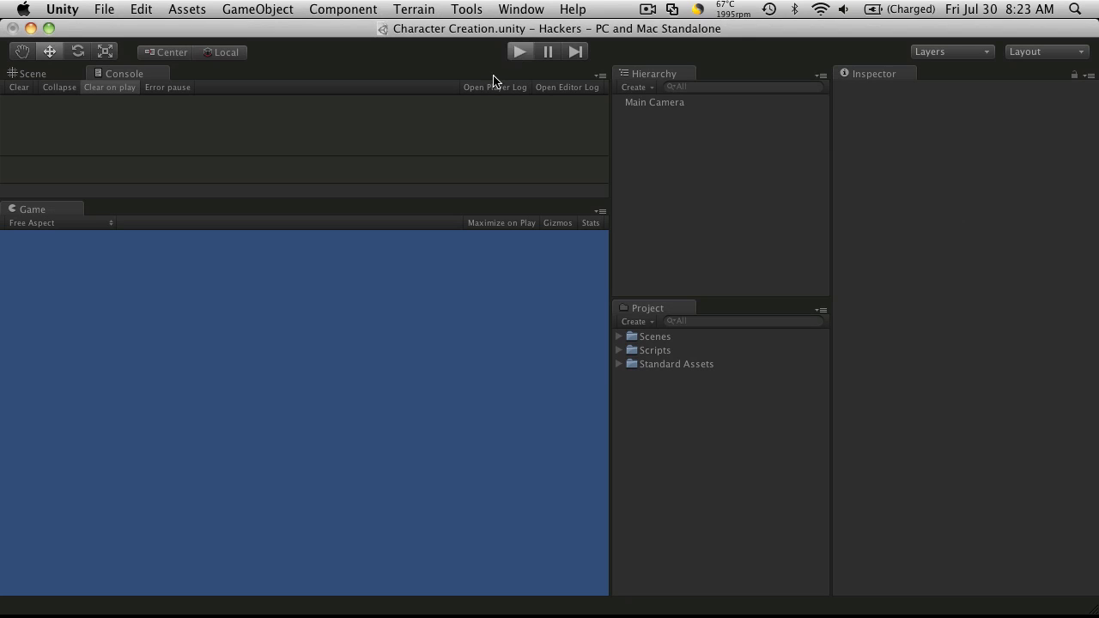
# - Play the Character Creation scene and vary Constitution, watching Health, Energy and points update
pyautogui.click(520, 51)
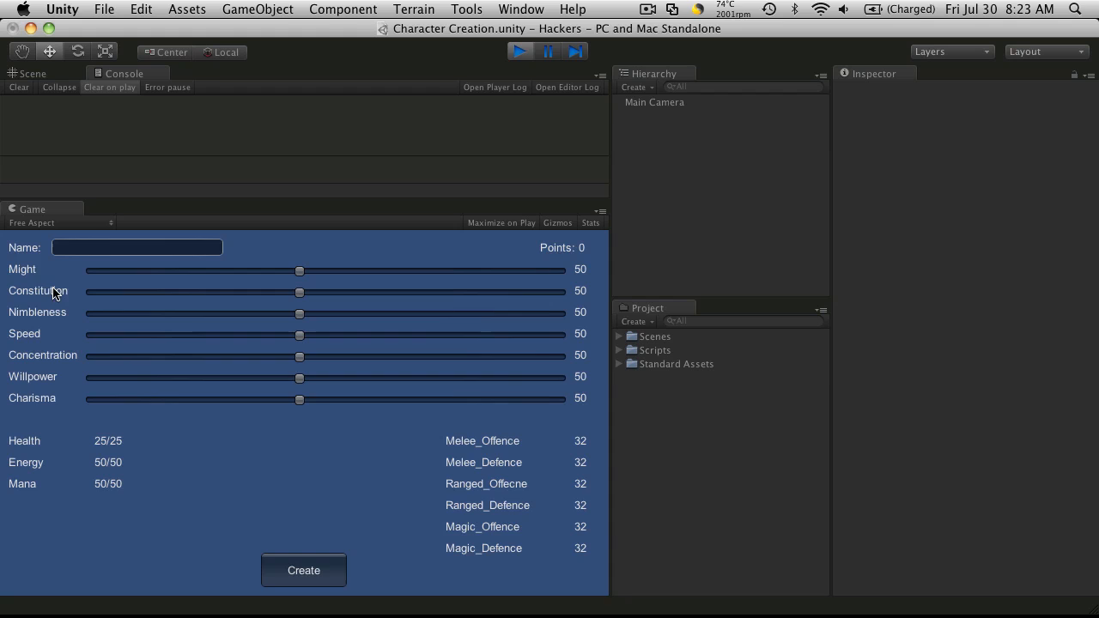
pyautogui.click(137, 248)
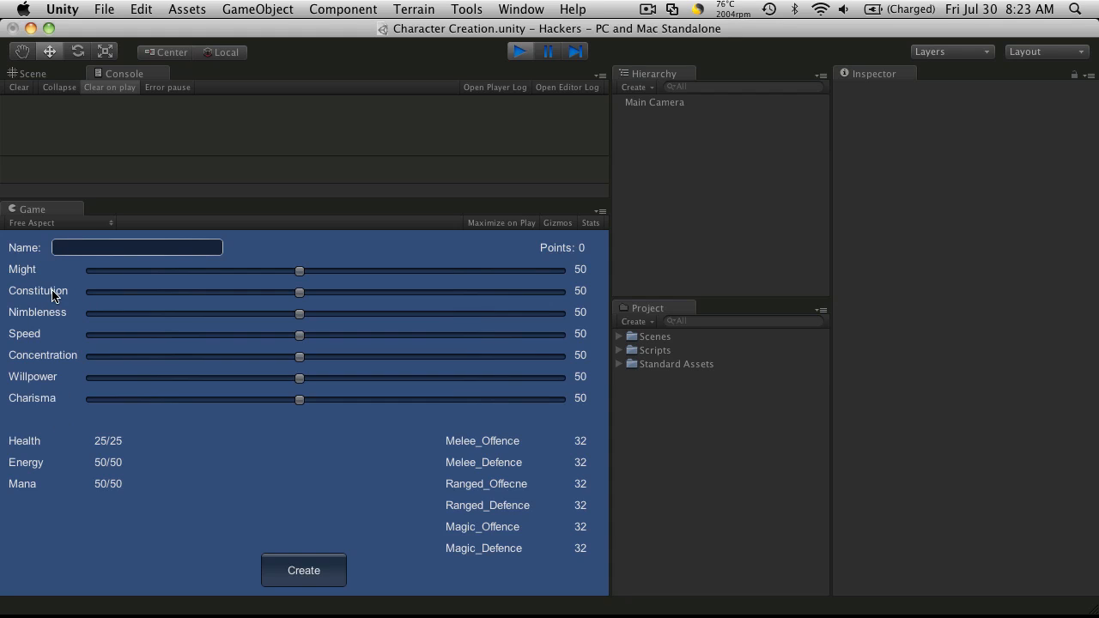
pyautogui.moveTo(42, 281)
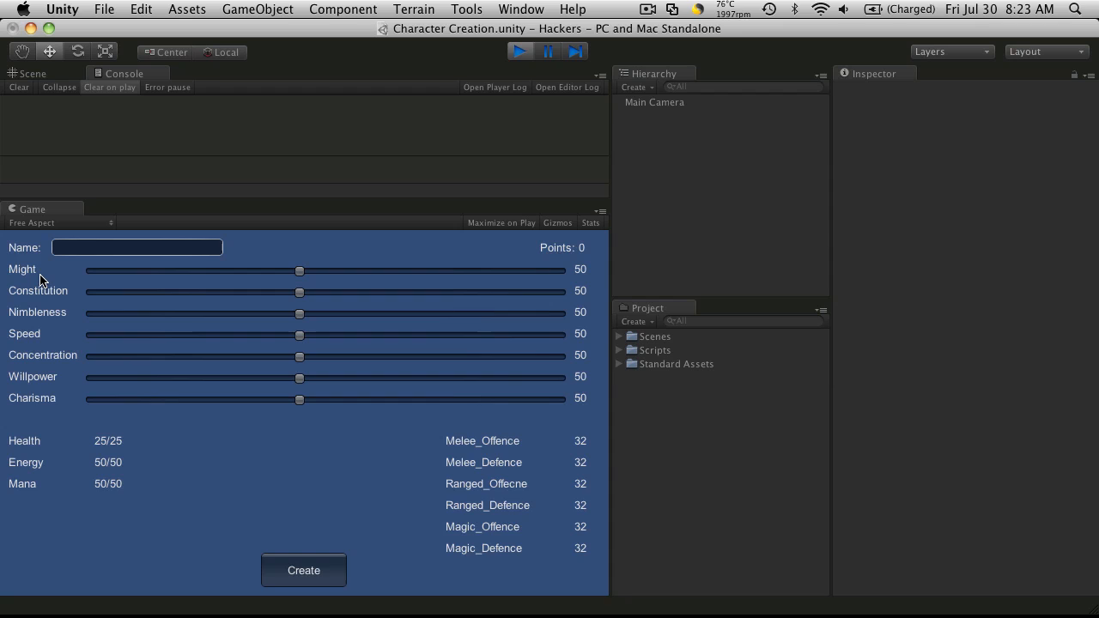
pyautogui.moveTo(50, 298)
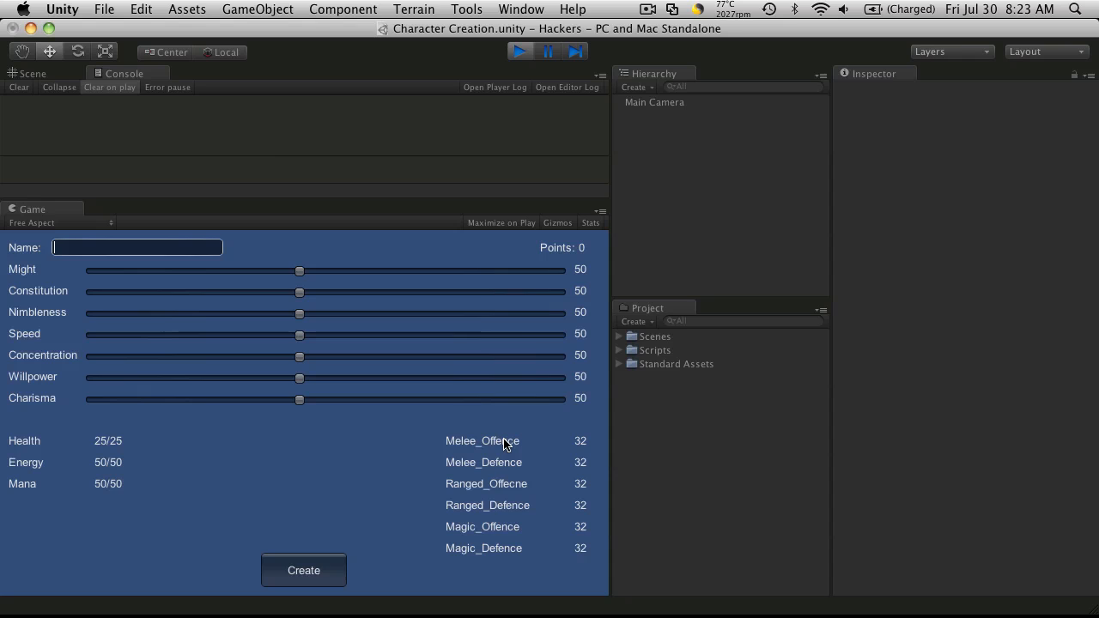
pyautogui.moveTo(502, 494)
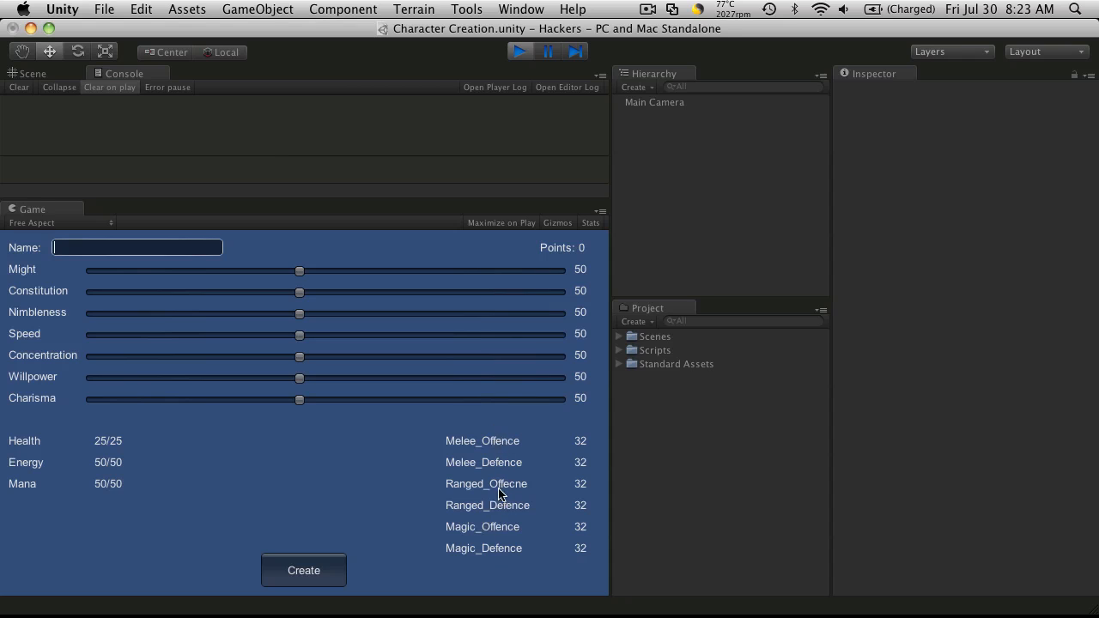
pyautogui.moveTo(300, 292)
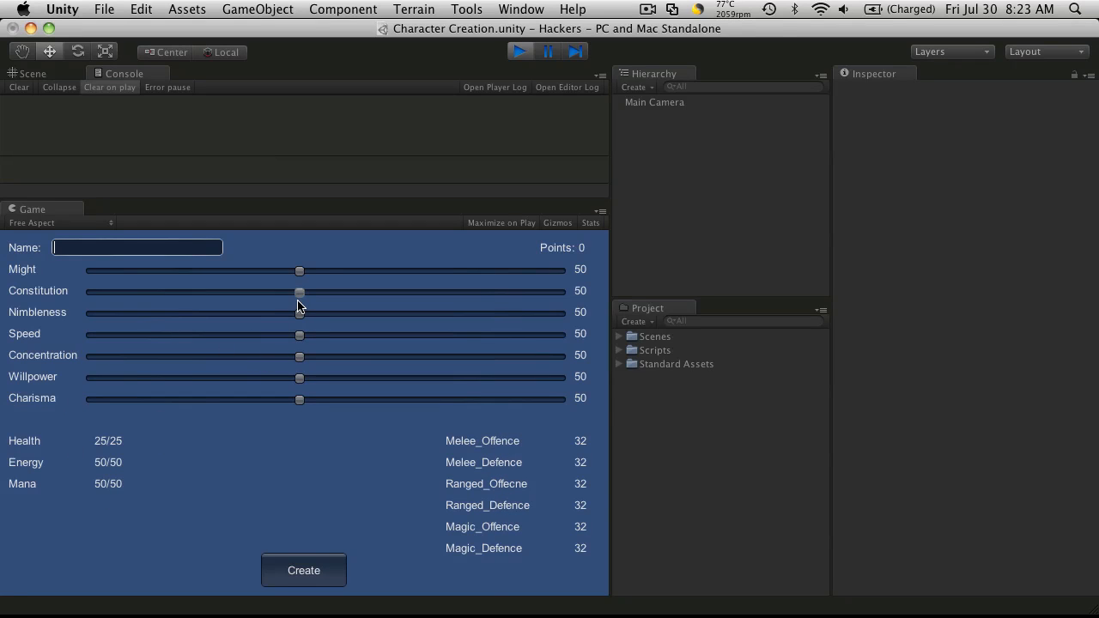
pyautogui.moveTo(300, 292); pyautogui.dragTo(356, 291)
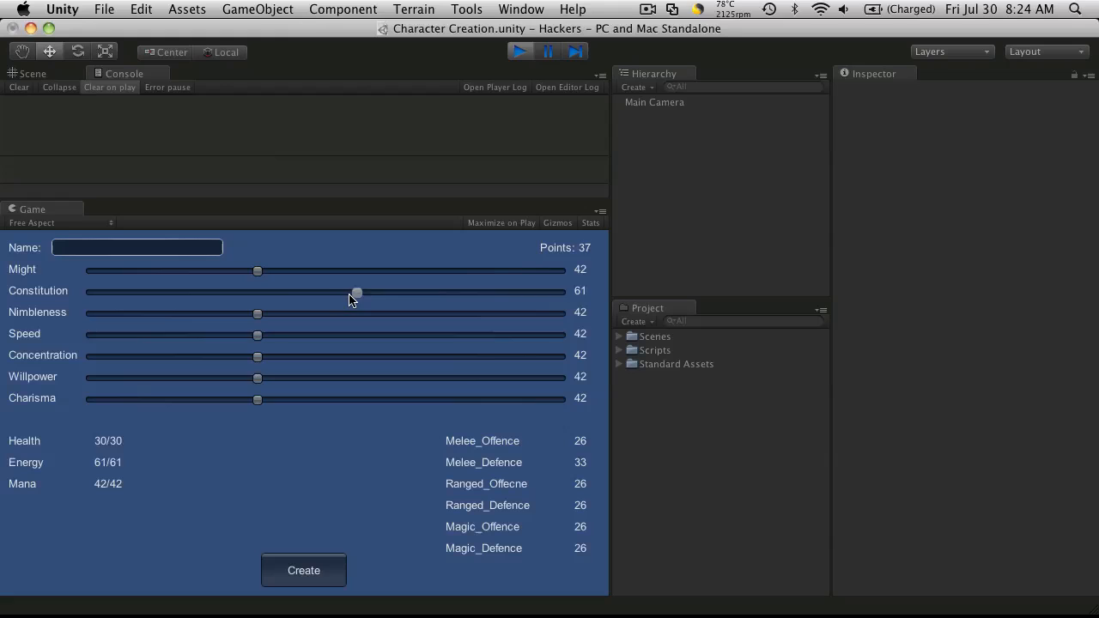
pyautogui.moveTo(357, 292); pyautogui.dragTo(466, 292)
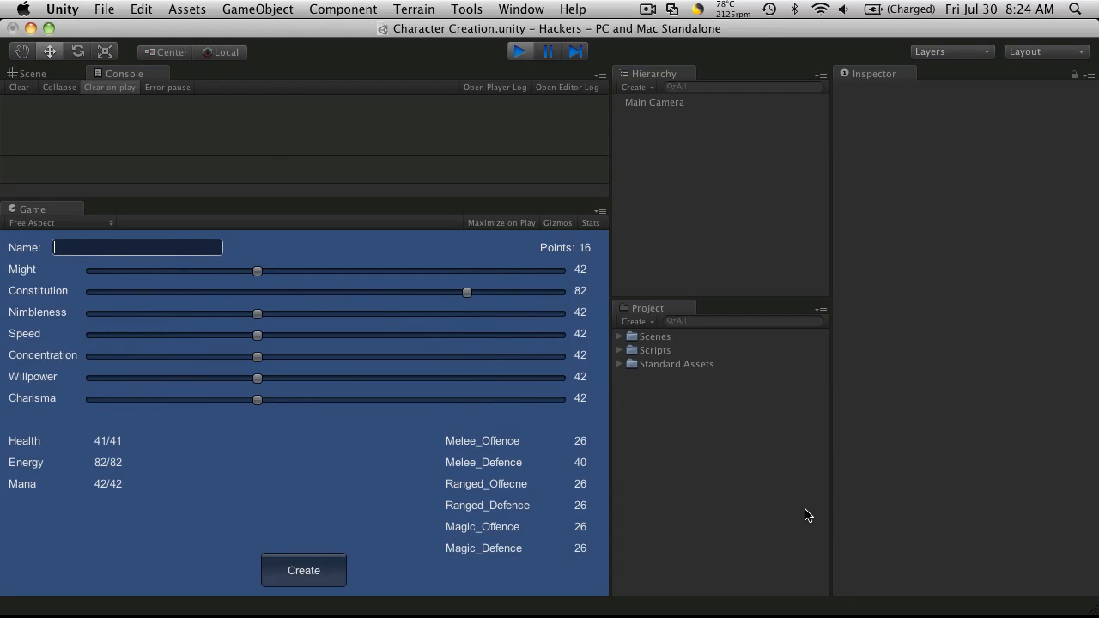
pyautogui.moveTo(467, 292); pyautogui.dragTo(202, 292)
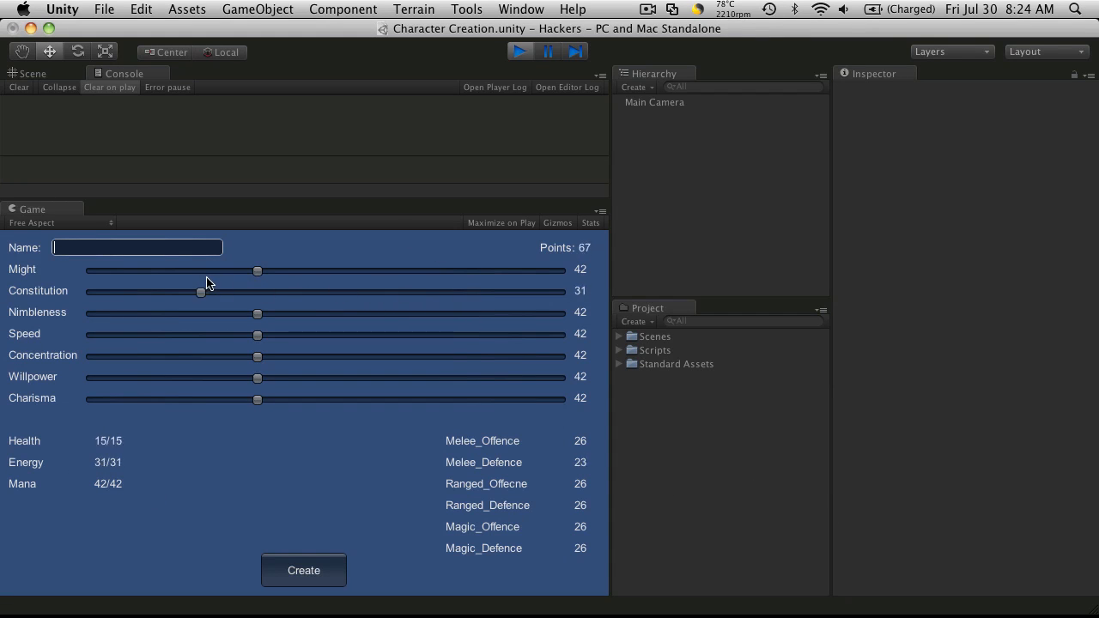
pyautogui.moveTo(202, 292); pyautogui.dragTo(211, 292)
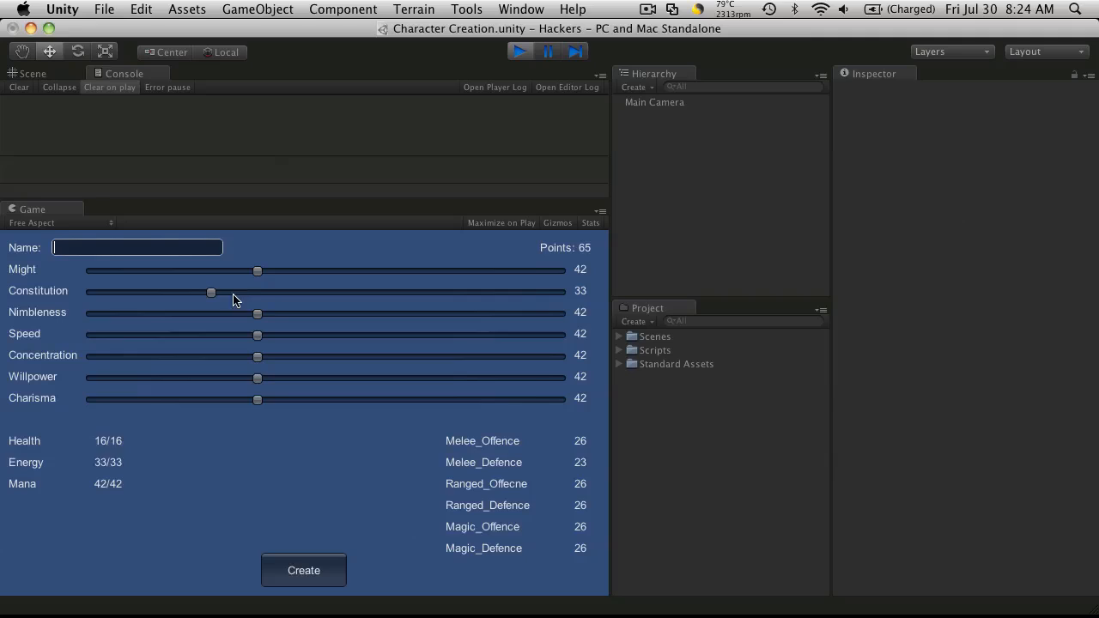
pyautogui.moveTo(210, 292); pyautogui.dragTo(451, 292)
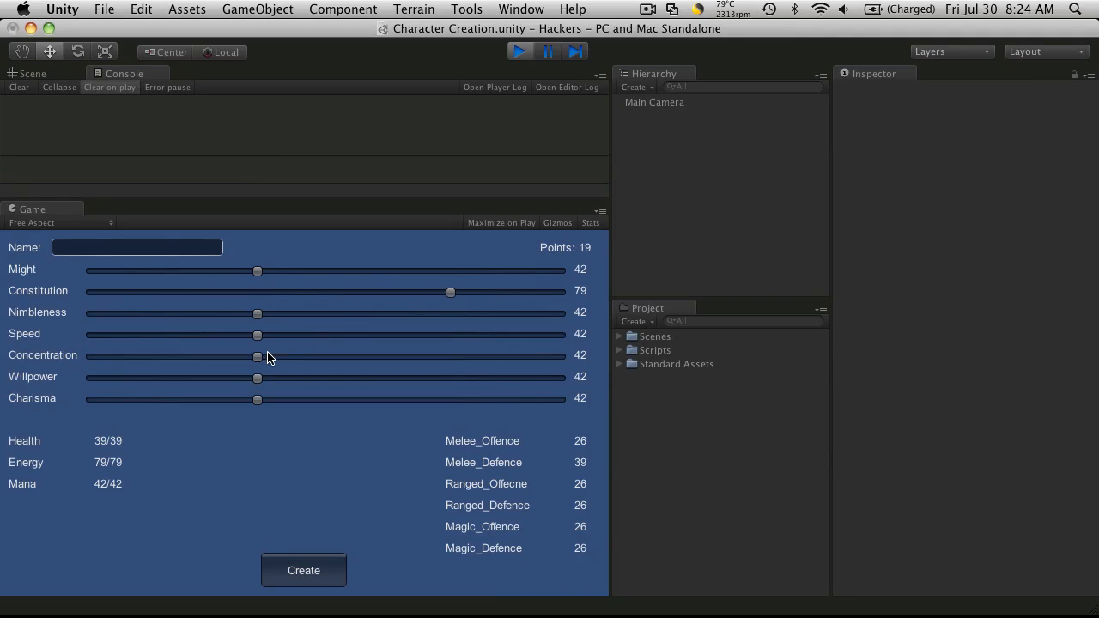
pyautogui.moveTo(257, 357); pyautogui.dragTo(388, 356)
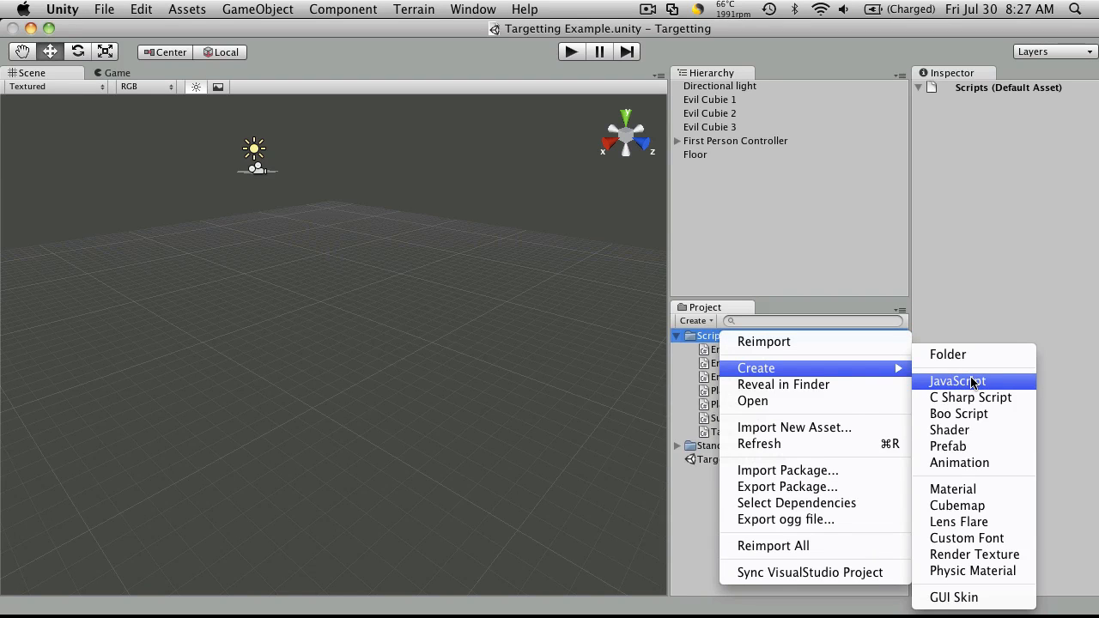
# - Create a folder named Character Classes inside the Scripts folder
pyautogui.click(947, 354)
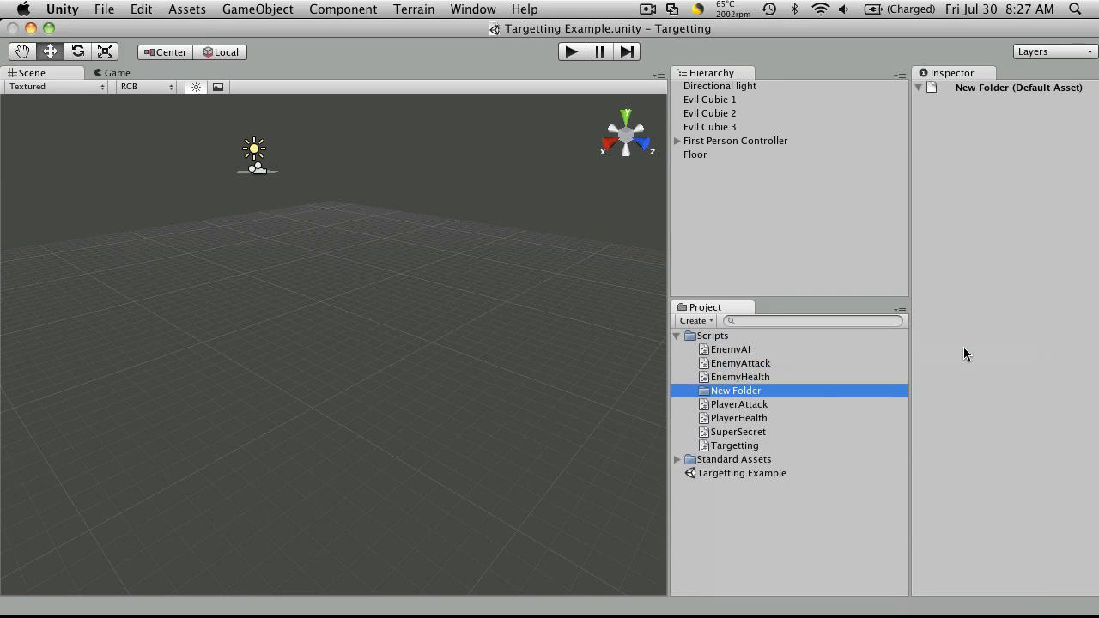
pyautogui.write('Character Classes')
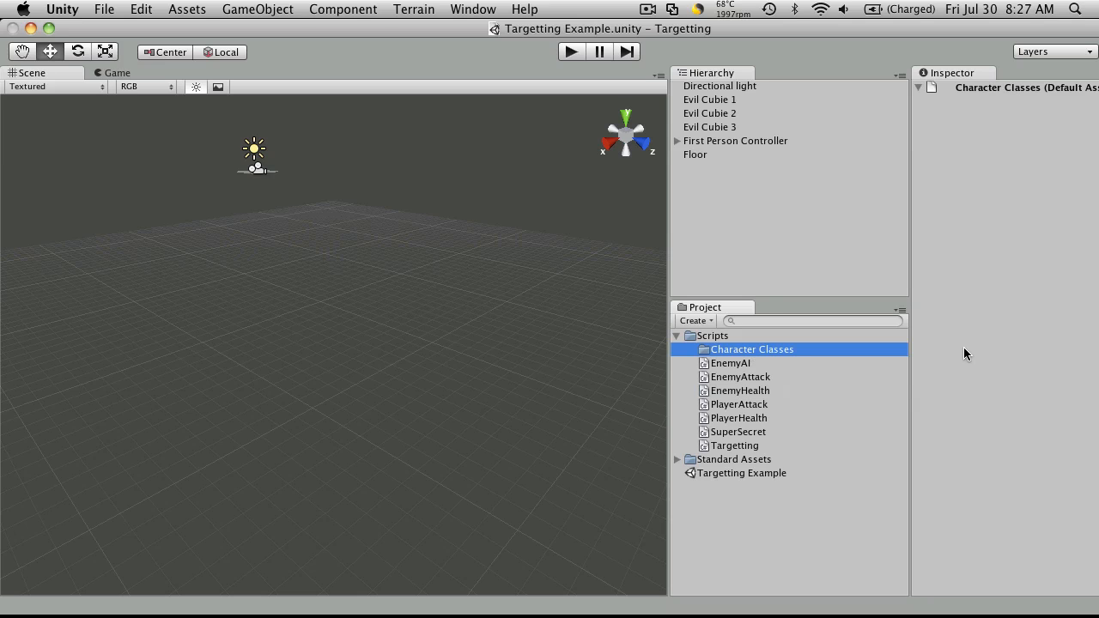
pyautogui.moveTo(814, 347)
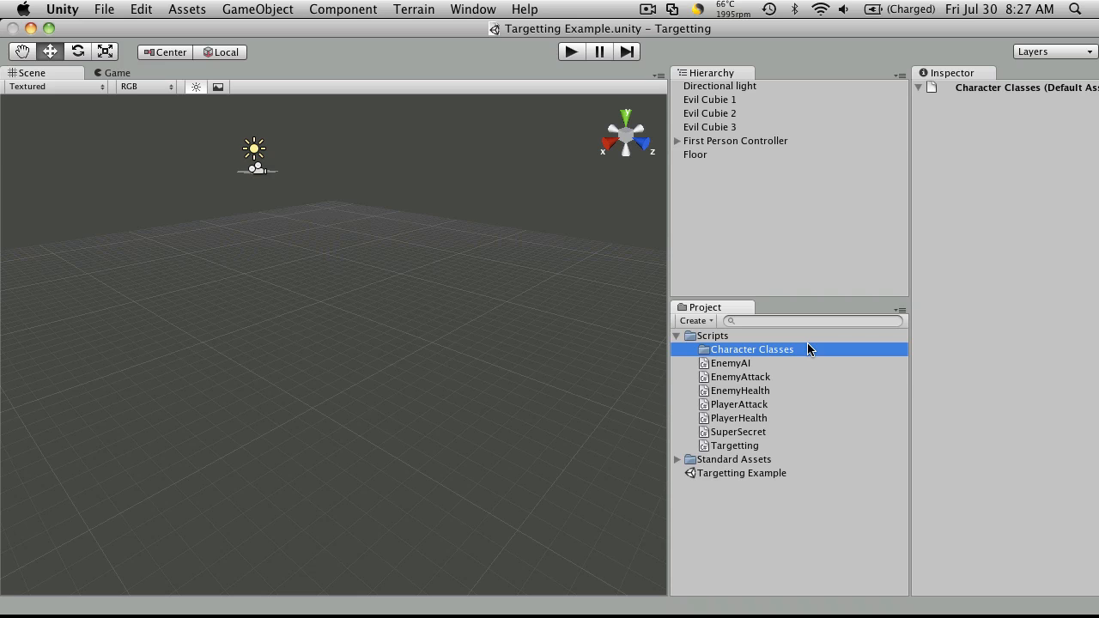
# - Create a C# script named BaseStat in Character Classes and open it in MonoDevelop
pyautogui.rightClick(752, 349)
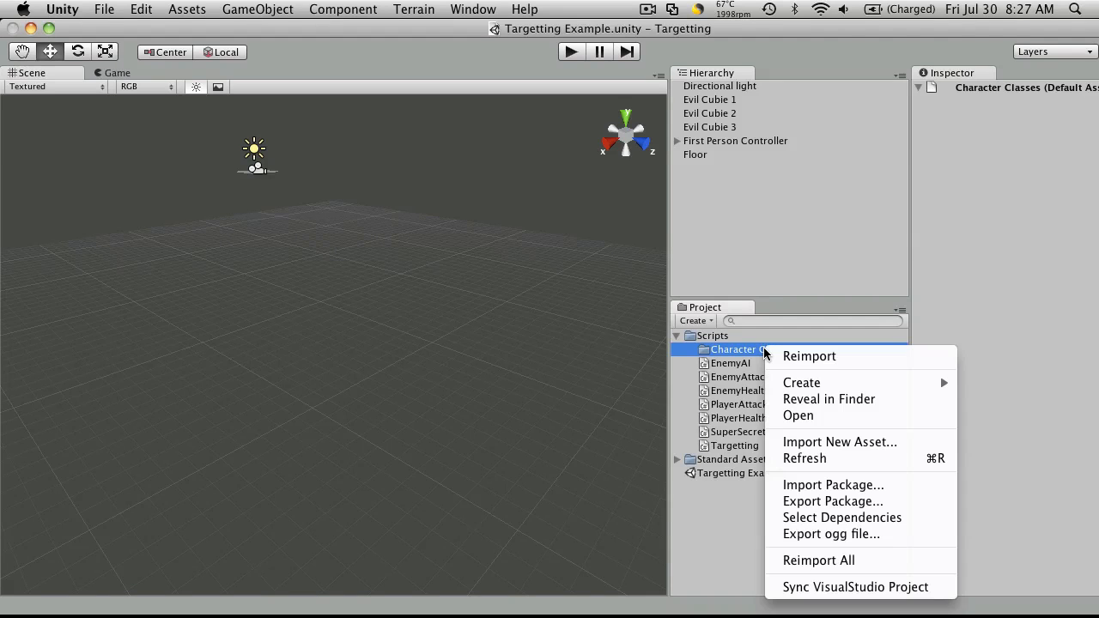
pyautogui.moveTo(801, 382)
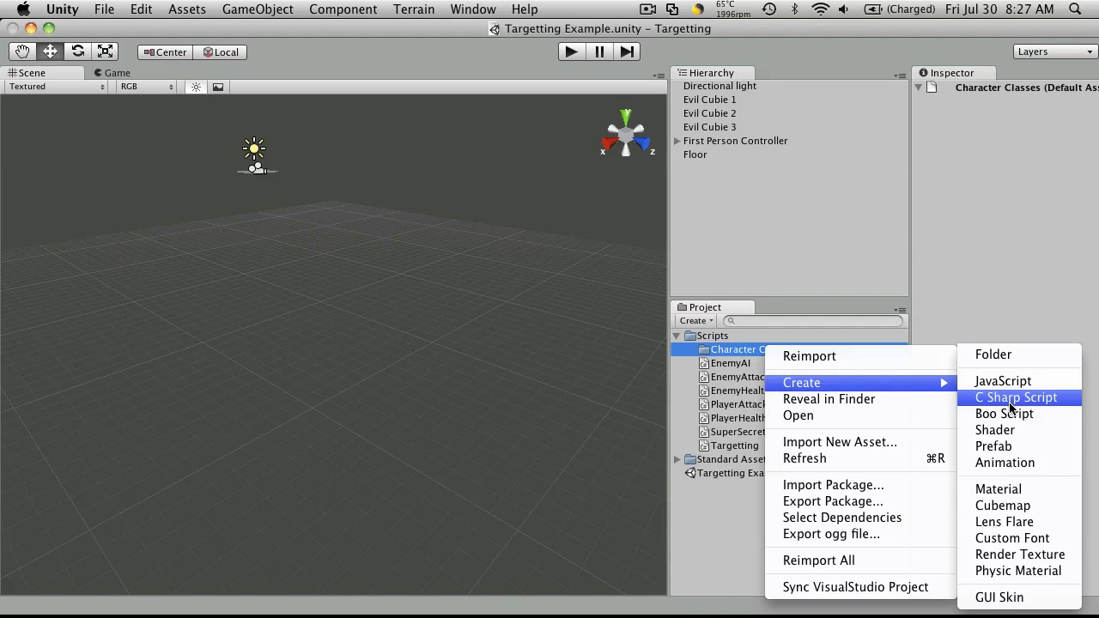
pyautogui.click(1016, 397)
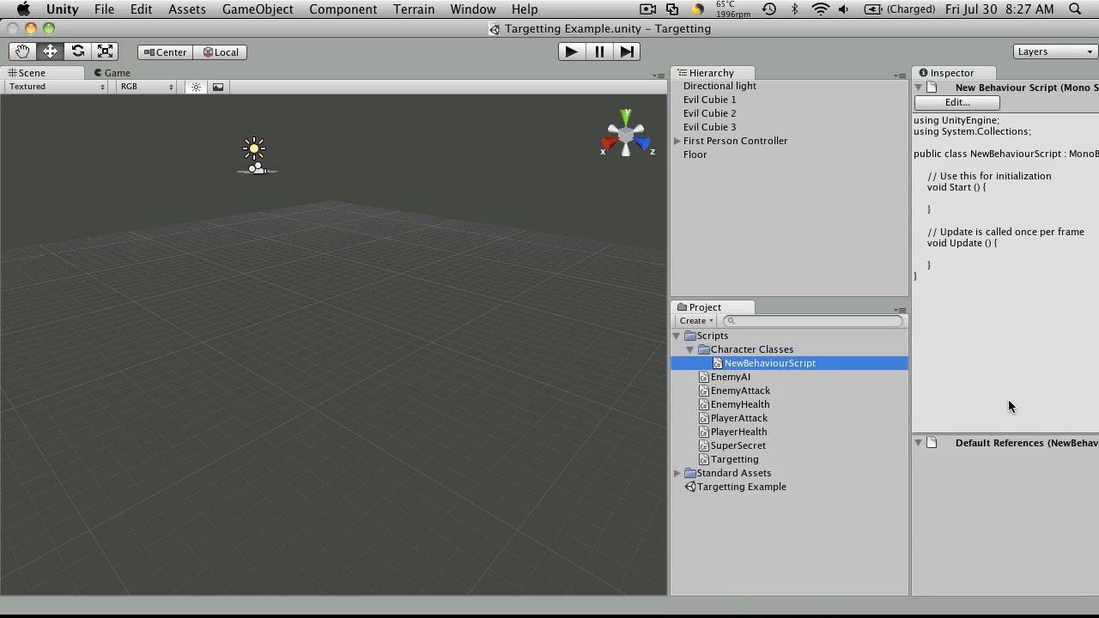
pyautogui.doubleClick(770, 362)
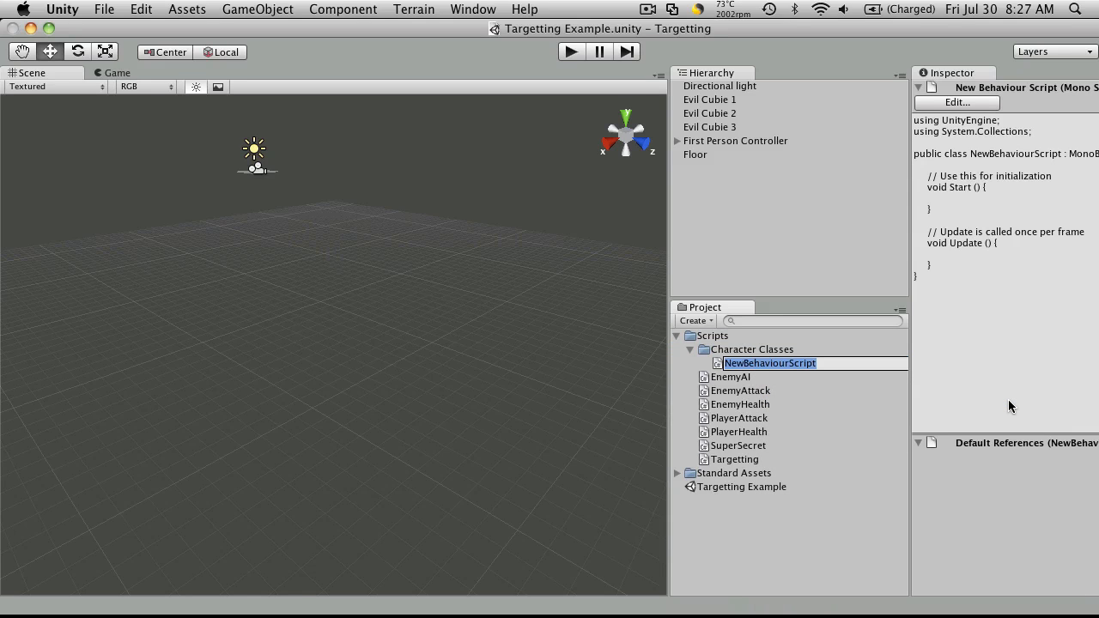
pyautogui.write('BaseStat')
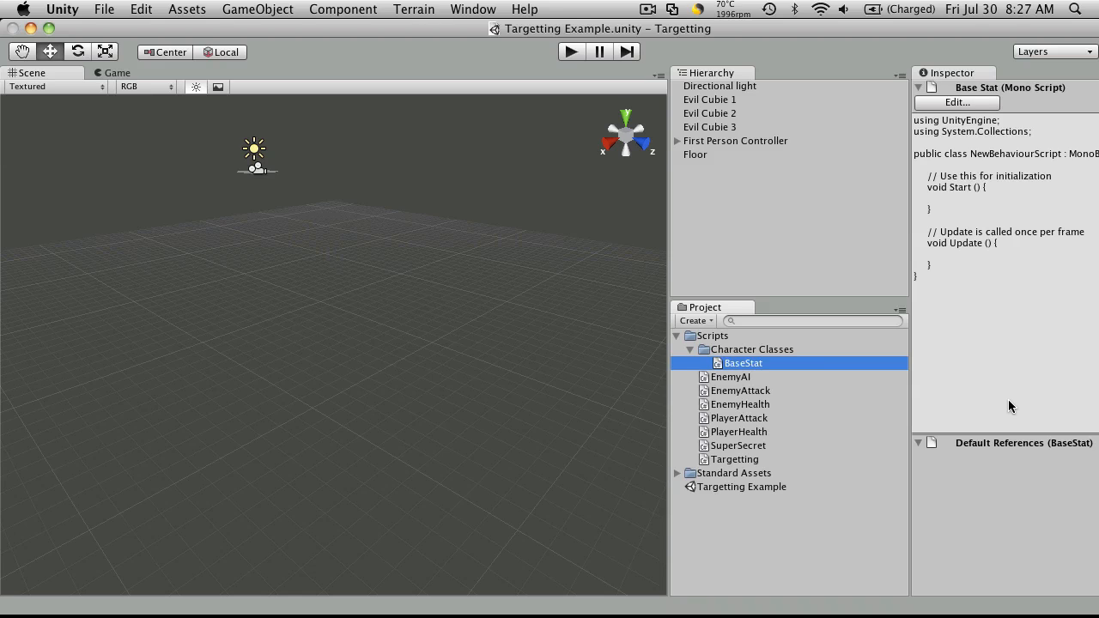
pyautogui.doubleClick(743, 362)
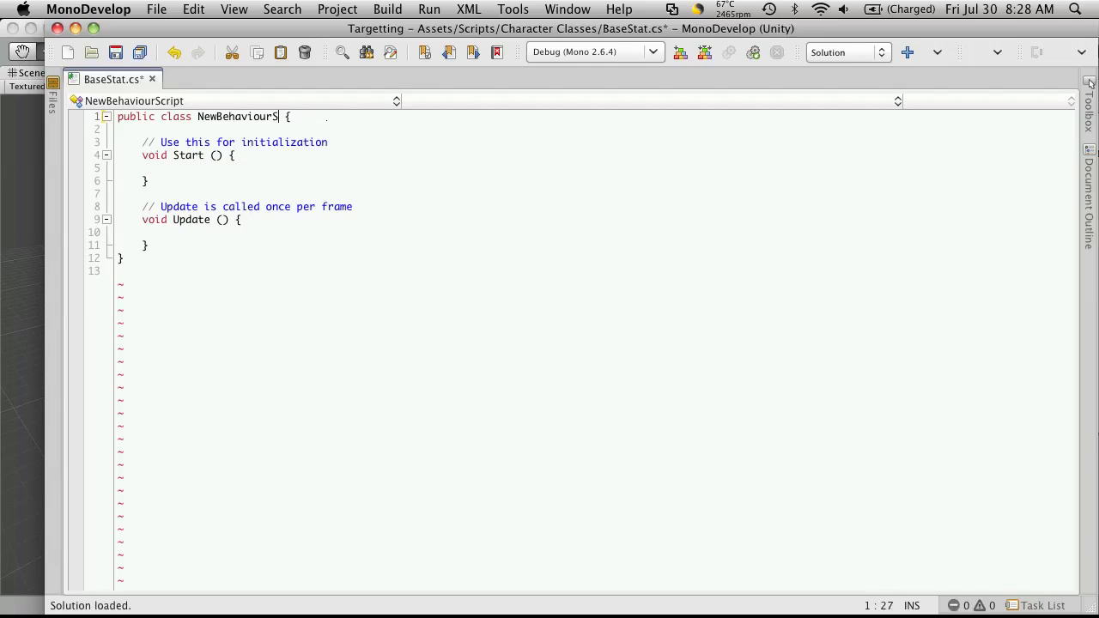
# - Rename the class from NewBehaviourScript to BaseStat and delete the Start and Update methods
pyautogui.press('Backspace')
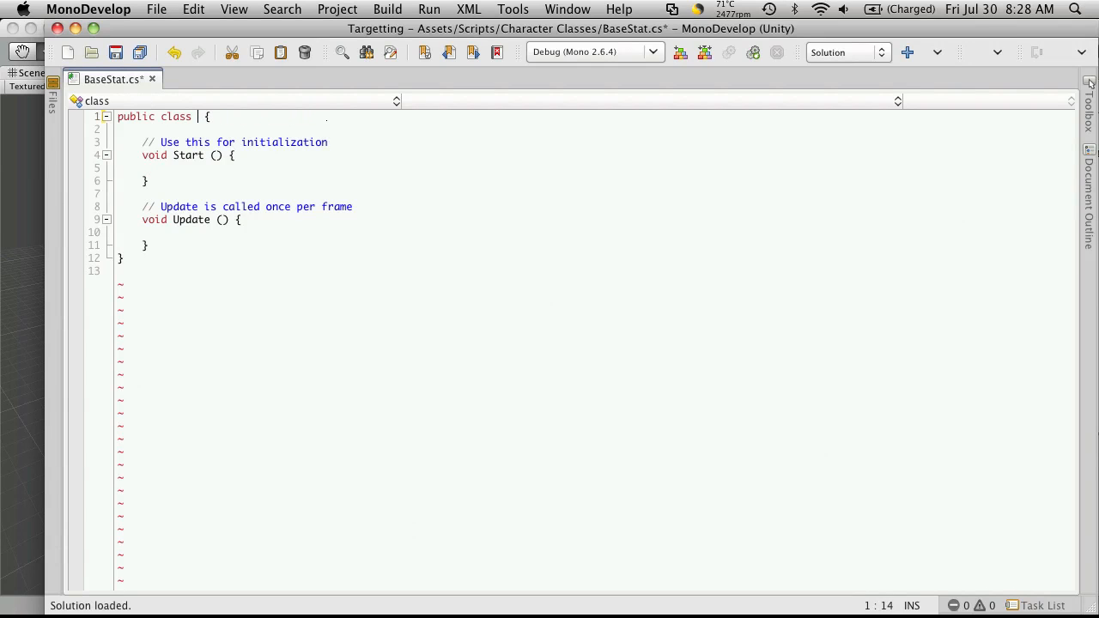
pyautogui.write('BaseStat')
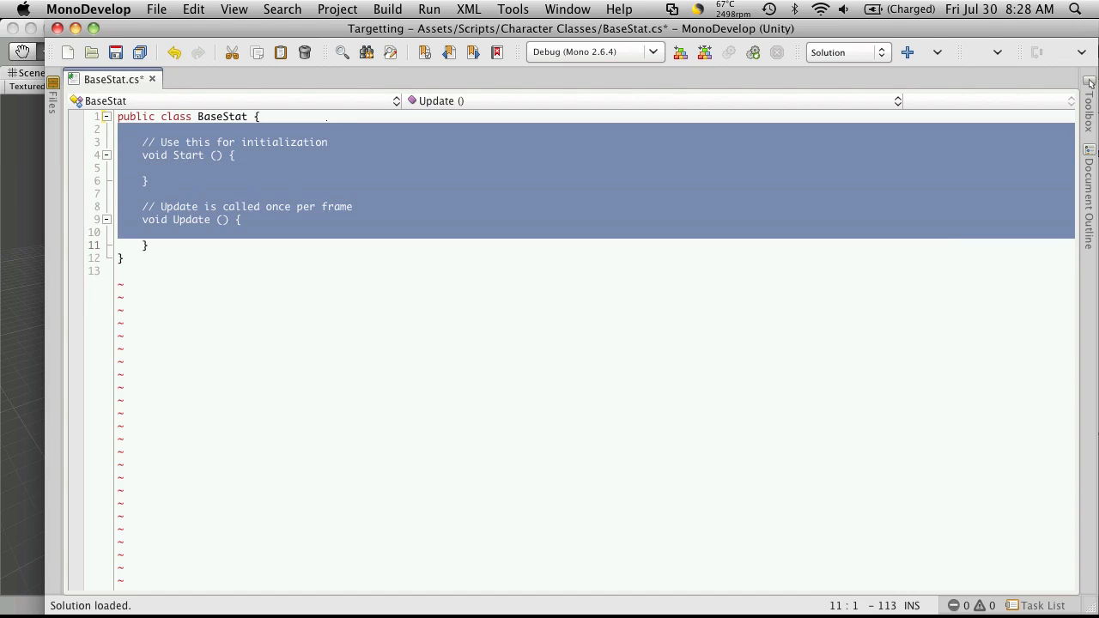
pyautogui.press('Delete')
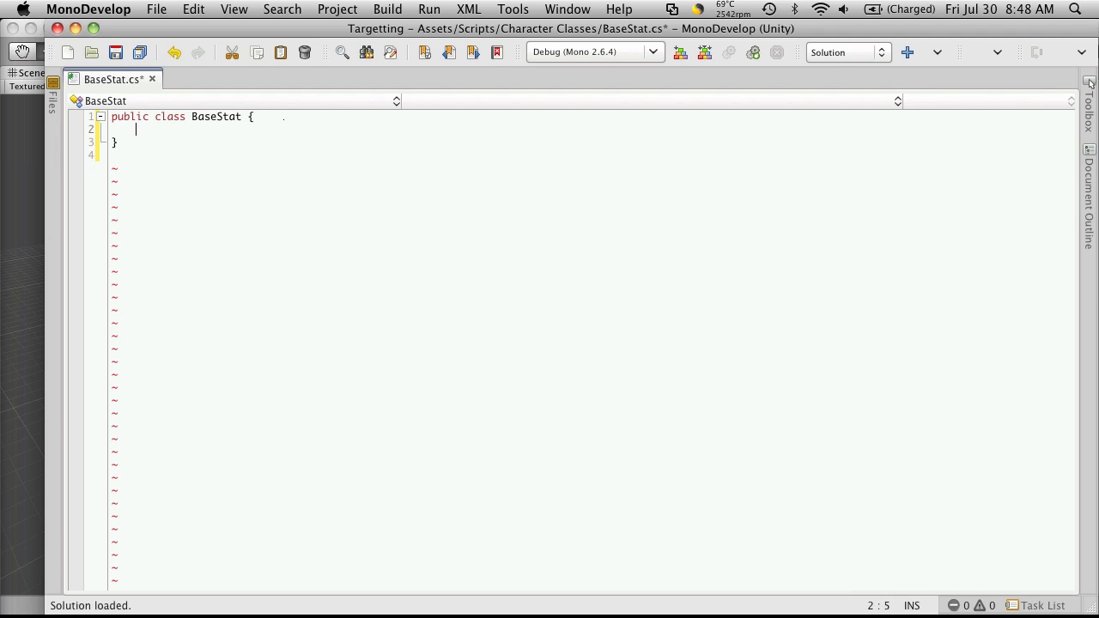
# - Declare private int fields _baseValue and _buffValue
pyautogui.write('private')
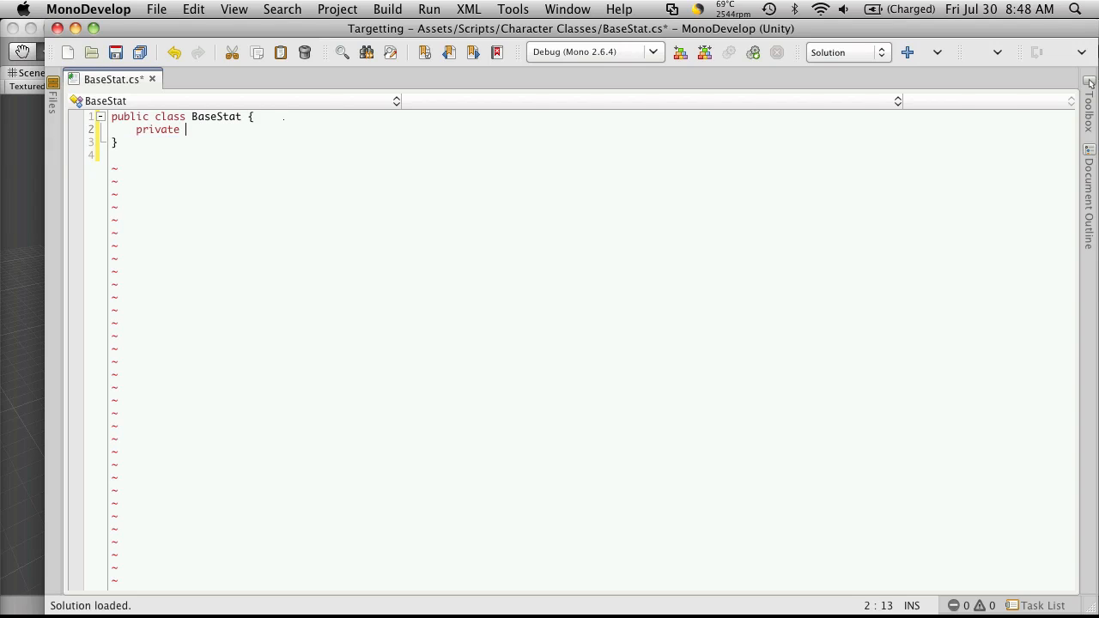
pyautogui.write('int')
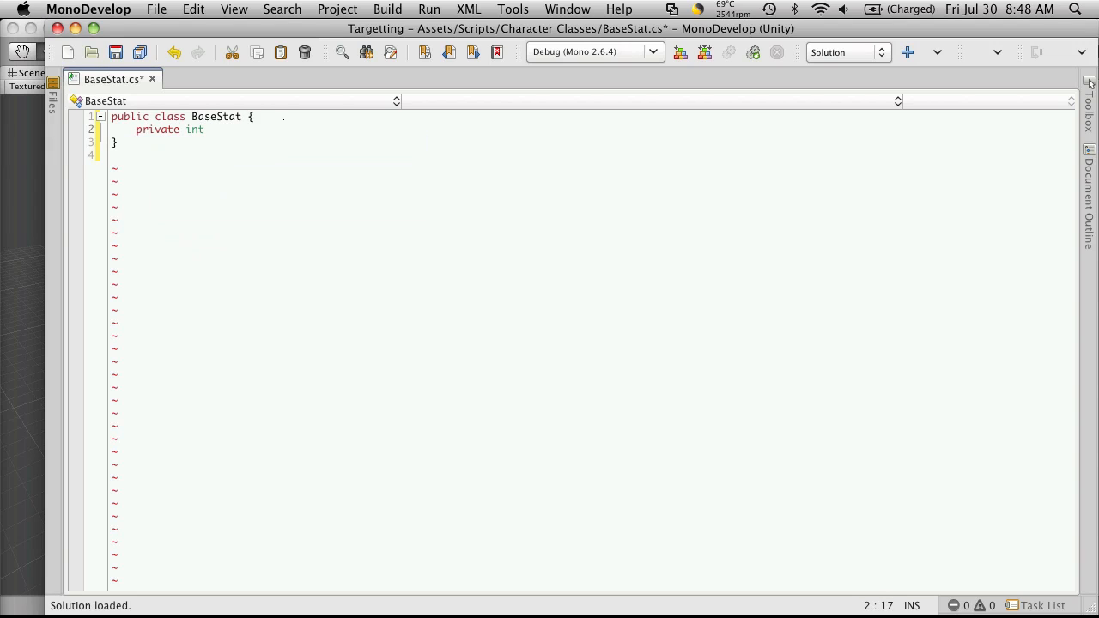
pyautogui.write('_baseVal')
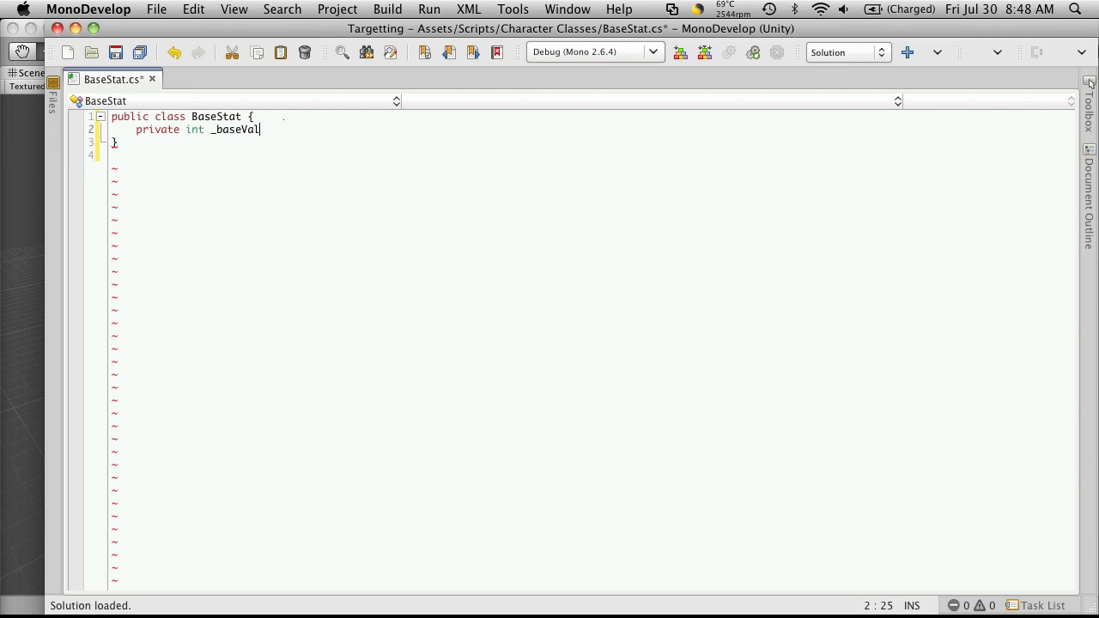
pyautogui.write('ue;')
pyautogui.write('private int')
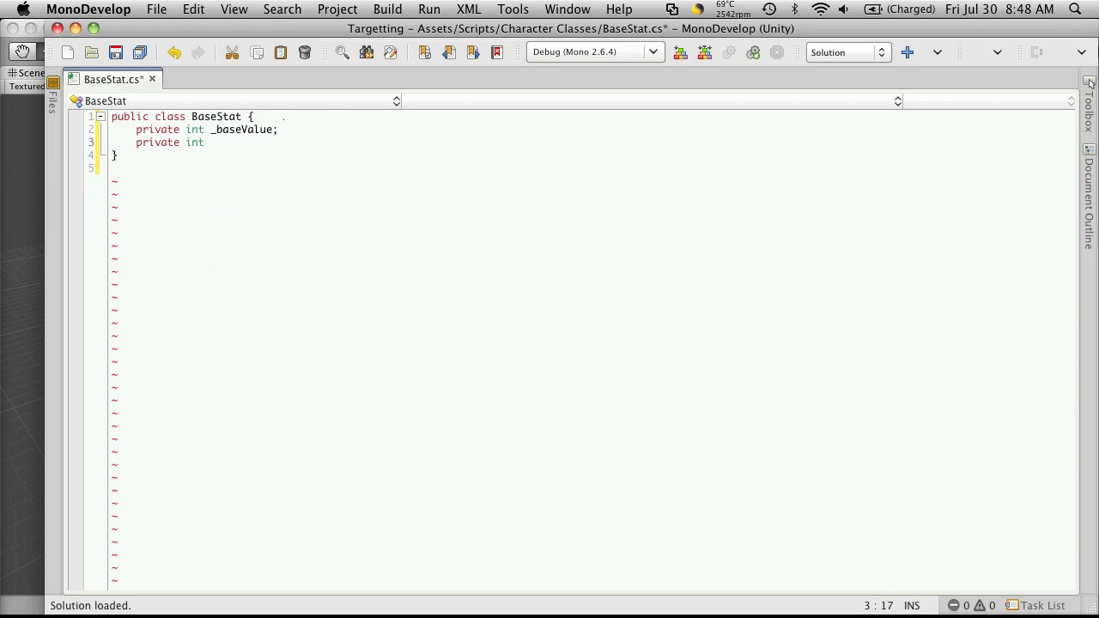
pyautogui.write('_buff')
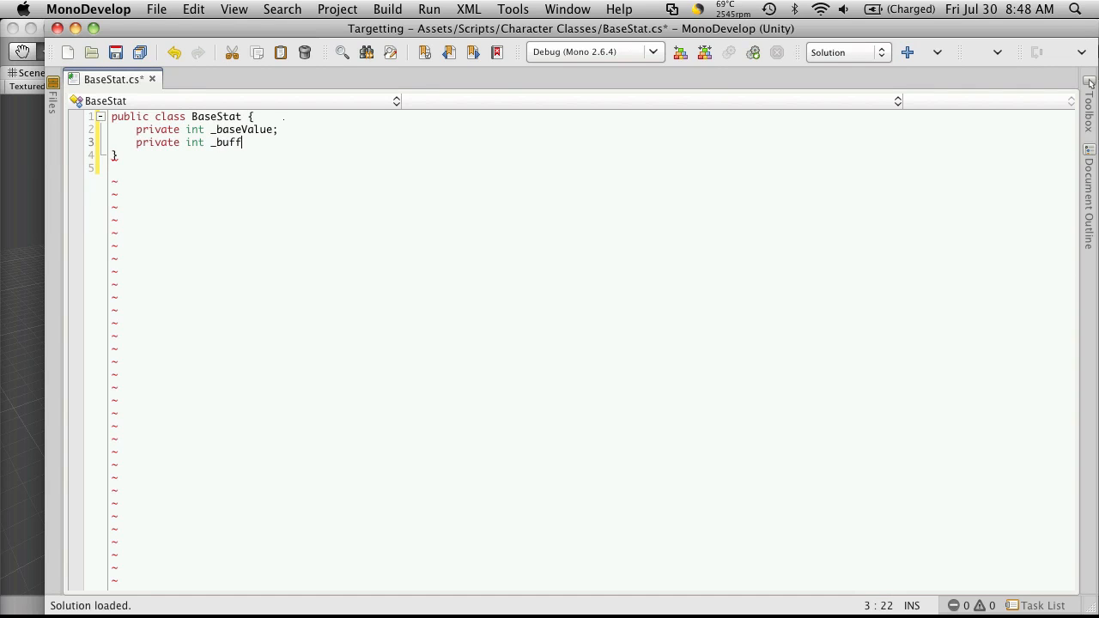
pyautogui.write('Value;')
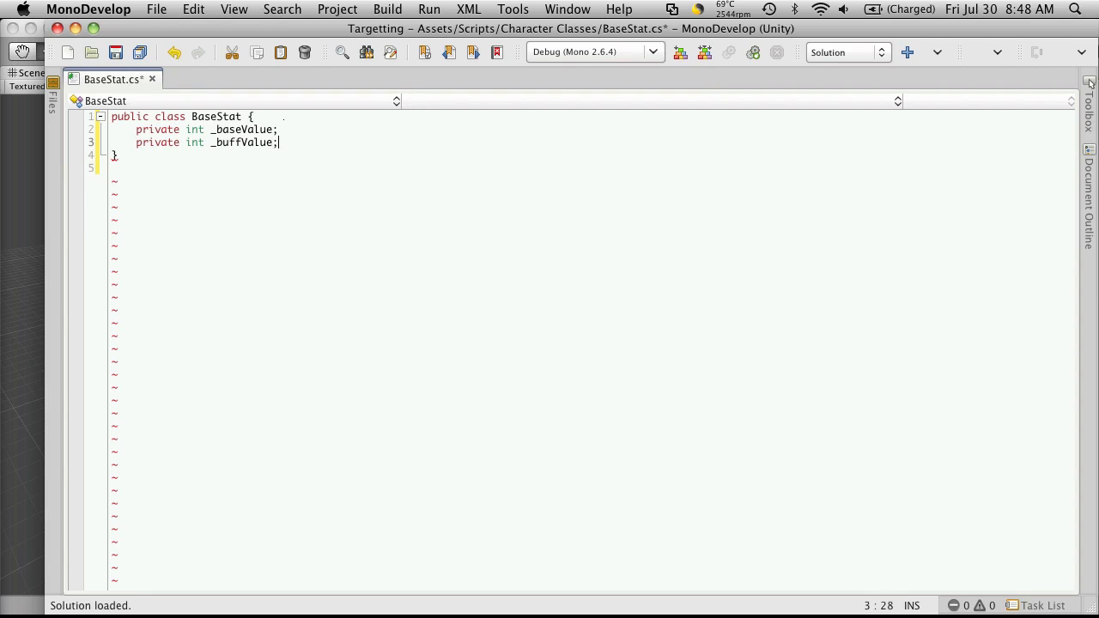
# - Declare private int _expToLevel and private float _levelModifier, and begin a comment
pyautogui.write('private int')
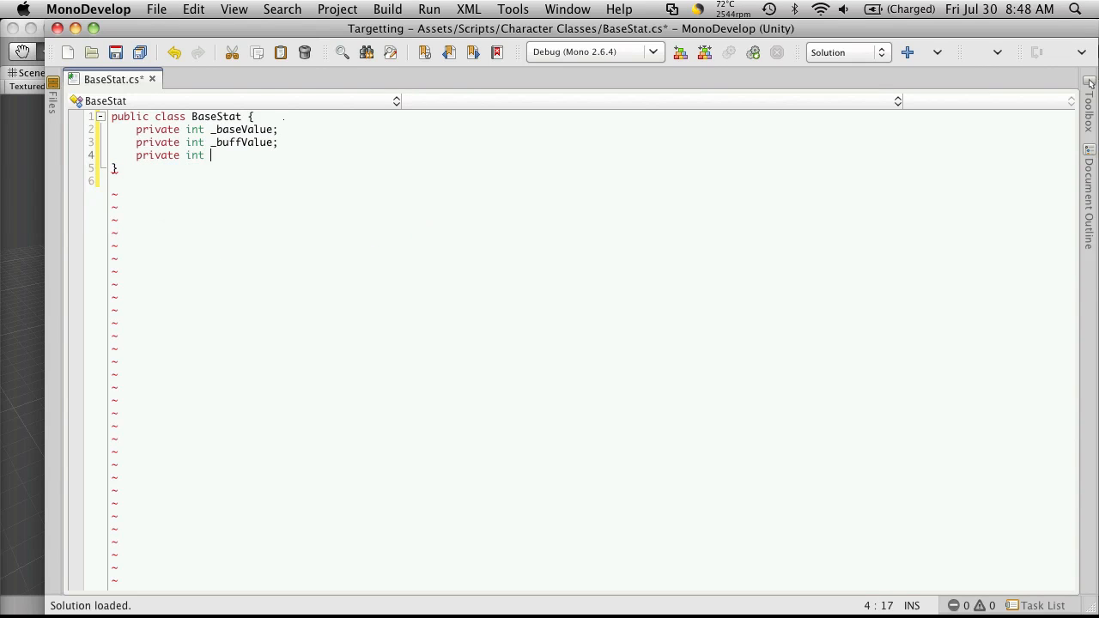
pyautogui.write('_ex')
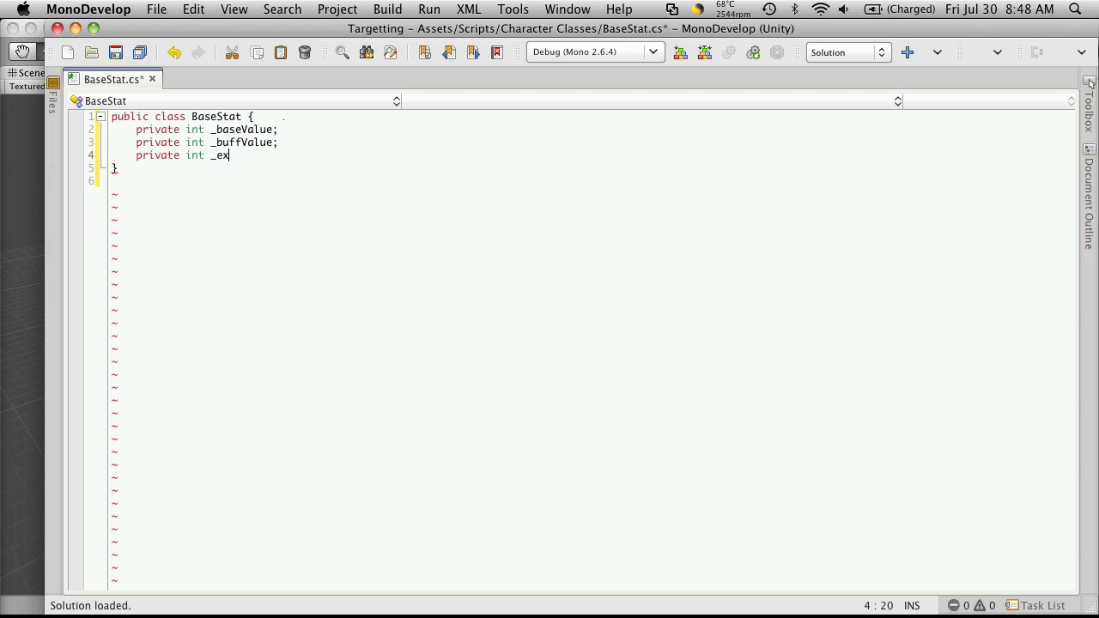
pyautogui.write('pToLeve')
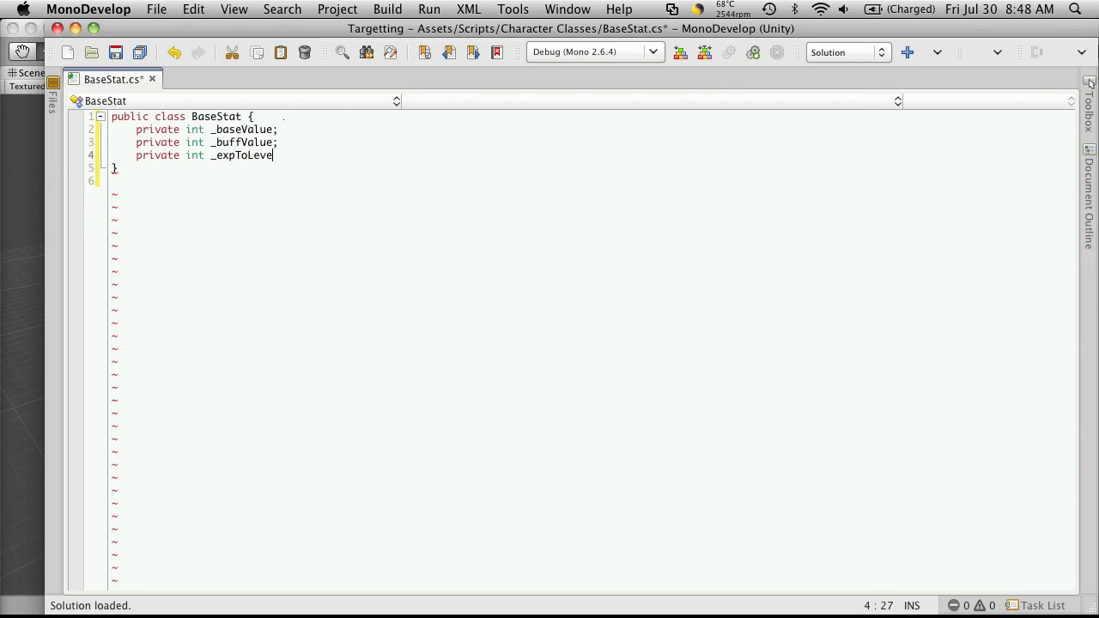
pyautogui.write(';')
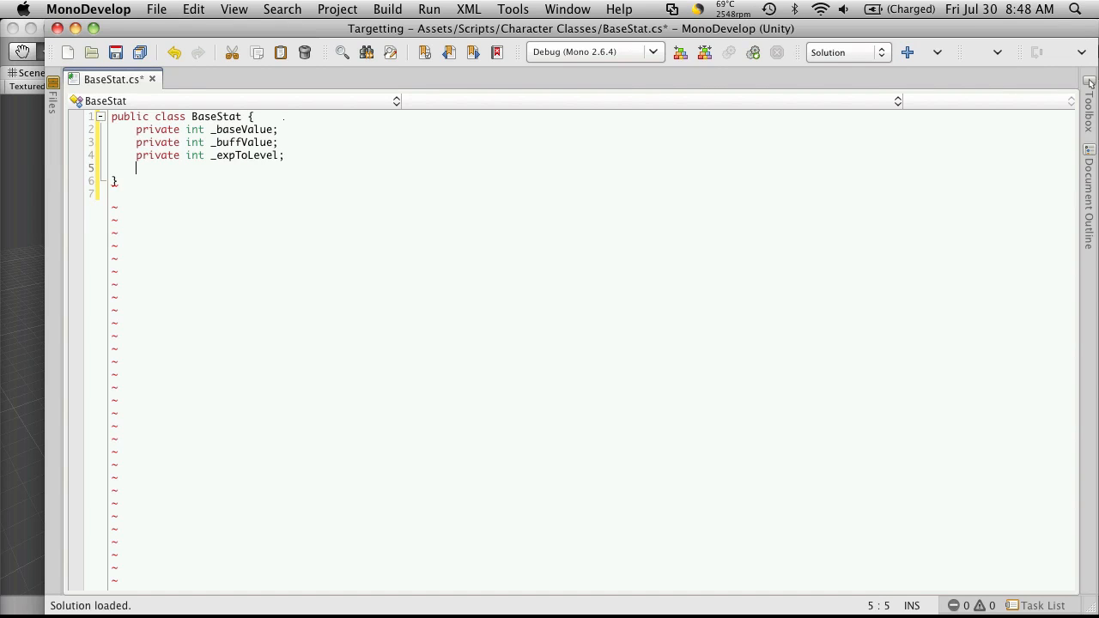
pyautogui.write('priva')
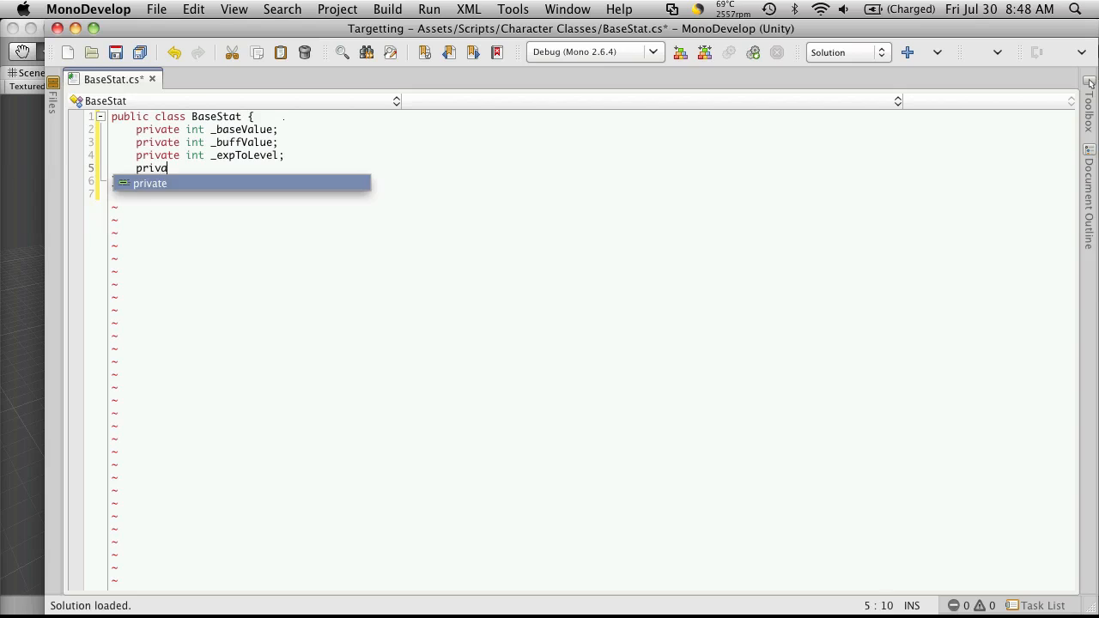
pyautogui.write('te float')
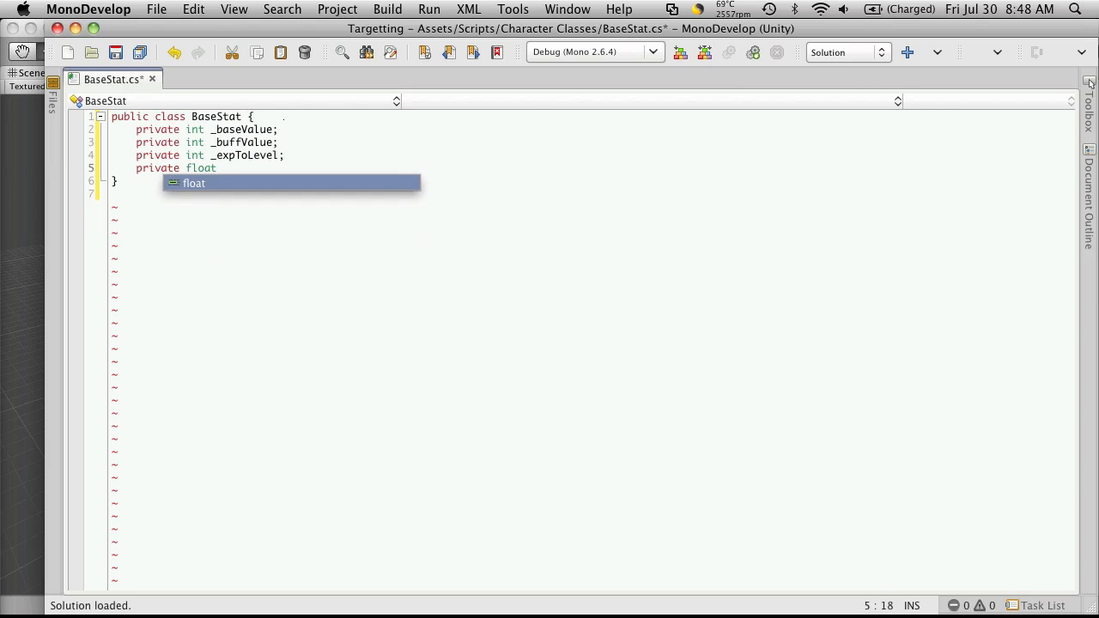
pyautogui.write('_level')
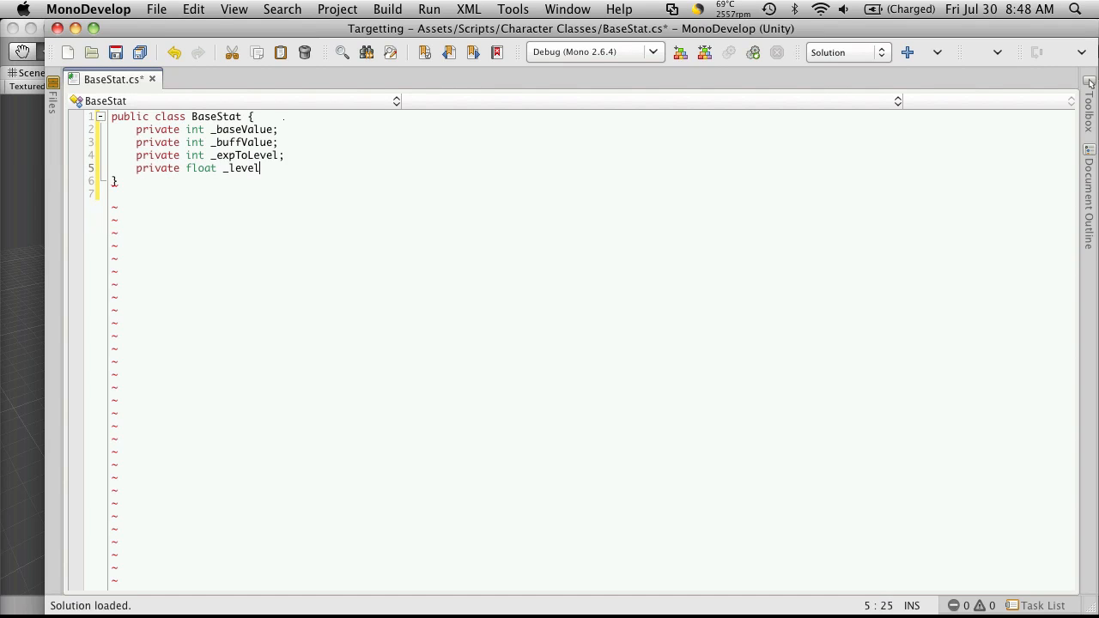
pyautogui.write('Modi')
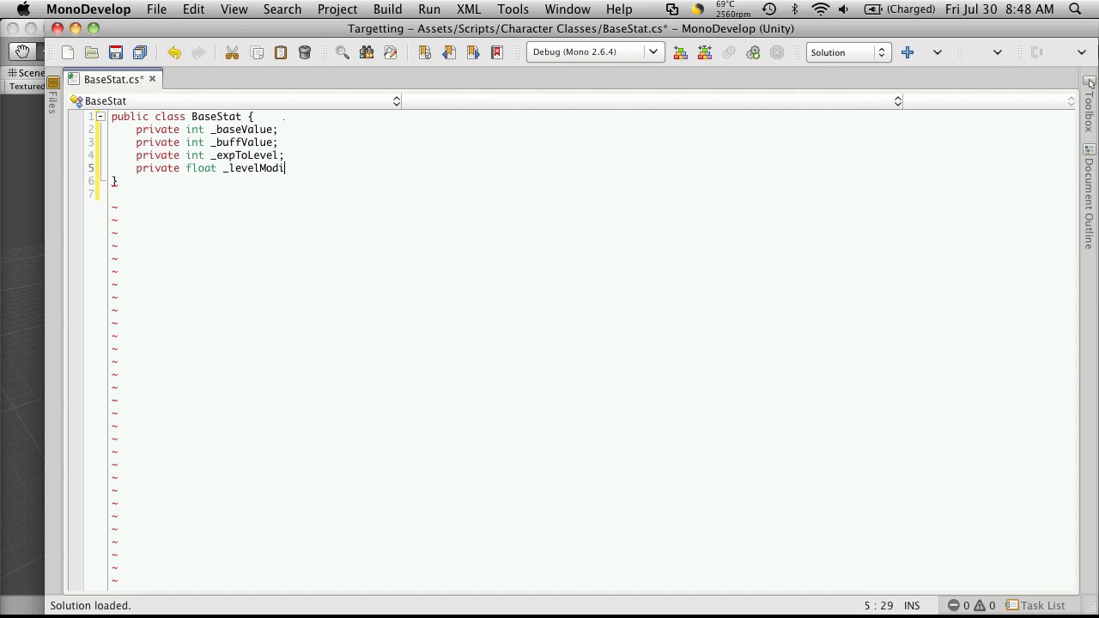
pyautogui.write('fier;')
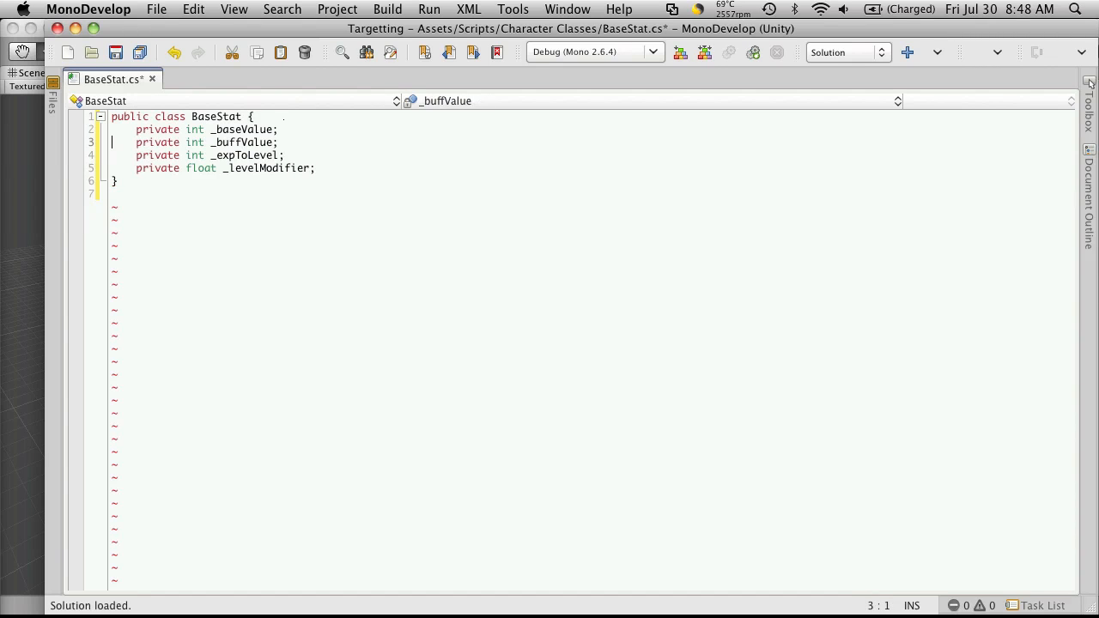
pyautogui.write('//')
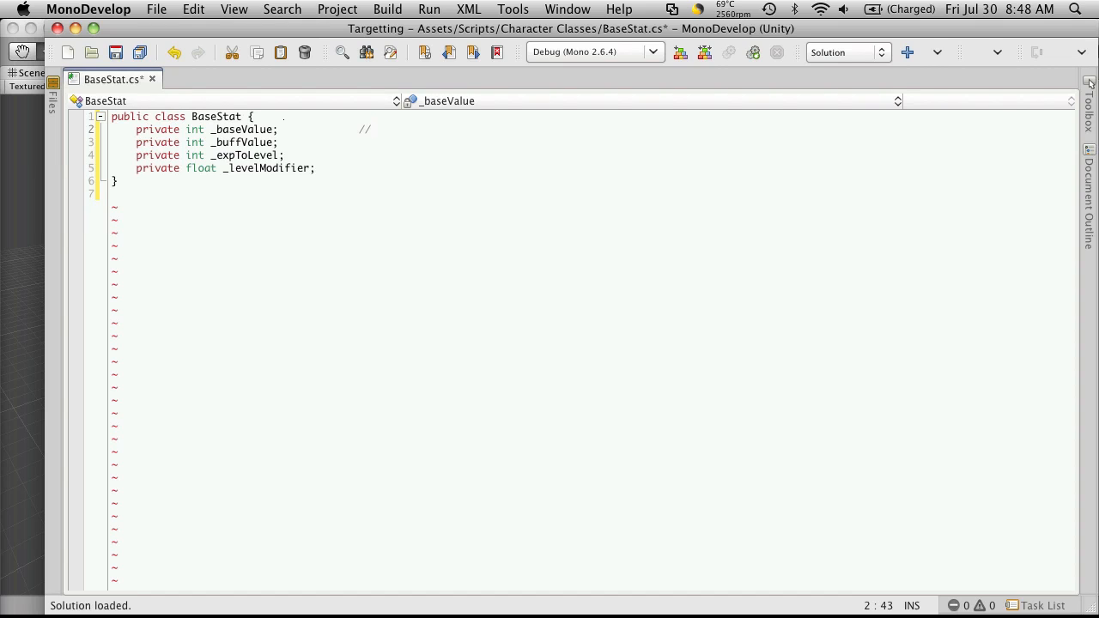
# - Write // comments explaining each field, such as 'the amount' and 'the total amount'
pyautogui.write('the bae valie of this stat')
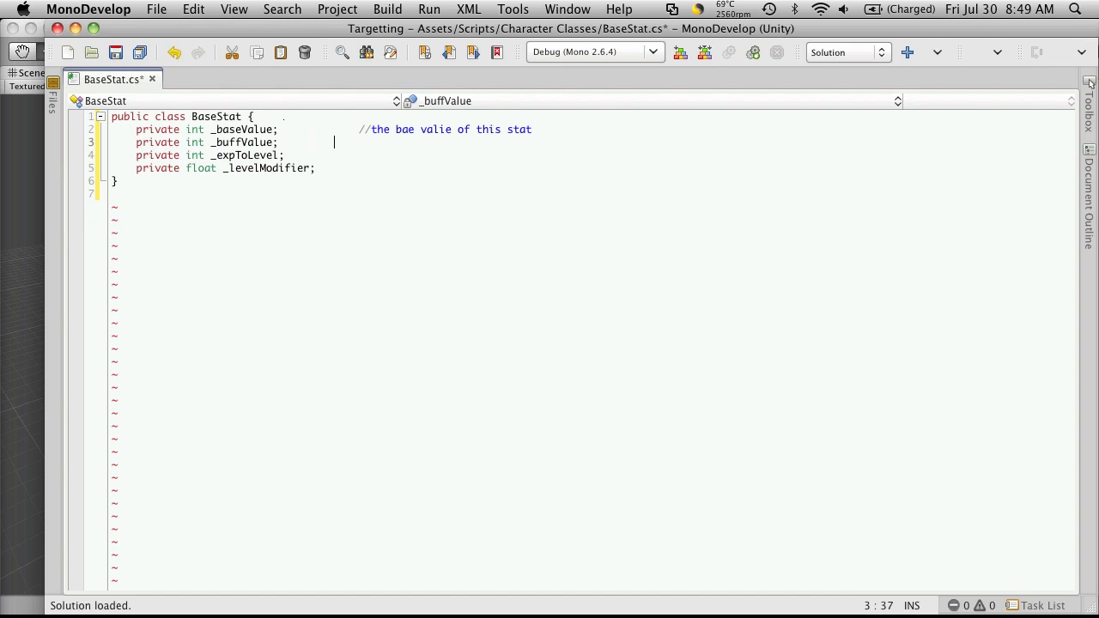
pyautogui.write('//')
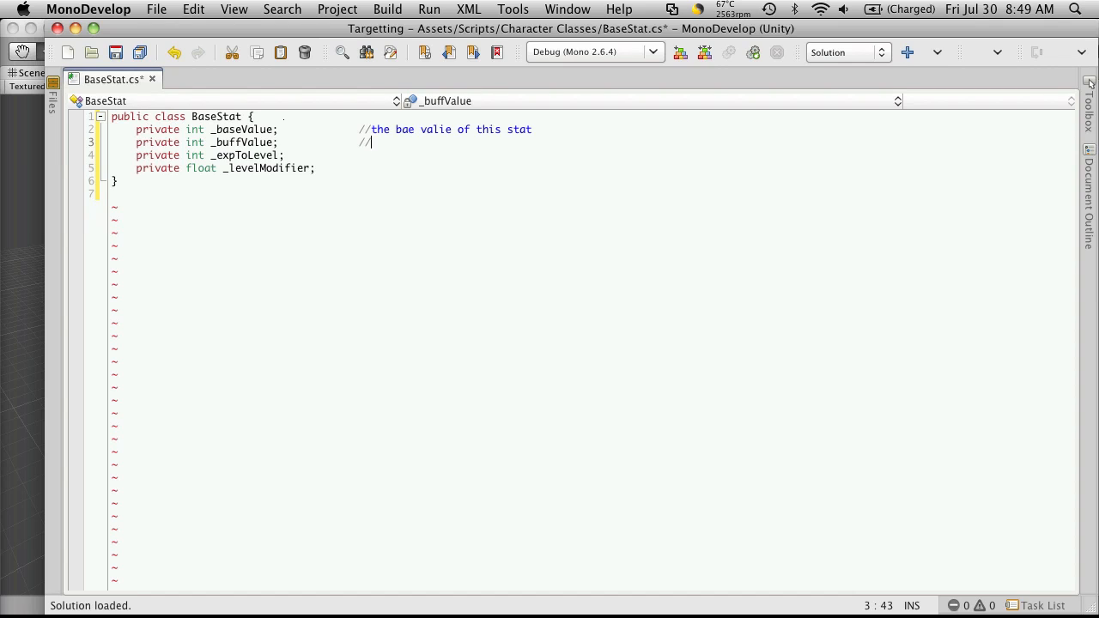
pyautogui.write('the')
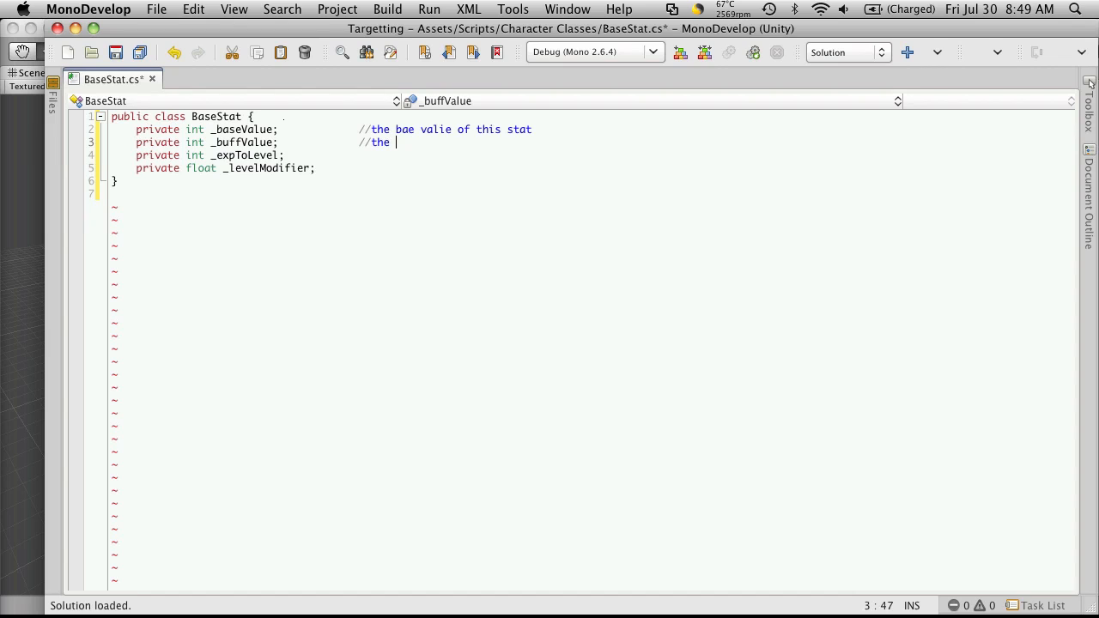
pyautogui.write('amount of th buff to this stat')
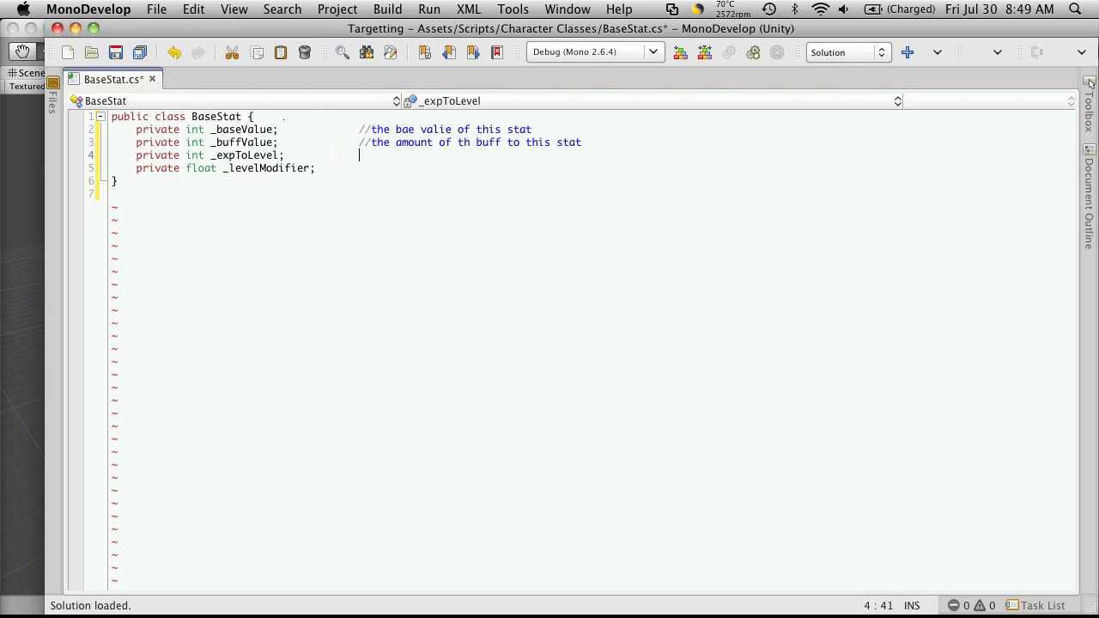
pyautogui.write('//')
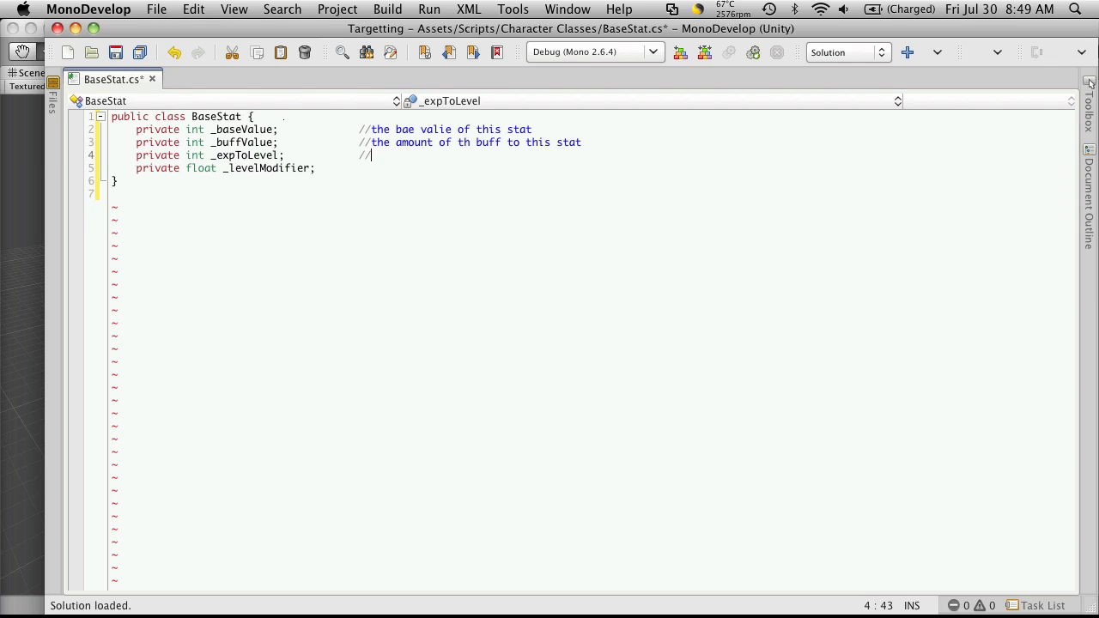
pyautogui.write('the total amount of exp needed to raise this skill')
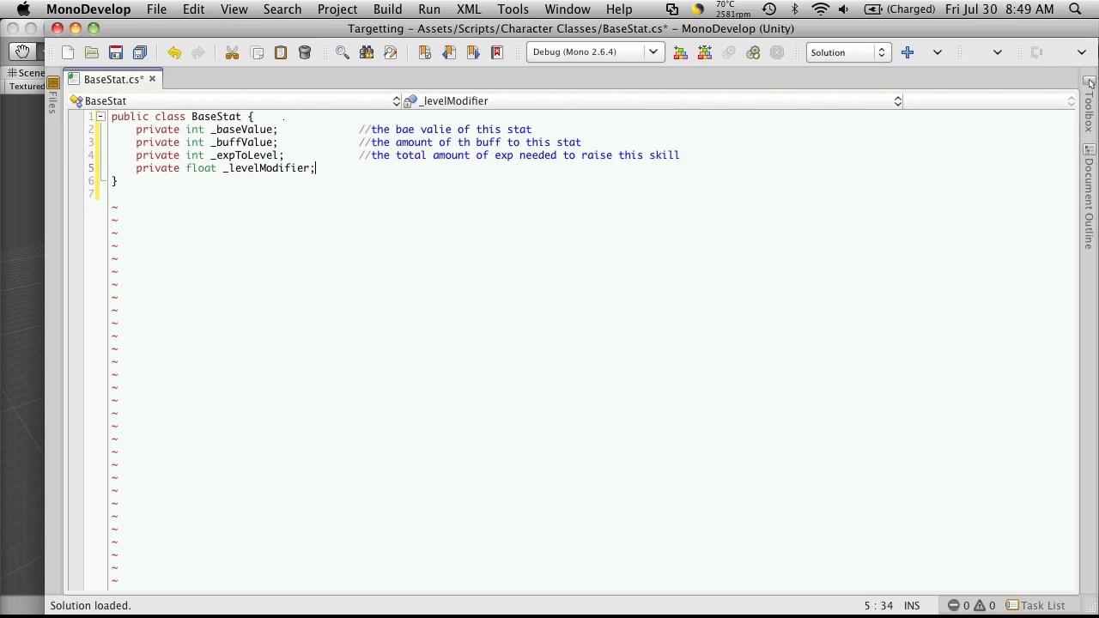
pyautogui.write('//')
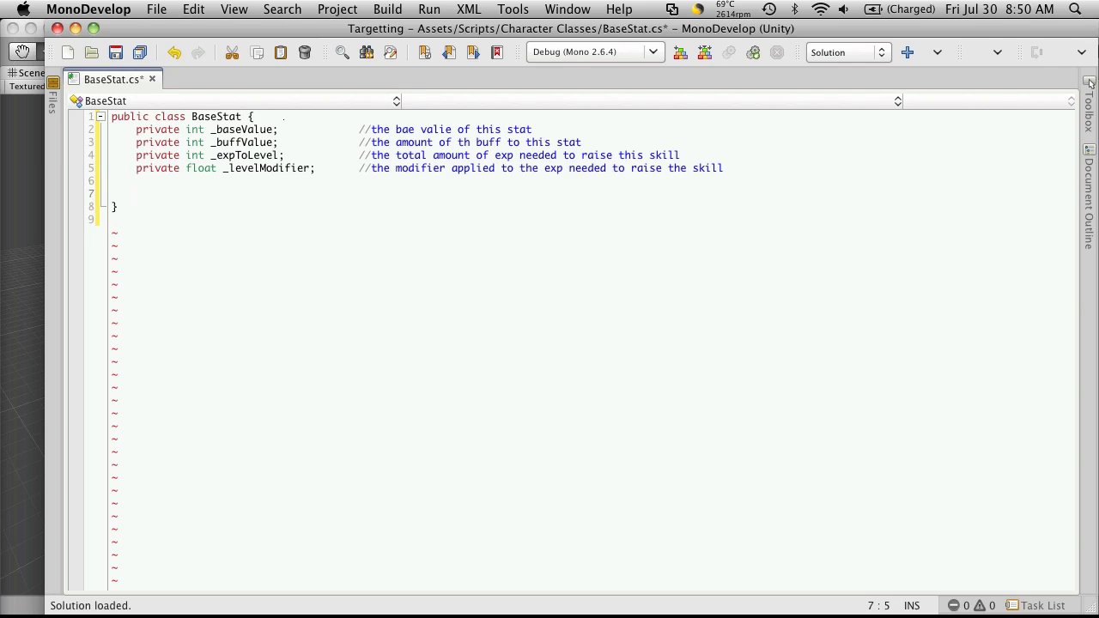
# - Create the public BaseStat() constructor and initialise _baseValue to 0
pyautogui.write('public BaseStat')
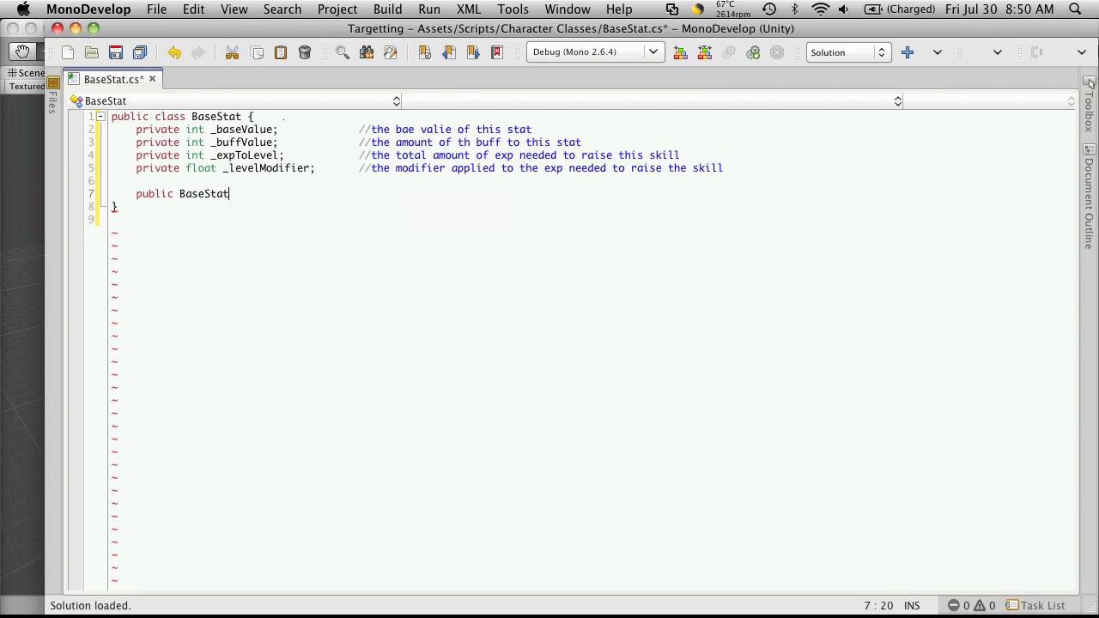
pyautogui.write('() {')
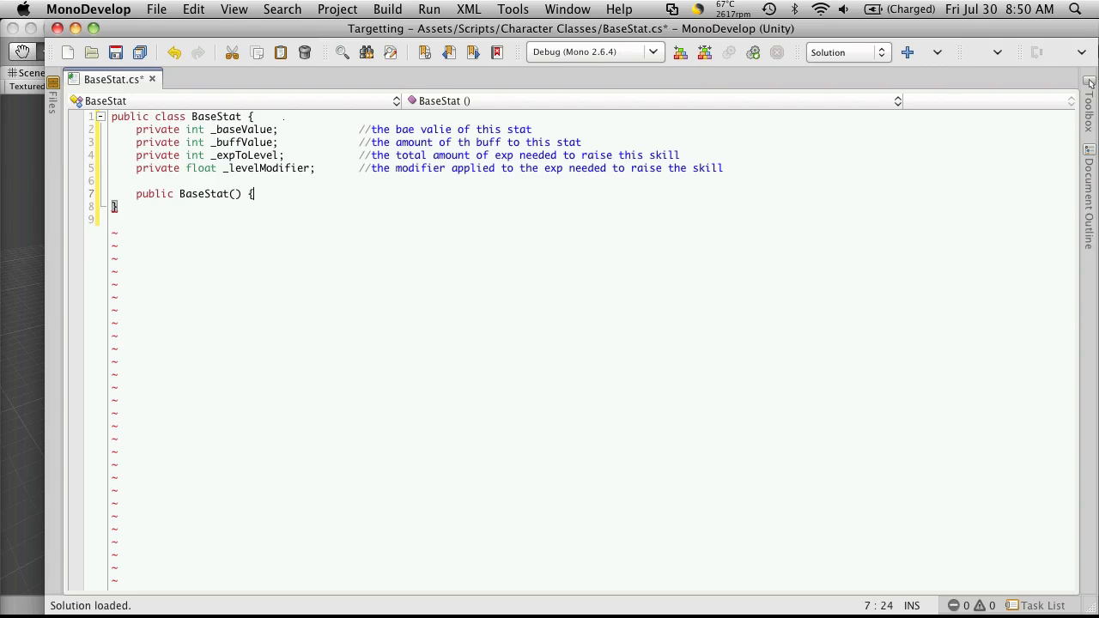
pyautogui.press('Return')
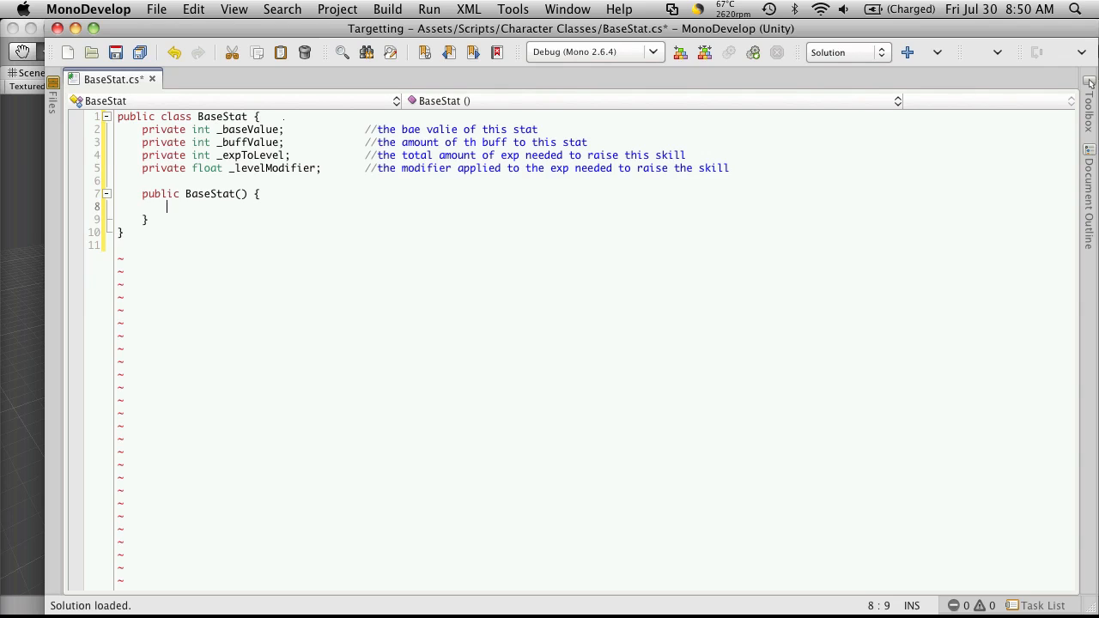
pyautogui.write('_baseValue = 0')
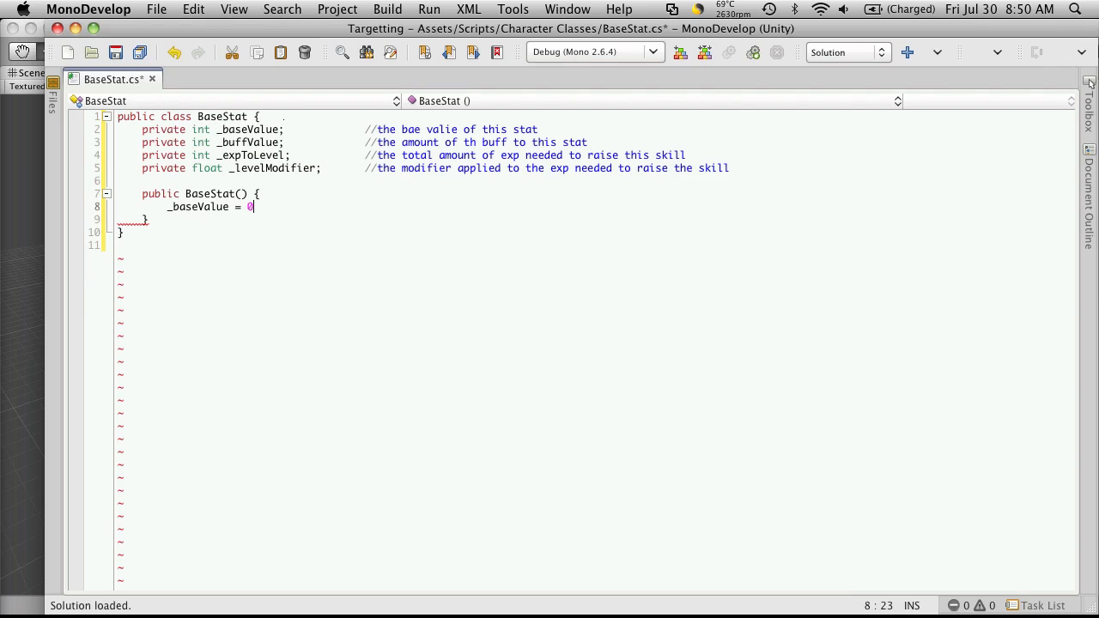
pyautogui.write(';')
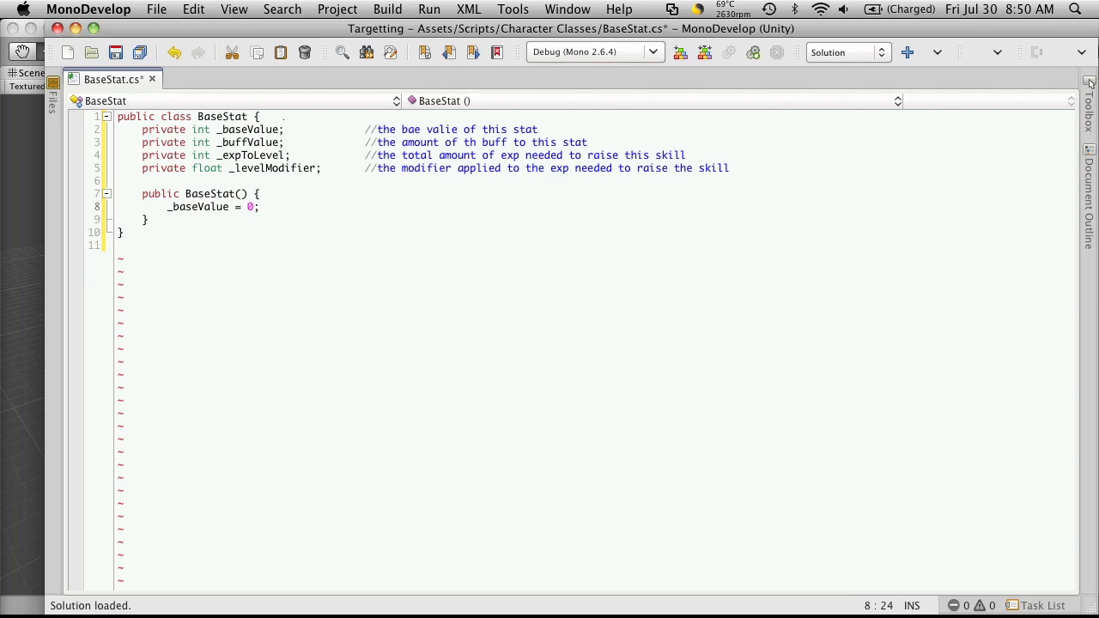
pyautogui.press('Return')
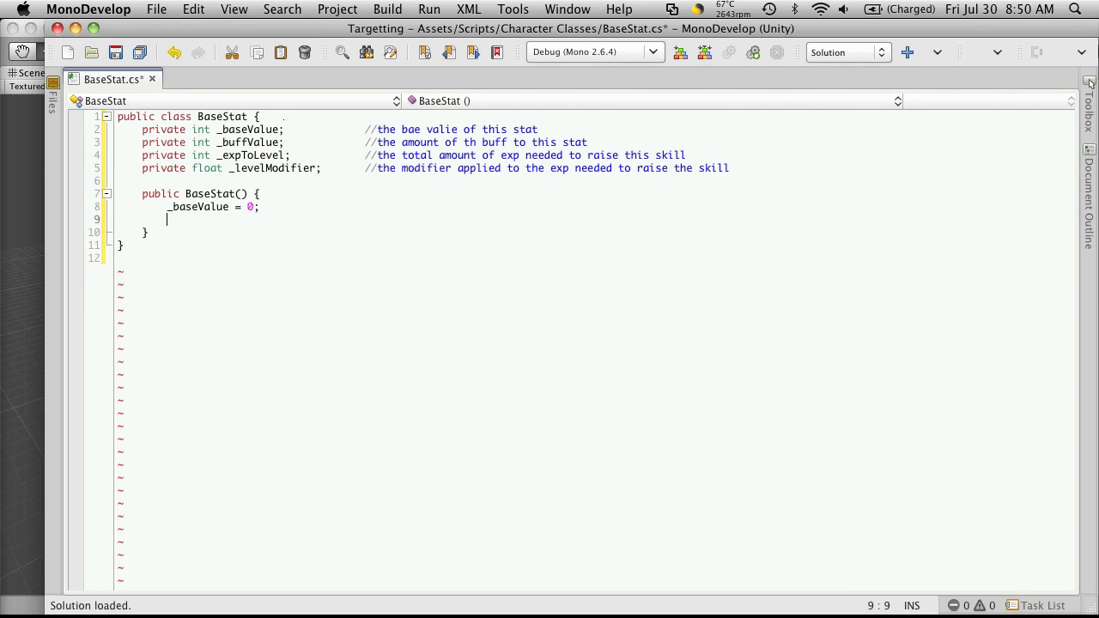
# - Initialise _buffValue to 0, _levelModifier to 1.1f and _expToLevel to 100
pyautogui.write('_buff')
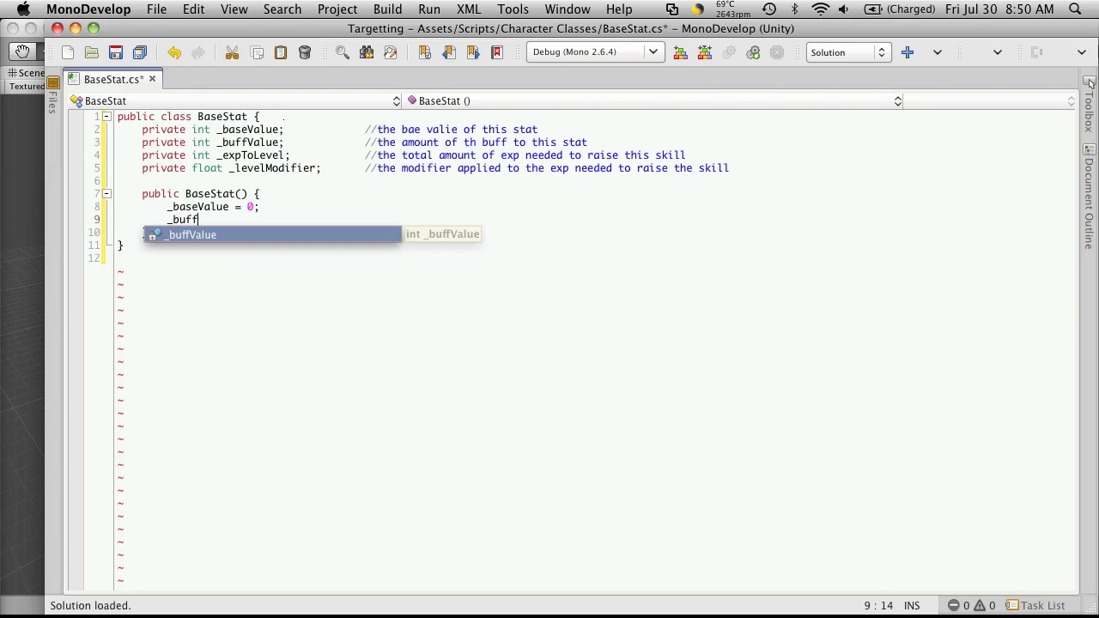
pyautogui.write('Value = 0;')
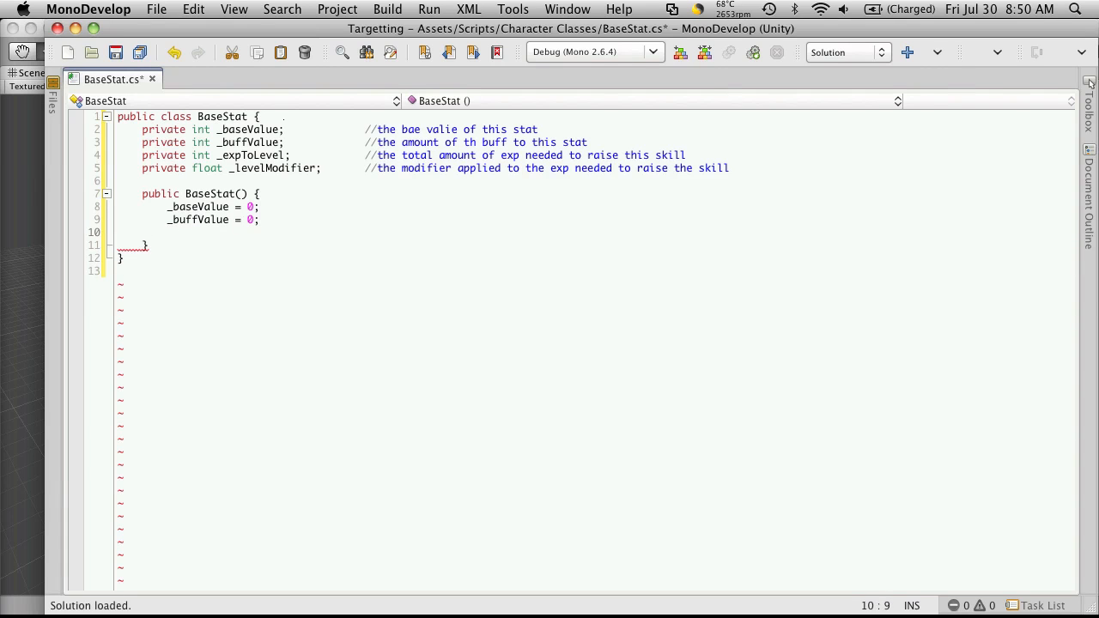
pyautogui.write('_level')
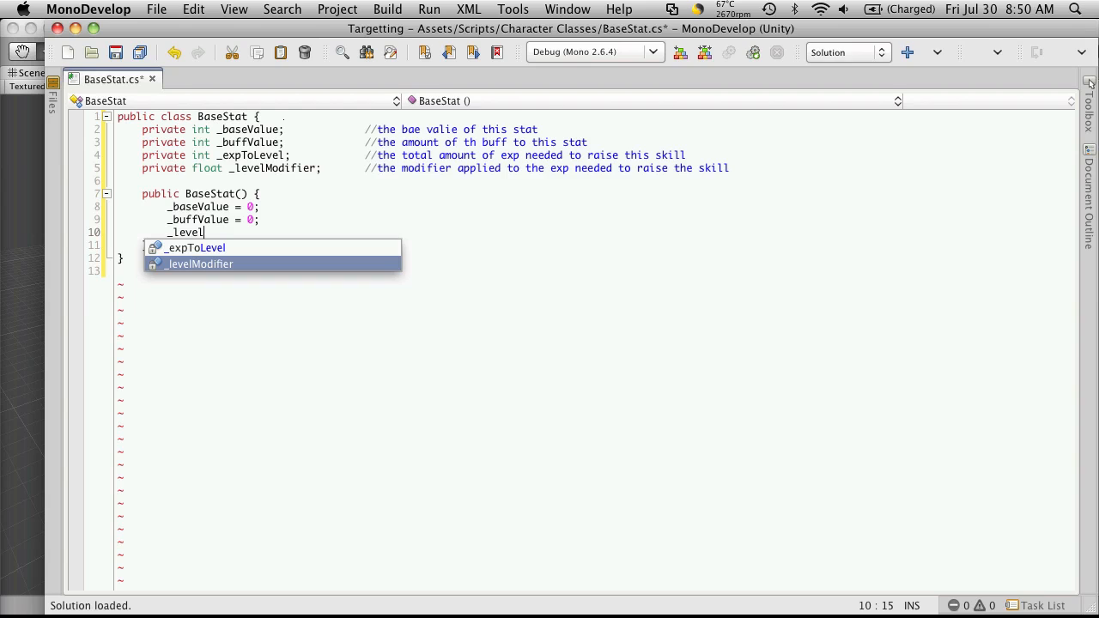
pyautogui.write('Modifier')
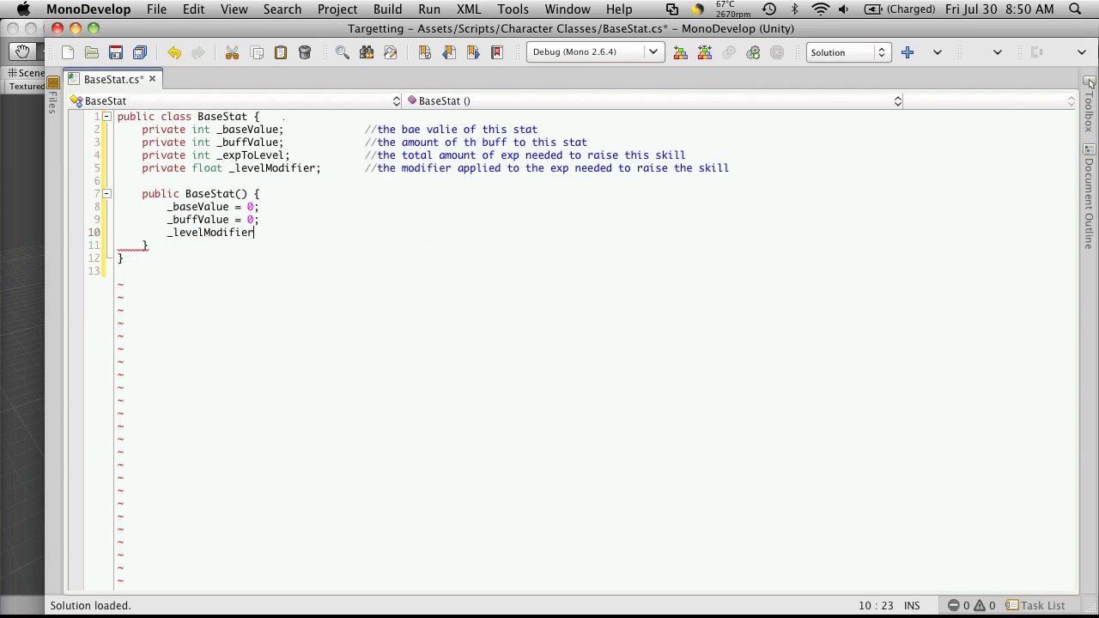
pyautogui.write('=')
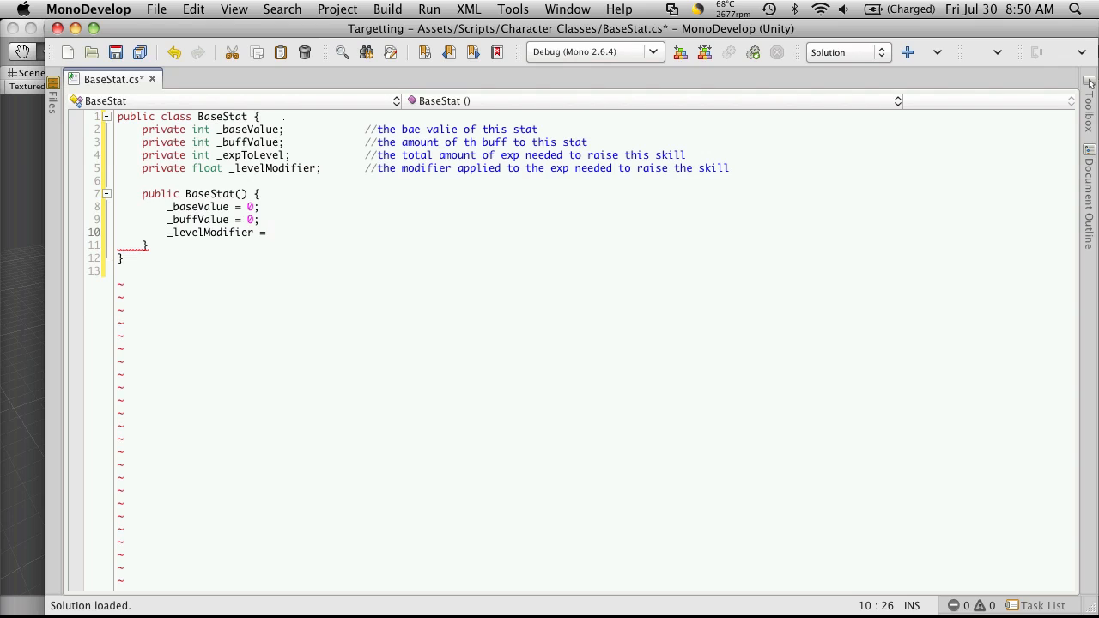
pyautogui.write('1.1f;')
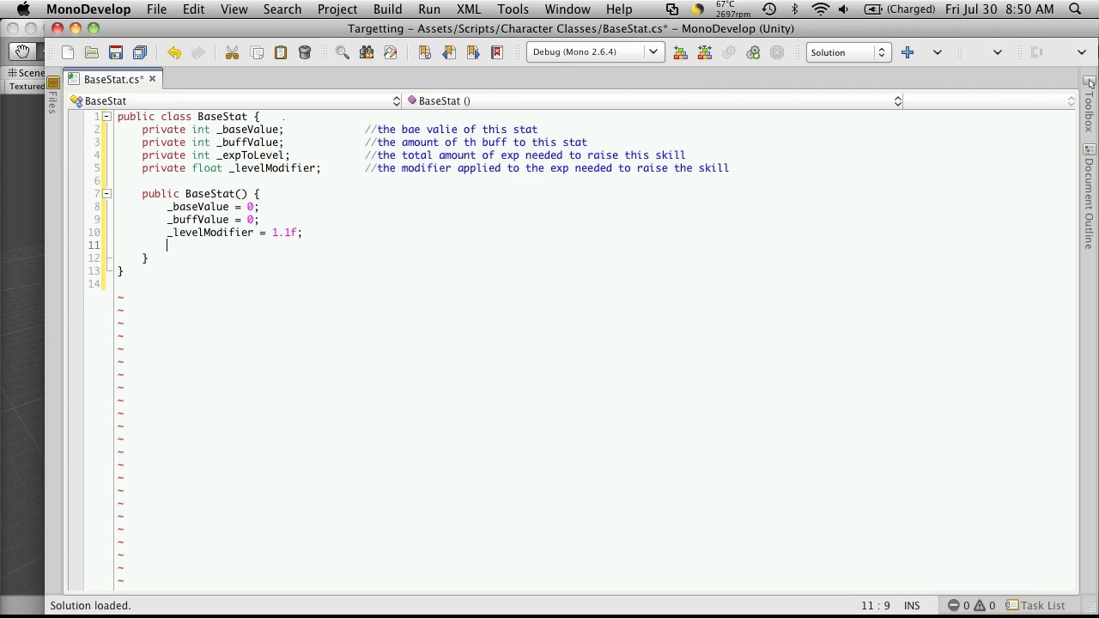
pyautogui.write('_expToLevel =')
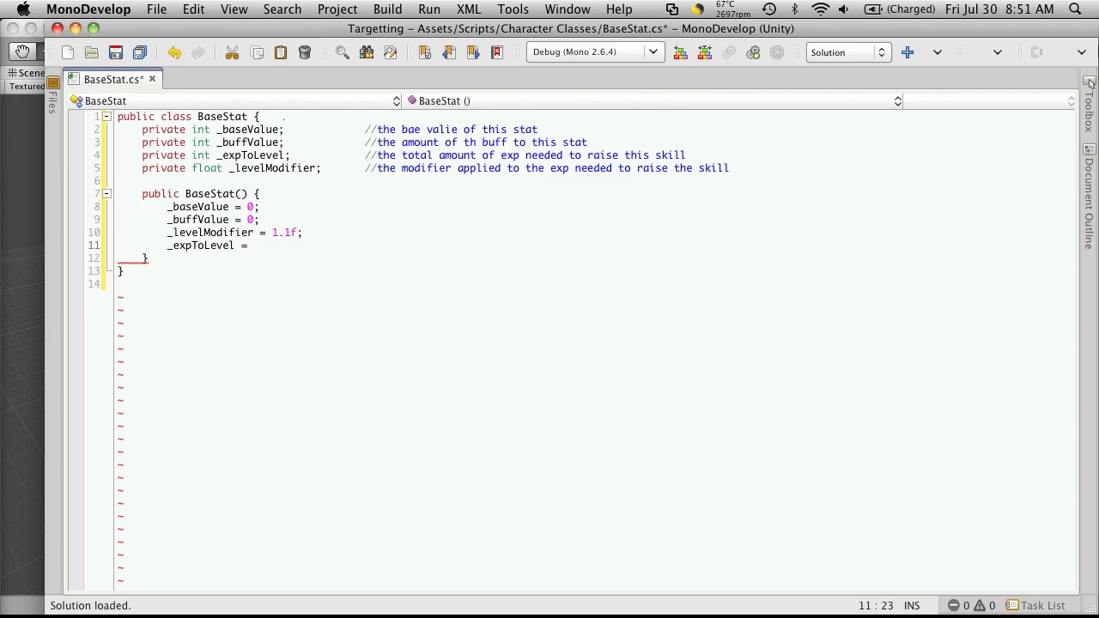
pyautogui.write('100;')
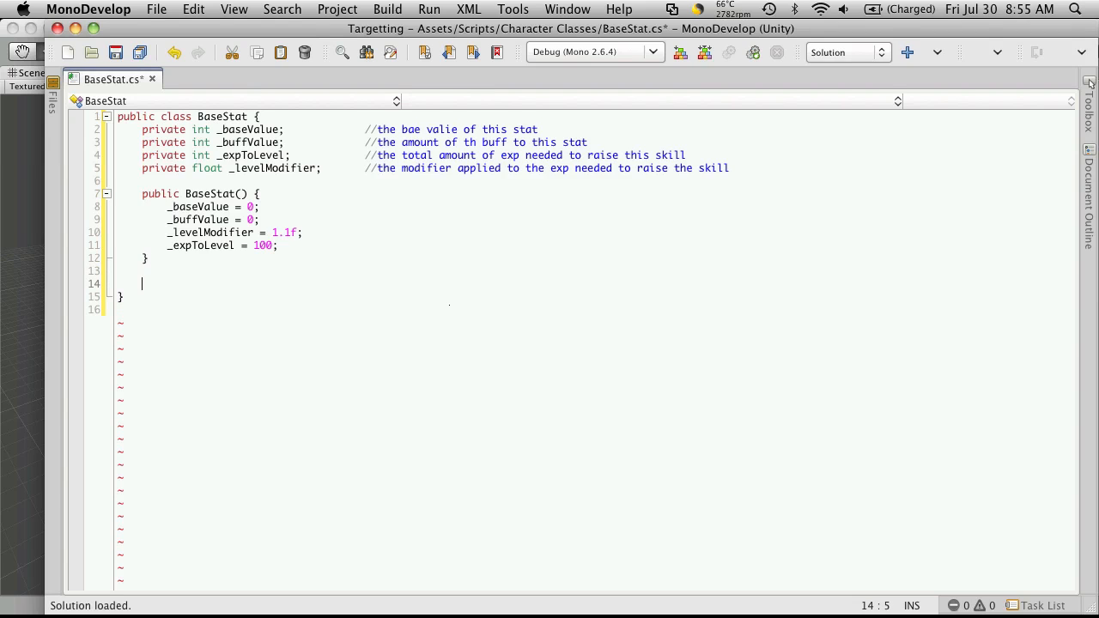
# - Add a 'Basic Setters and Getters' comment and declare a public int BaseValue property
pyautogui.write('//')
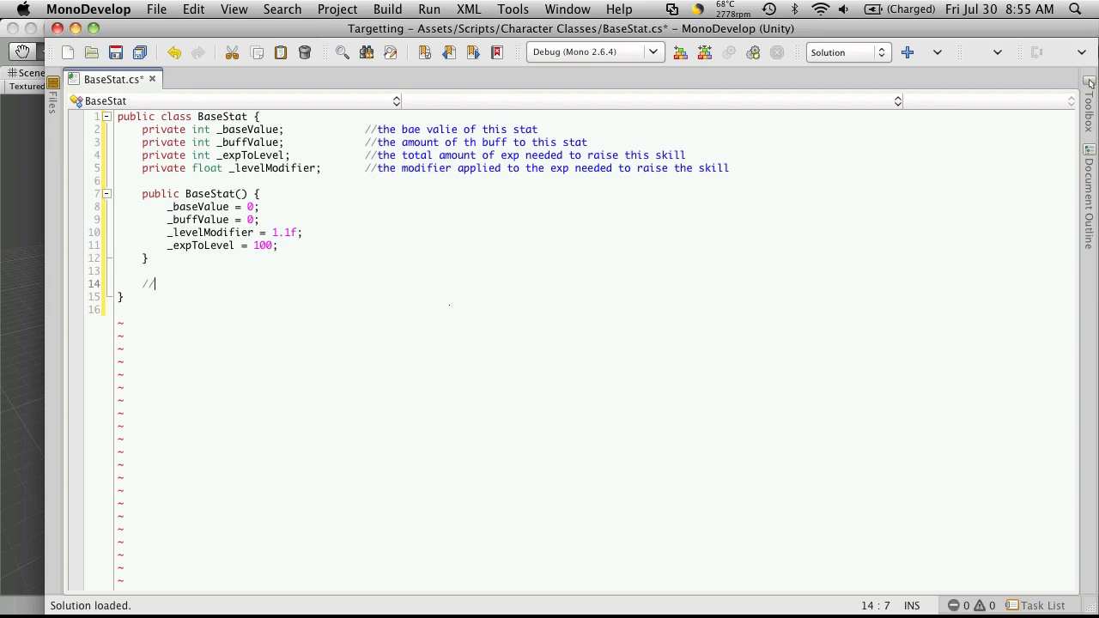
pyautogui.write('Basic Setters and Getters')
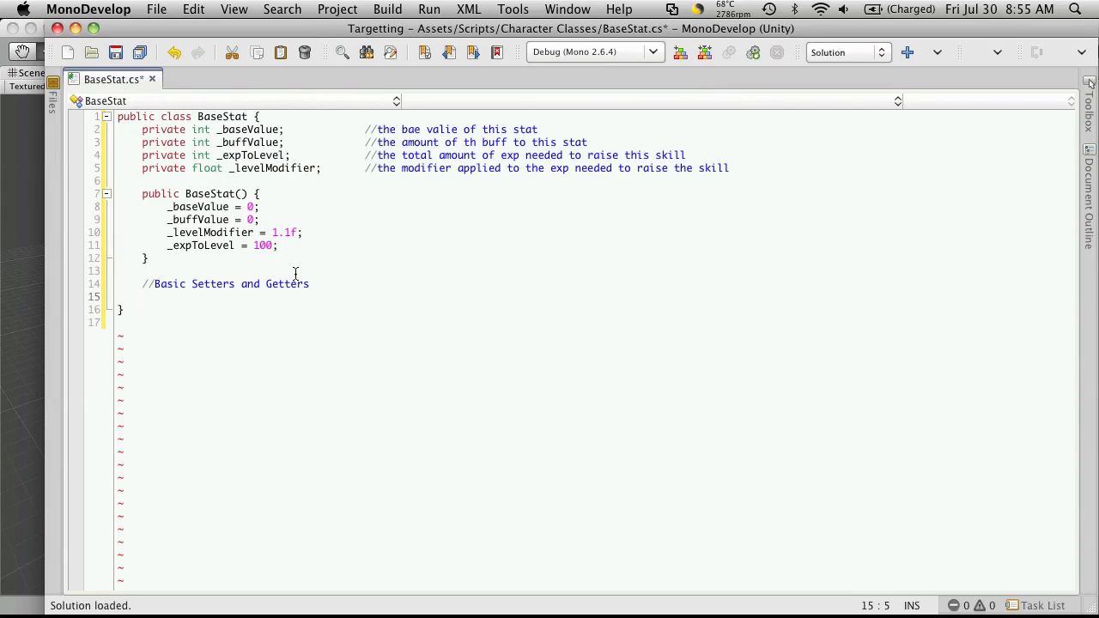
pyautogui.write('pu')
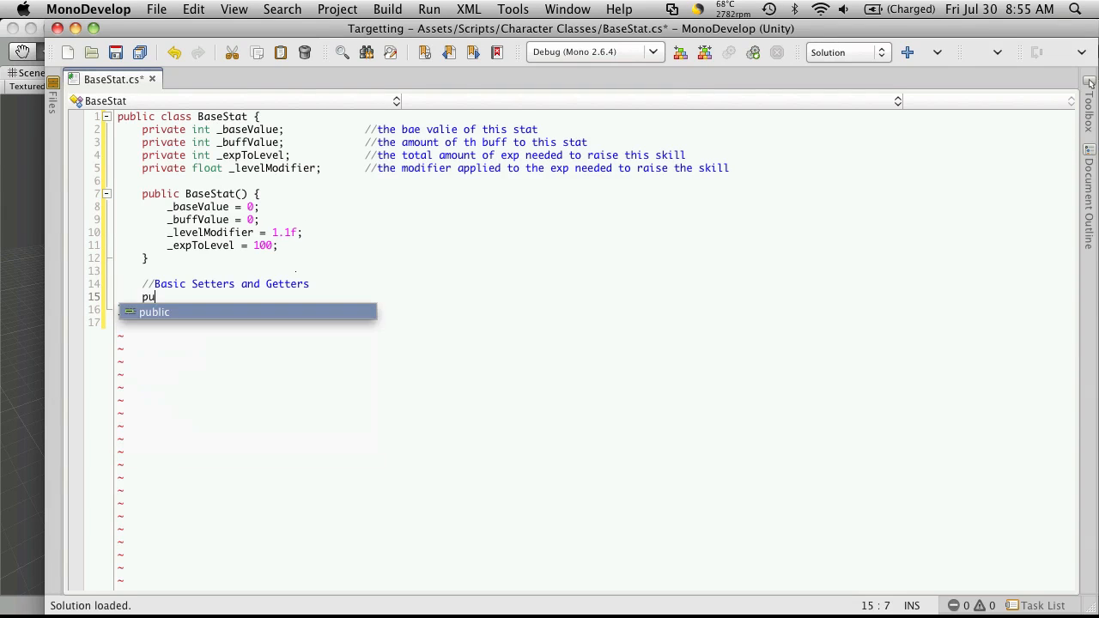
pyautogui.write('blic')
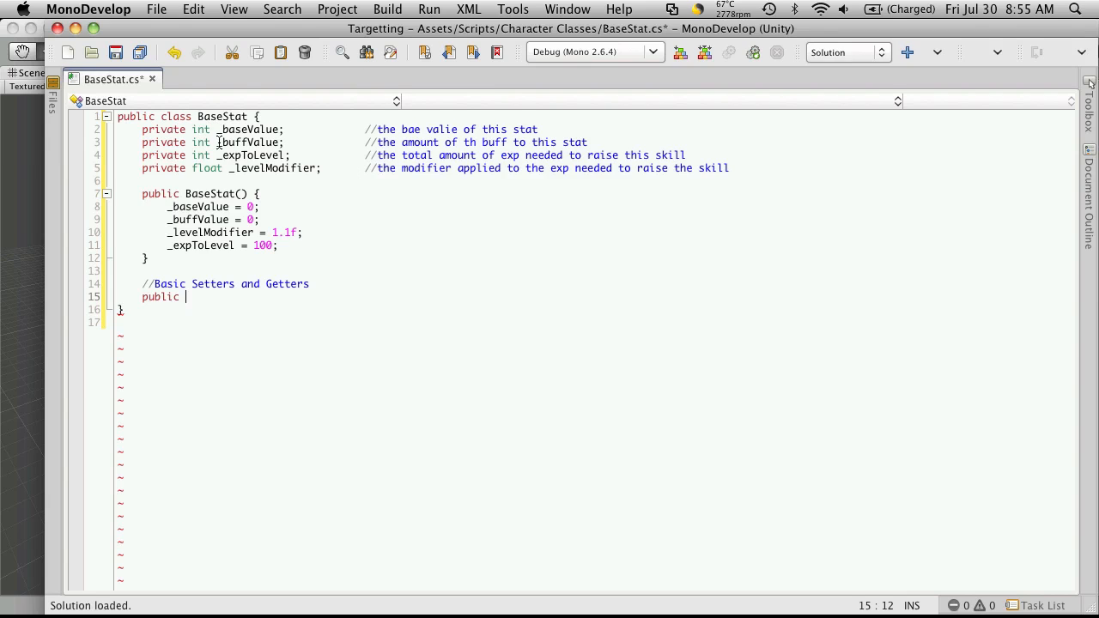
pyautogui.moveTo(297, 355)
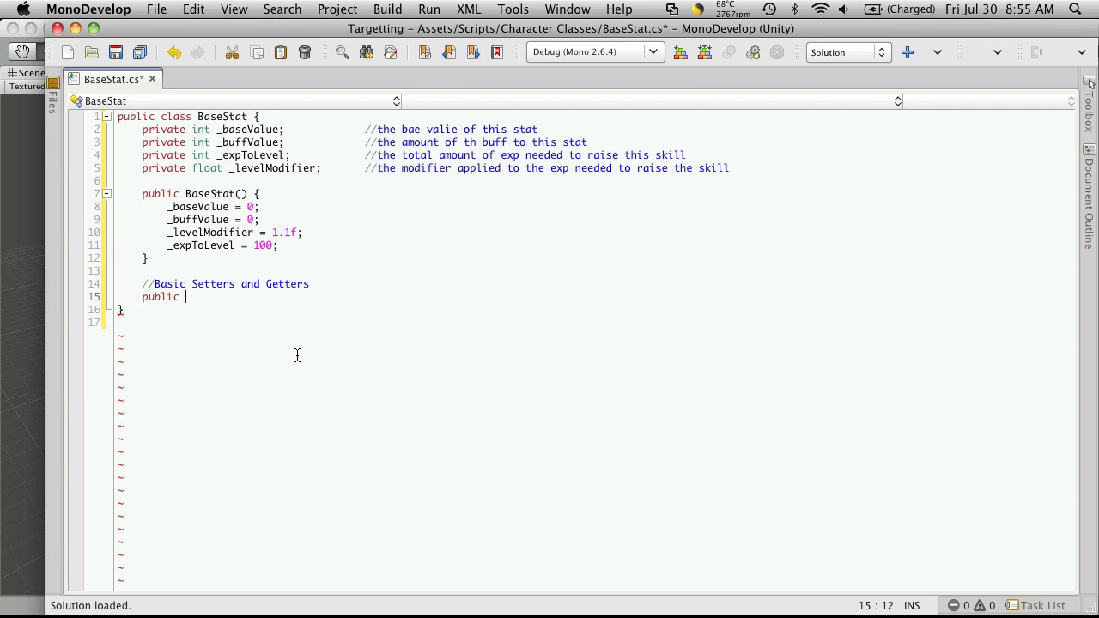
pyautogui.write('int')
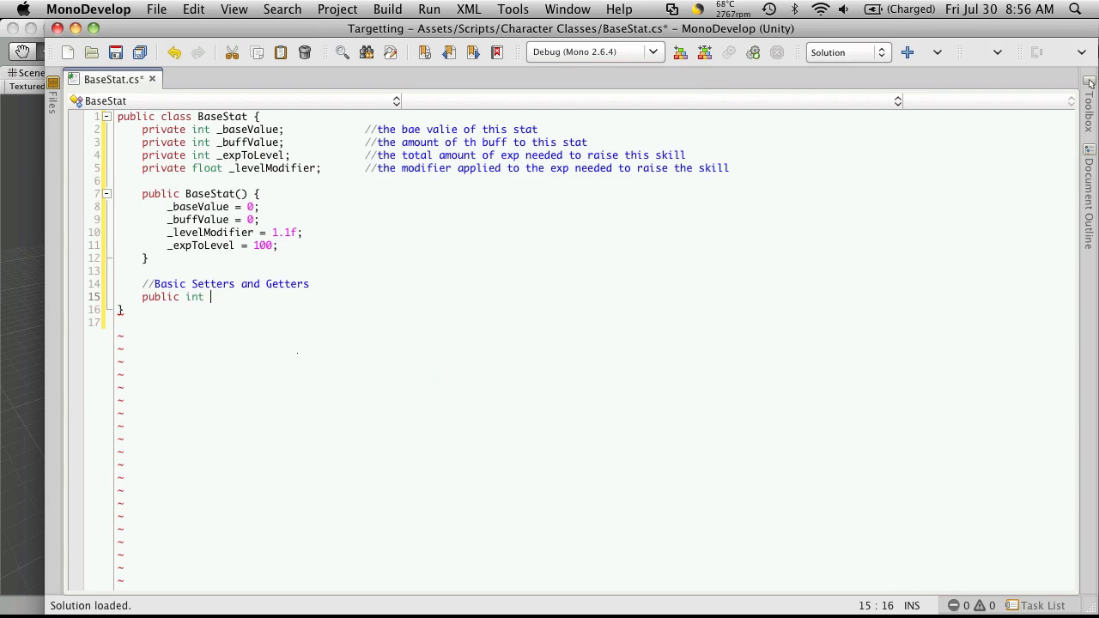
pyautogui.write('Ba')
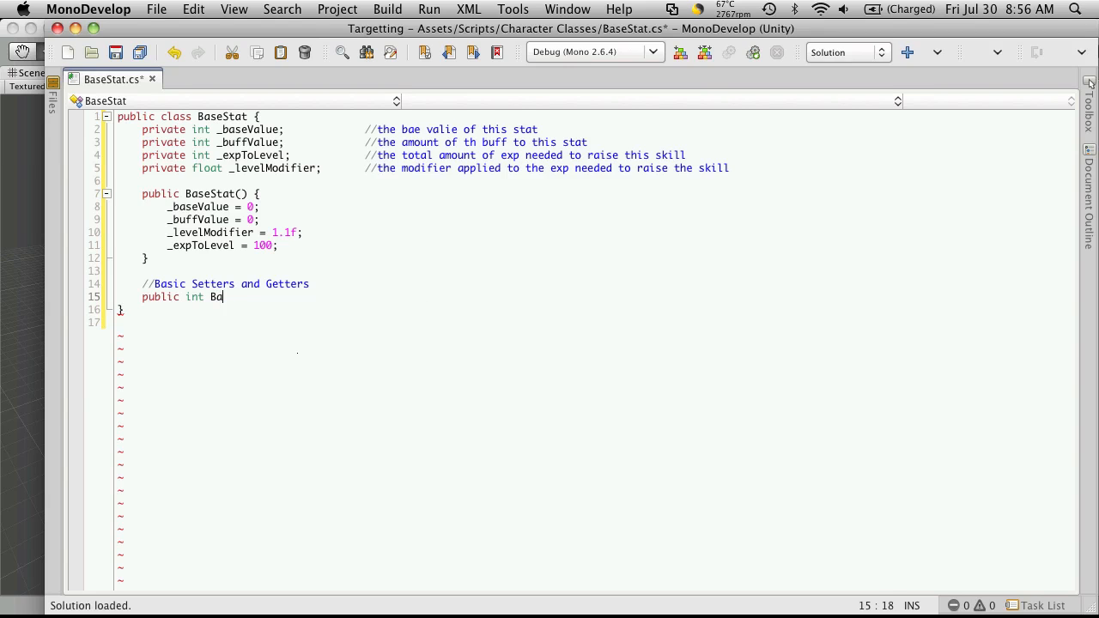
pyautogui.write('seV')
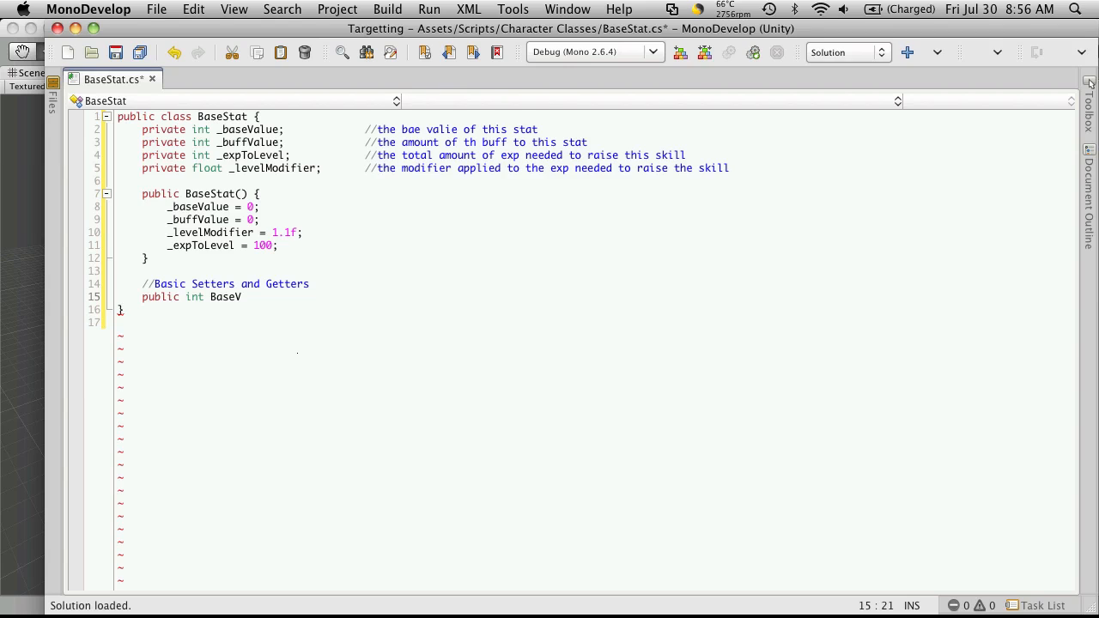
pyautogui.write('alue {')
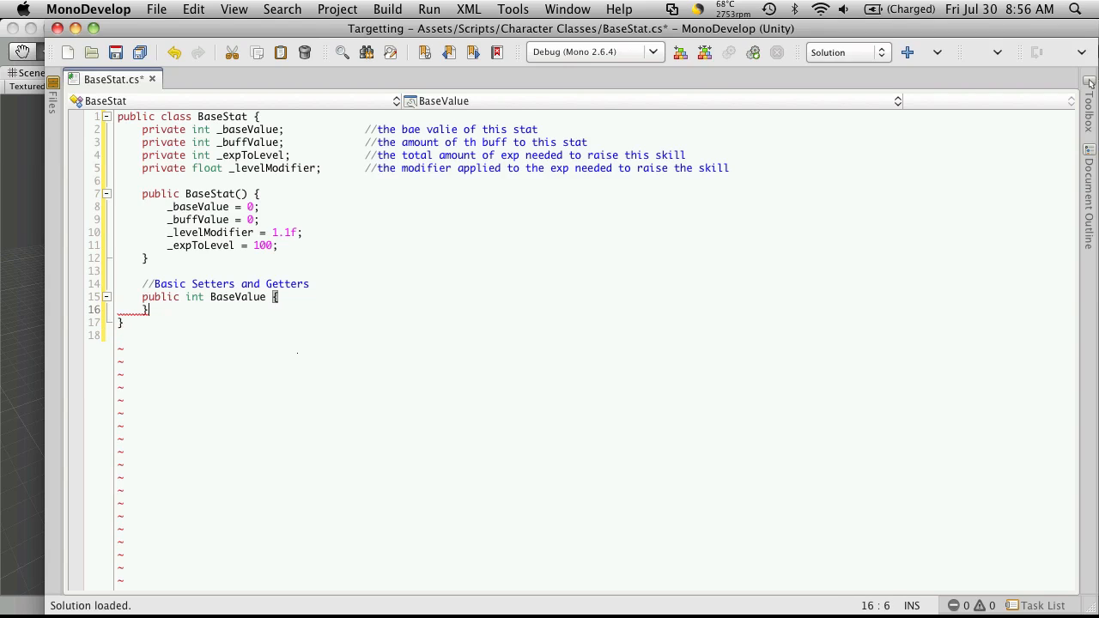
pyautogui.press('Return')
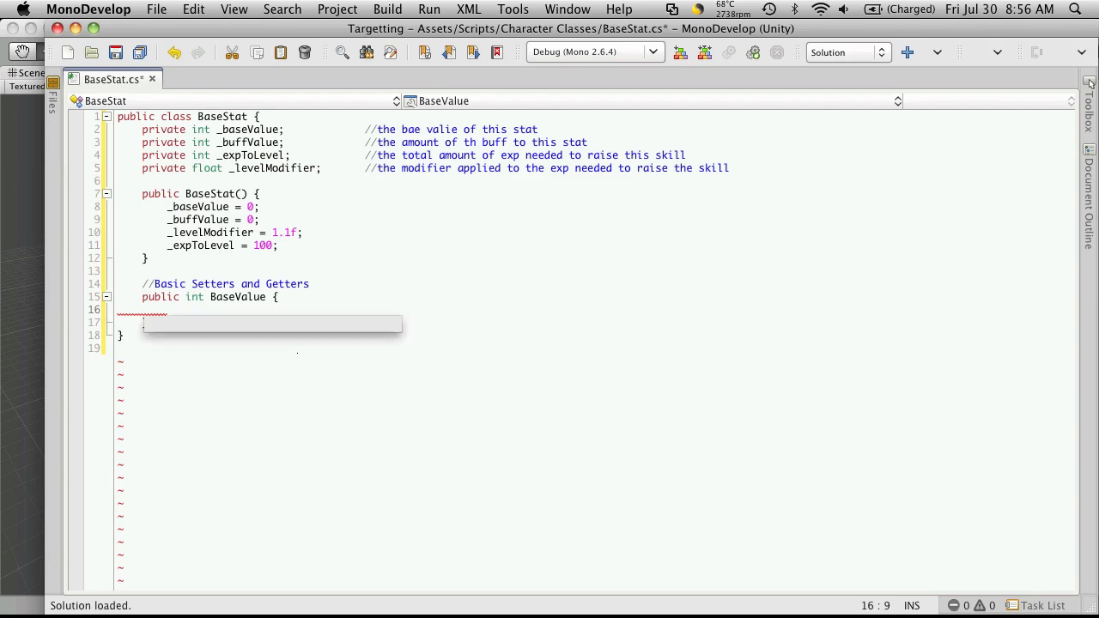
# - Fill BaseValue's get and set blocks to return and assign _baseValue
pyautogui.write('get{}')
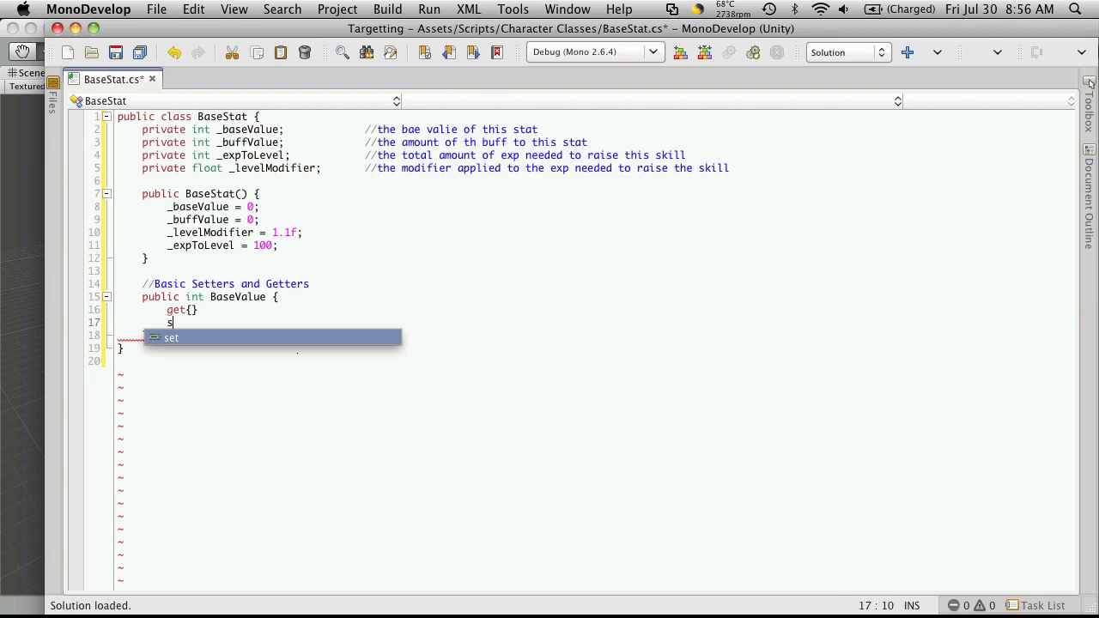
pyautogui.write('et{')
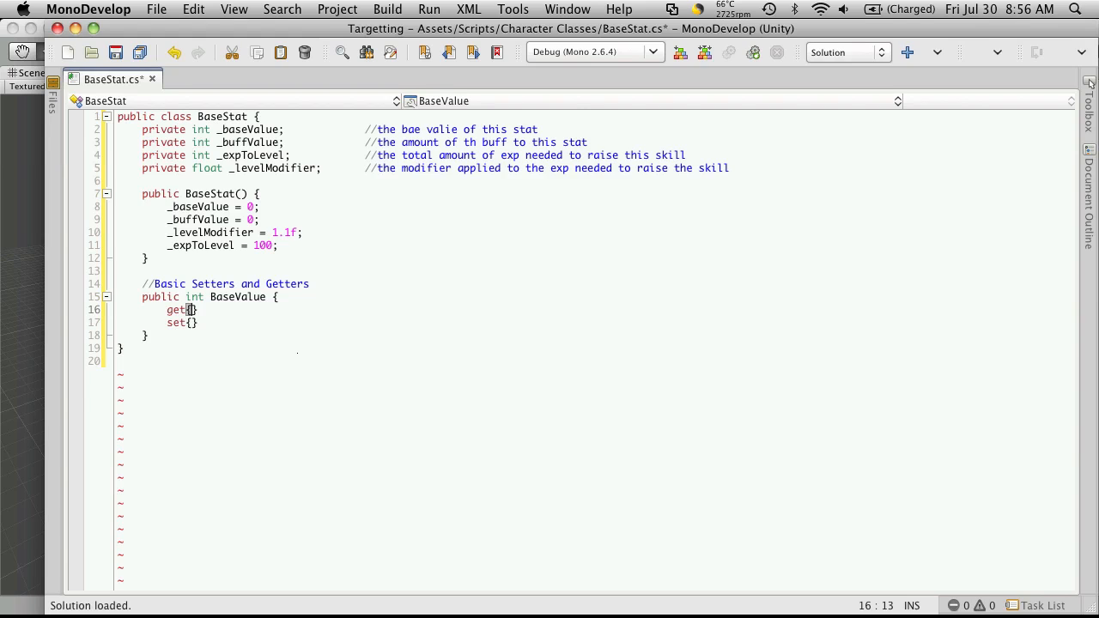
pyautogui.write('return _baseValue;')
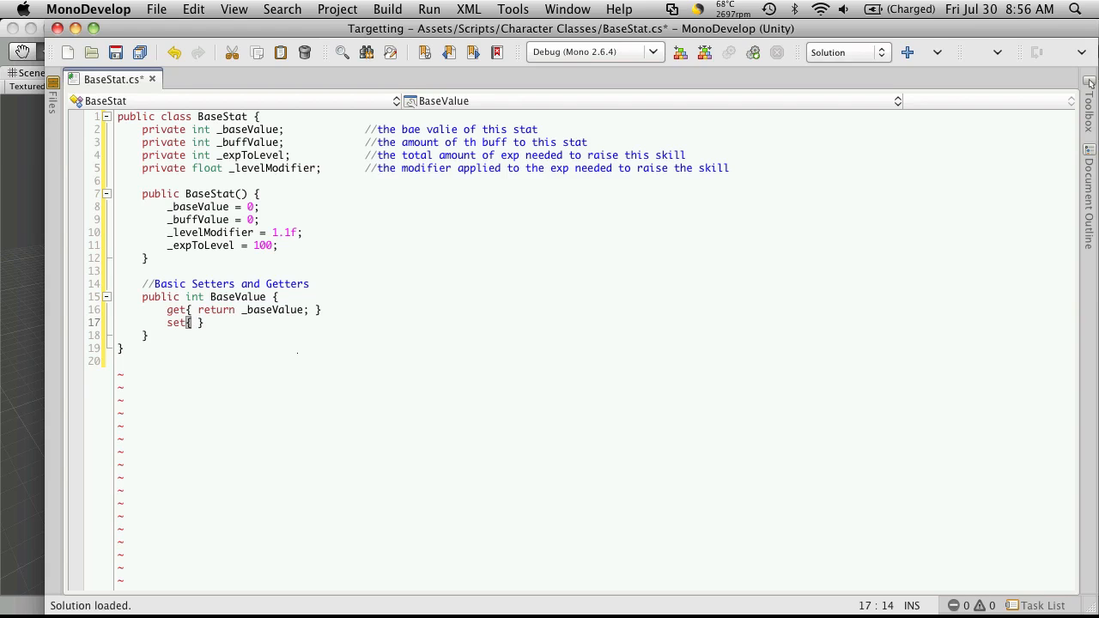
pyautogui.write('_')
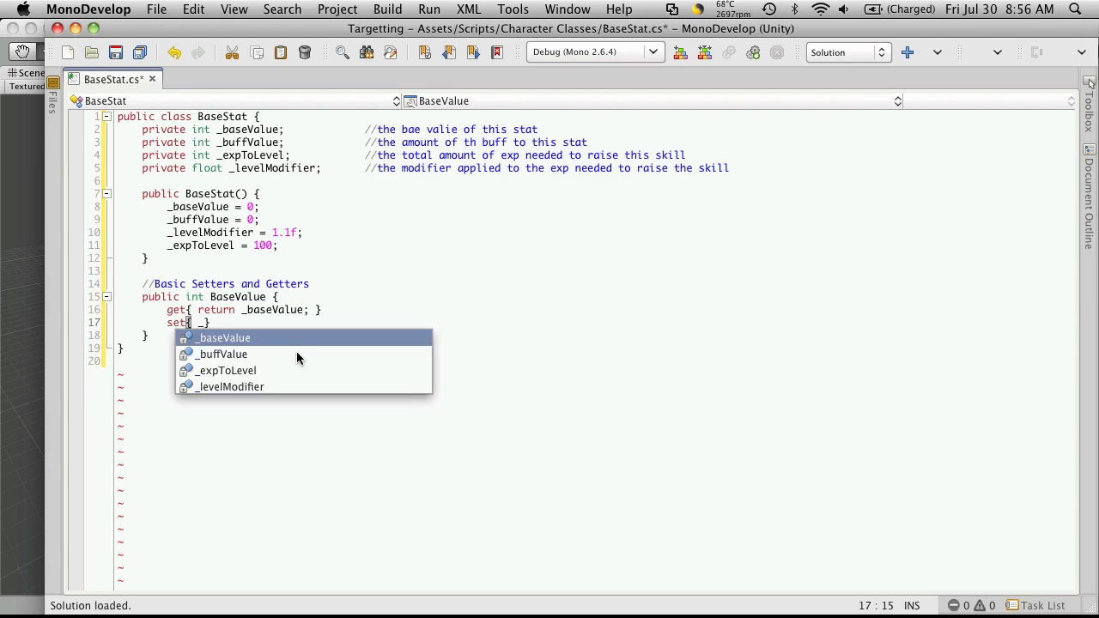
pyautogui.write('baseValue = value; ')
pyautogui.press('Return')
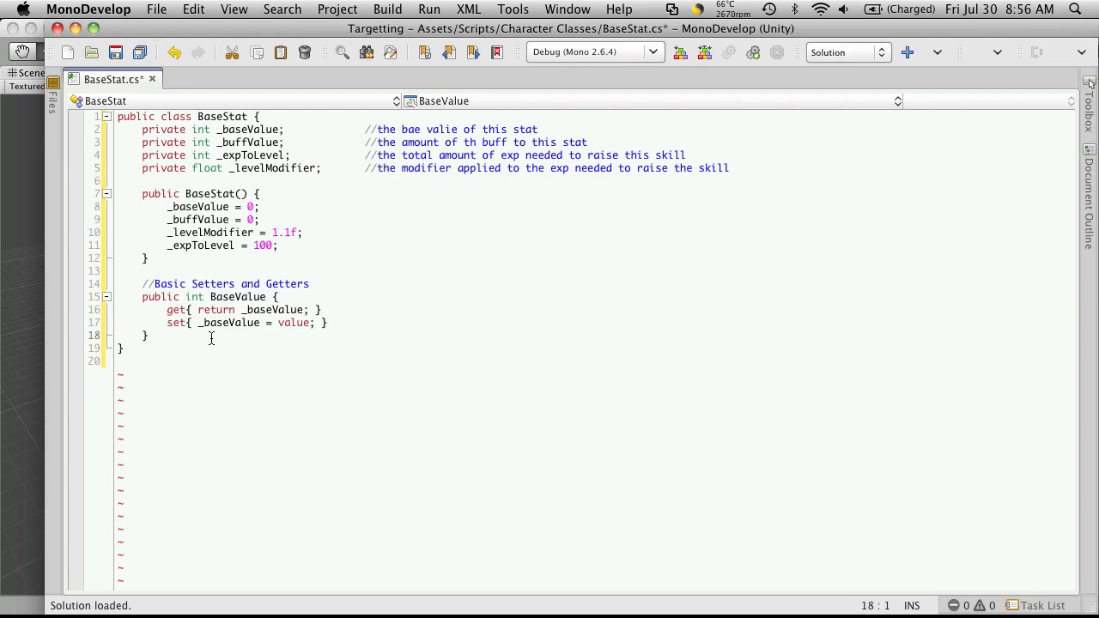
pyautogui.click(204, 322)
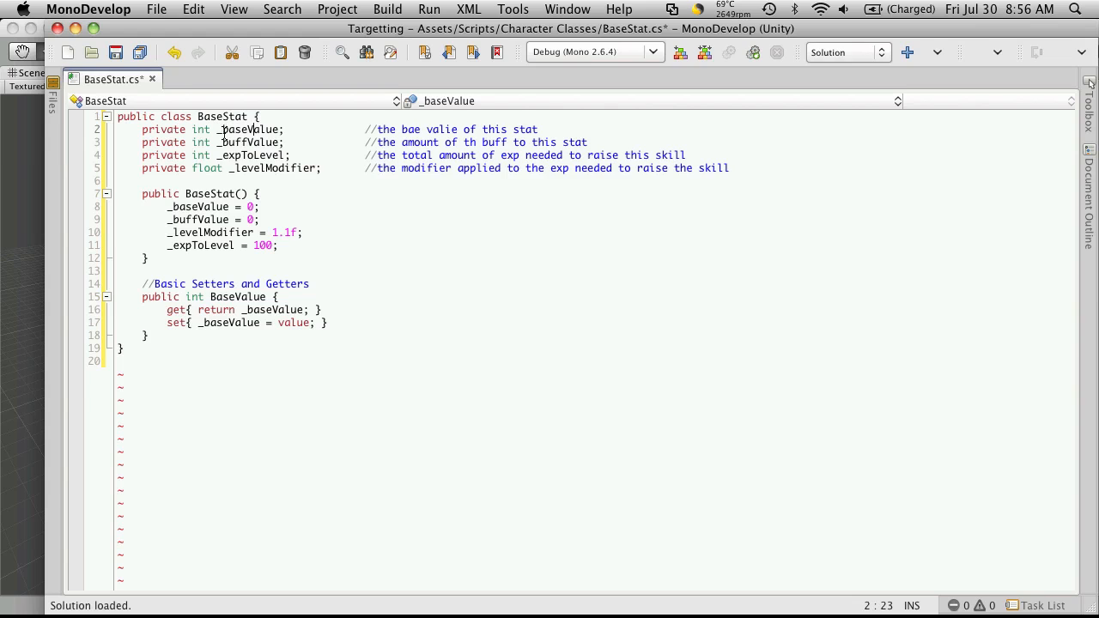
pyautogui.doubleClick(249, 129)
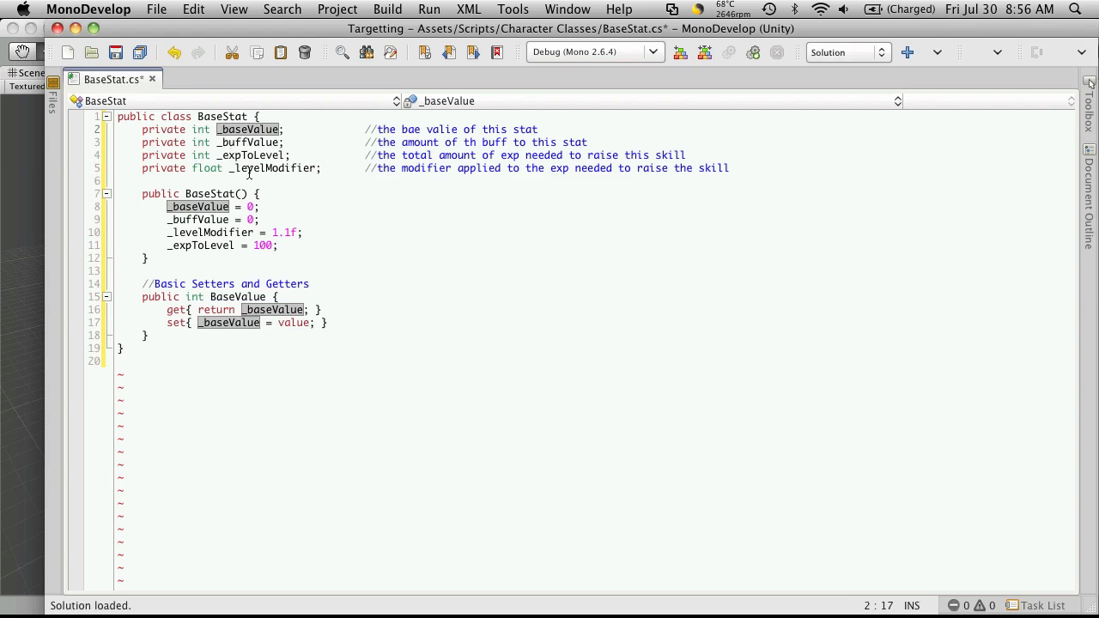
pyautogui.moveTo(267, 148)
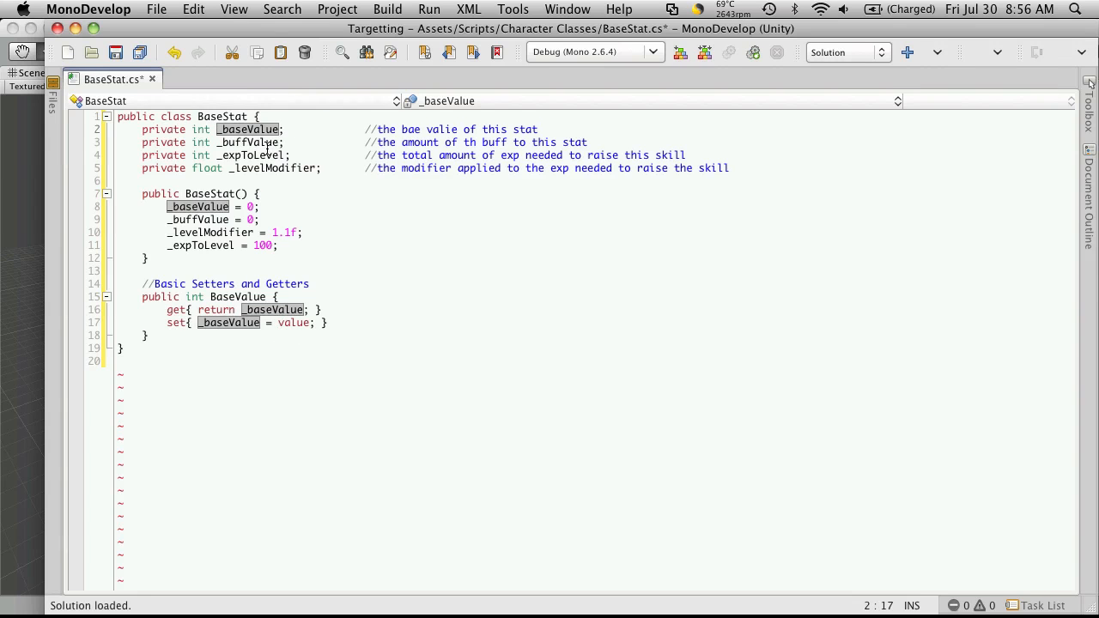
pyautogui.click(251, 155)
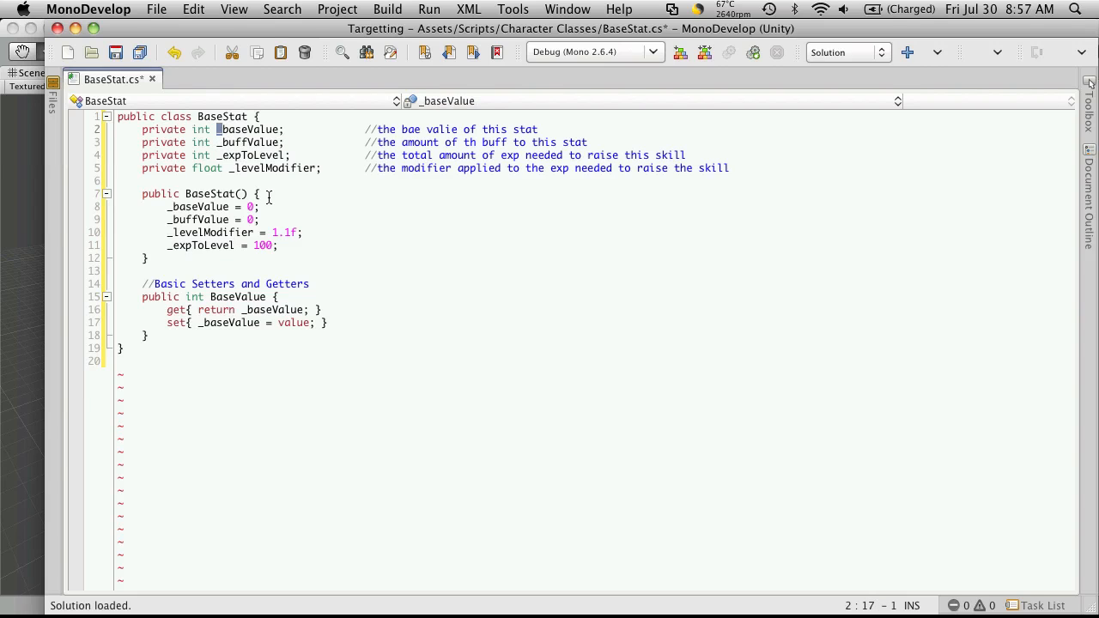
pyautogui.moveTo(372, 403)
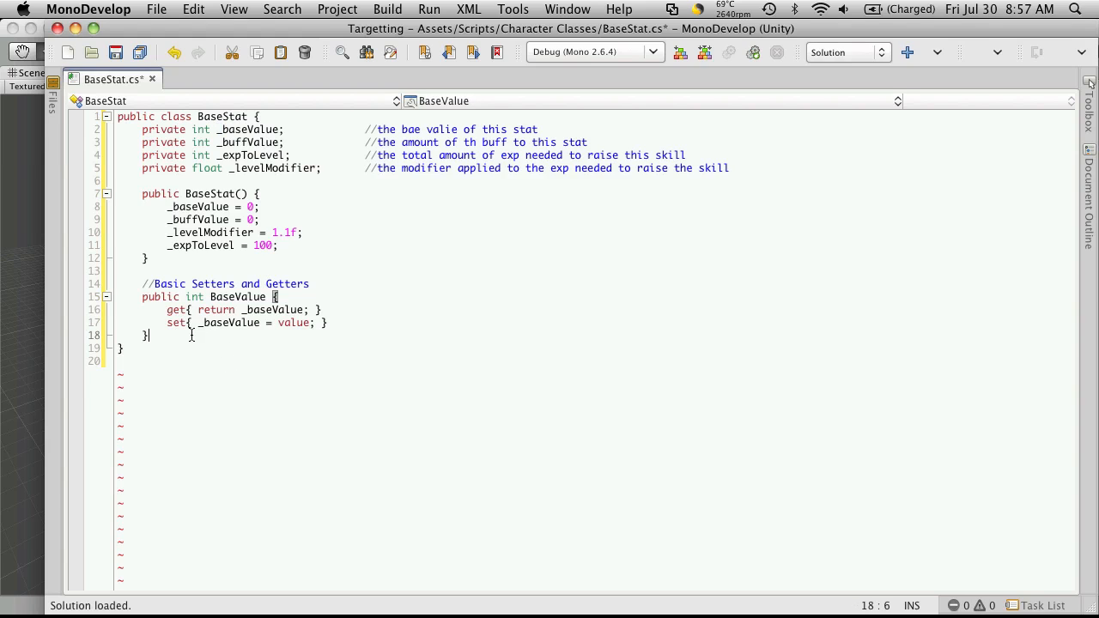
# - Start a private int BuffValue property and select its name
pyautogui.write('private int BuffValue {')
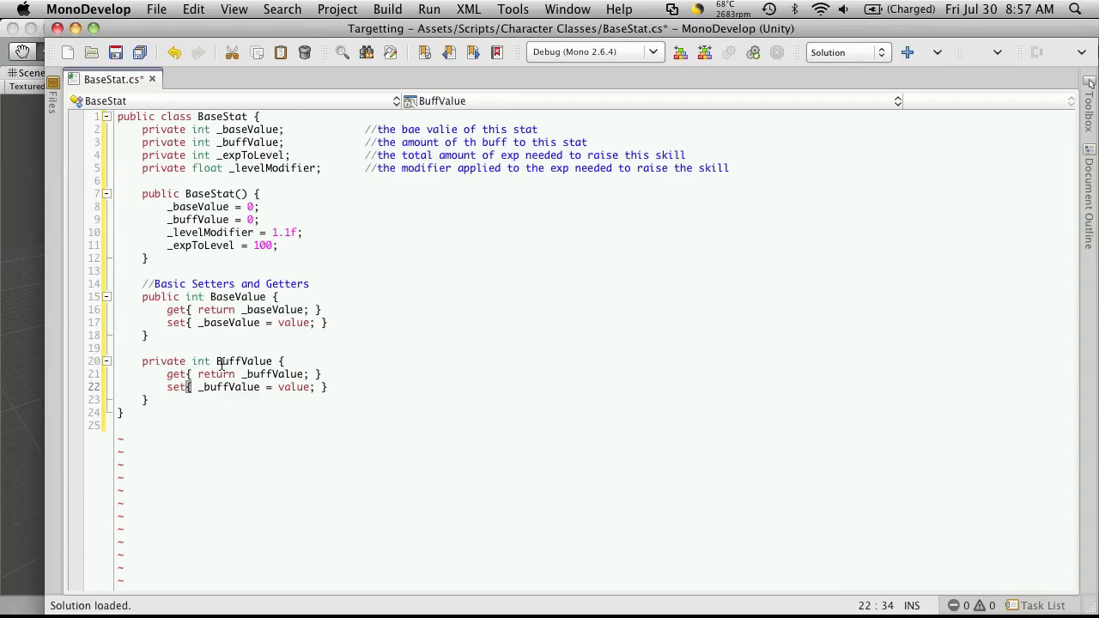
pyautogui.doubleClick(245, 361)
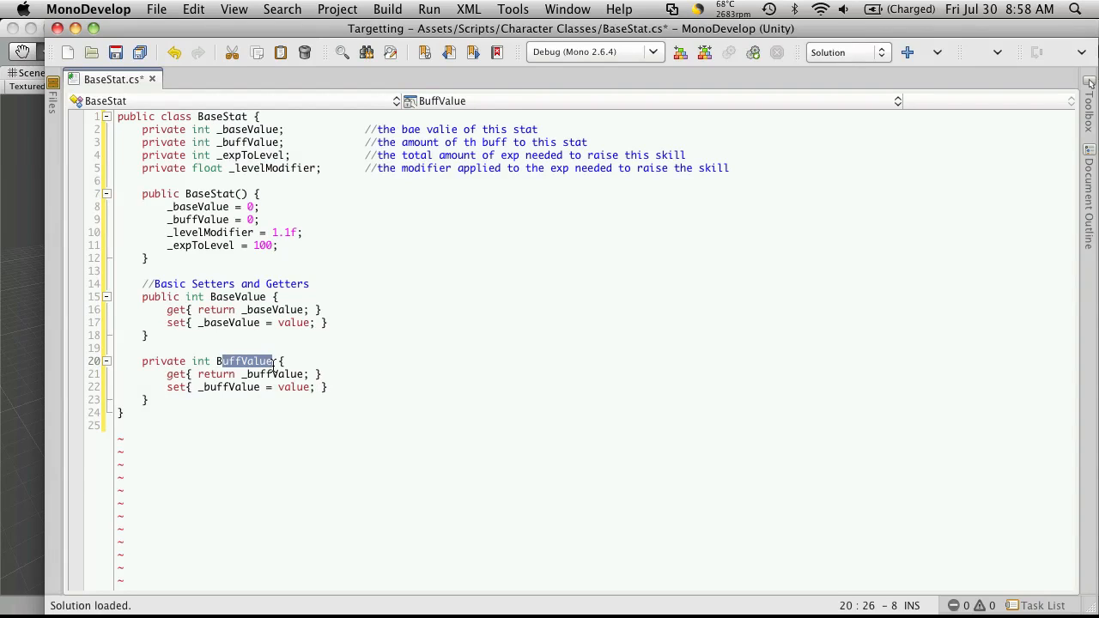
pyautogui.moveTo(383, 429)
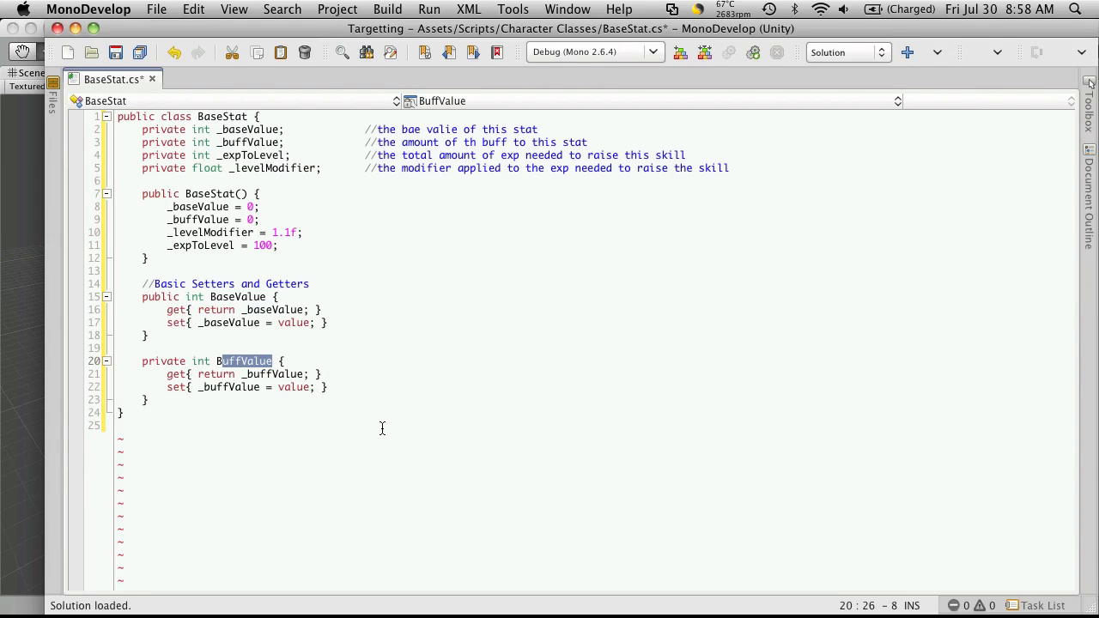
pyautogui.moveTo(597, 214)
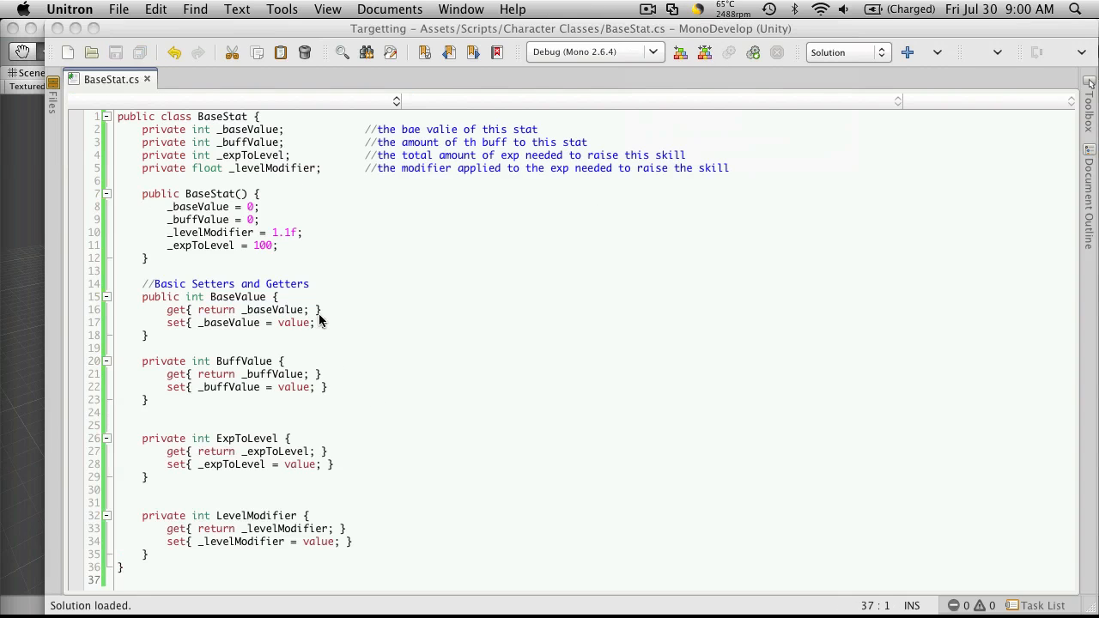
pyautogui.moveTo(324, 489)
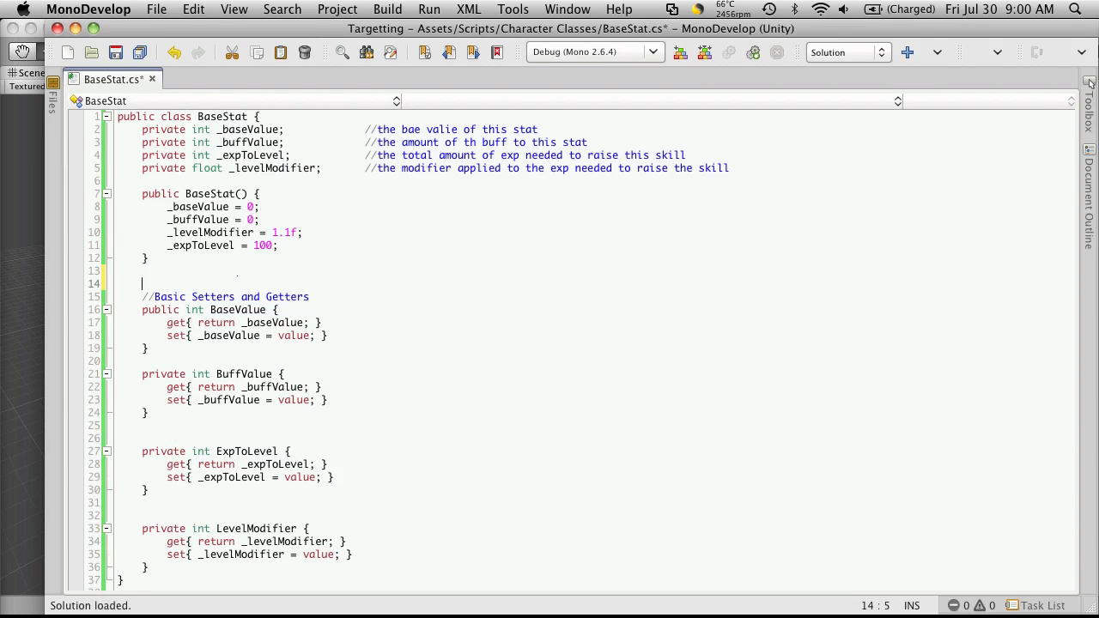
# - Enclose the properties between #region Basic Setters and Getters and #endregion
pyautogui.write('#')
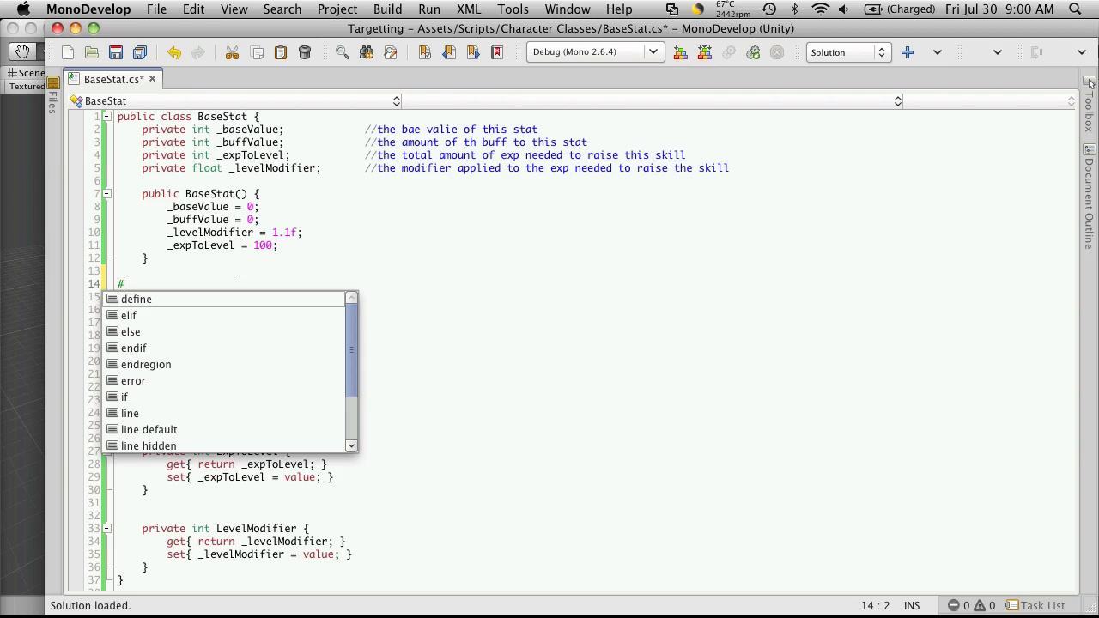
pyautogui.write('region')
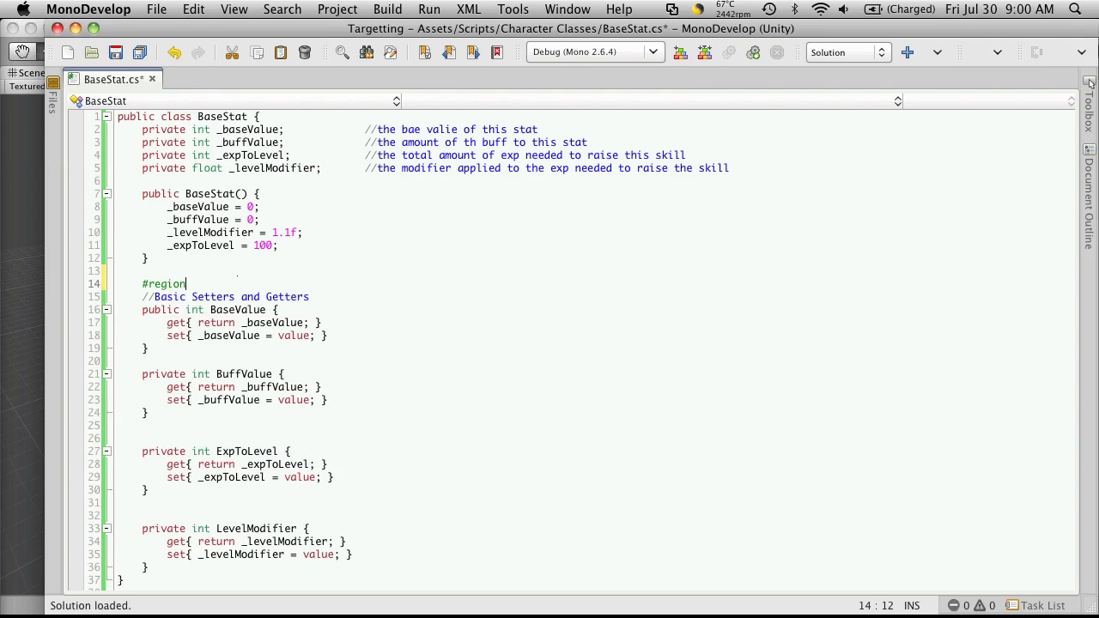
pyautogui.write('Bas')
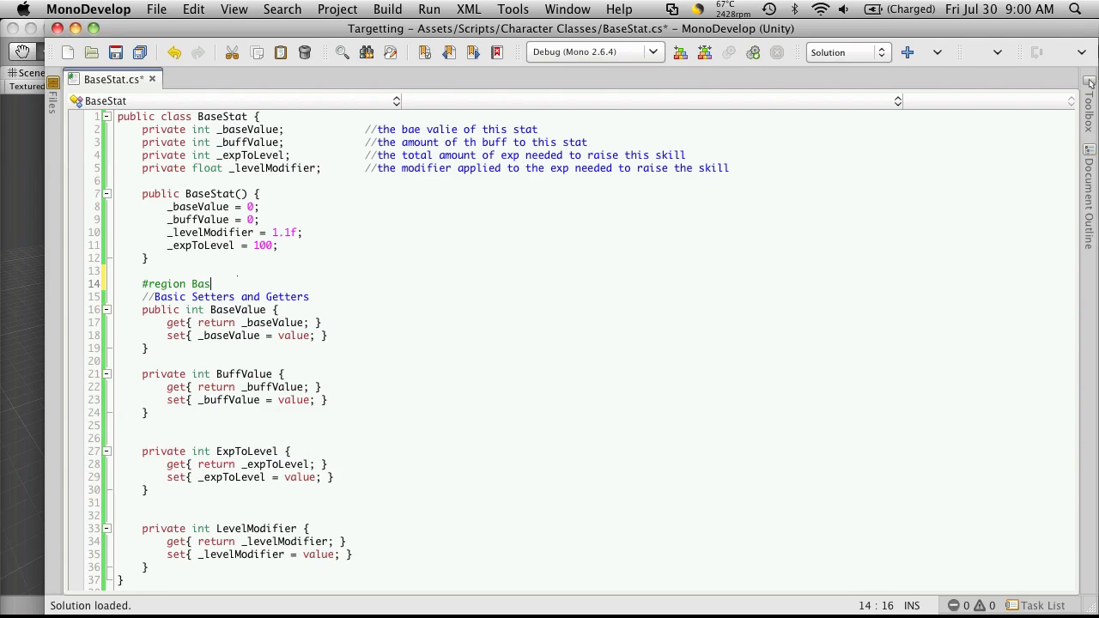
pyautogui.write('ic Setters')
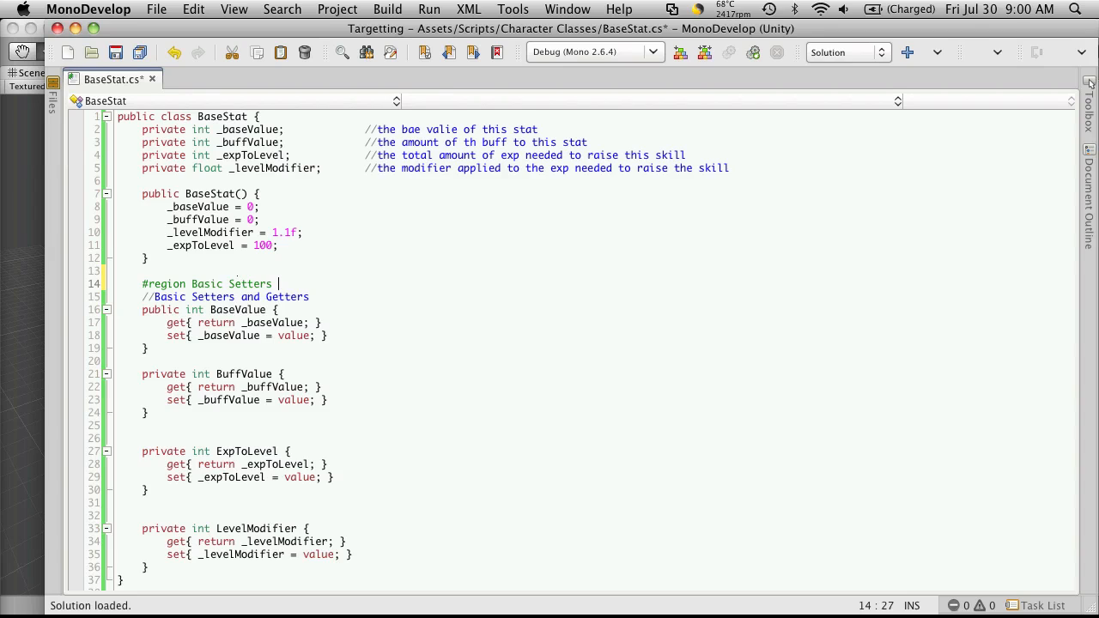
pyautogui.write('and Getters')
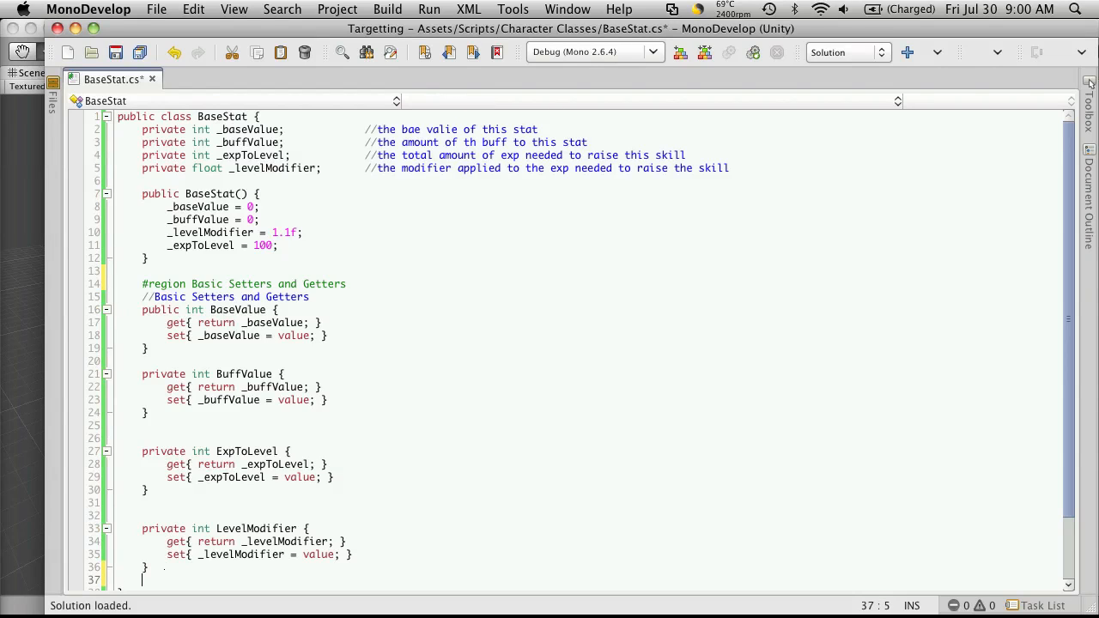
pyautogui.write('#end')
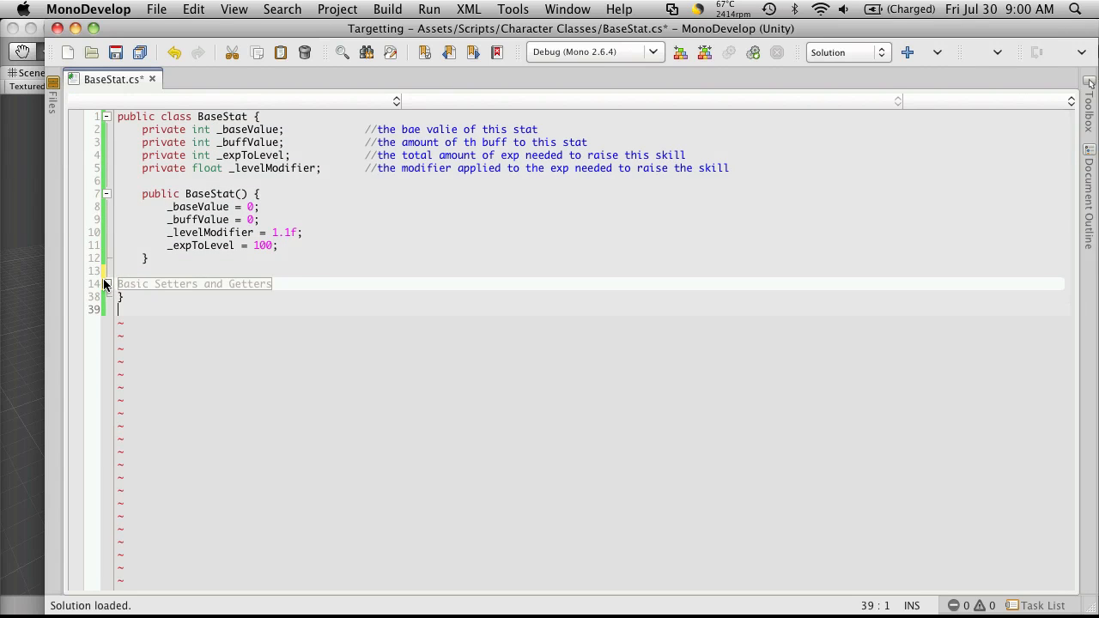
# - Place the cursor after the collapsed Basic Setters and Getters region, before the class's closing brace
pyautogui.click(106, 283)
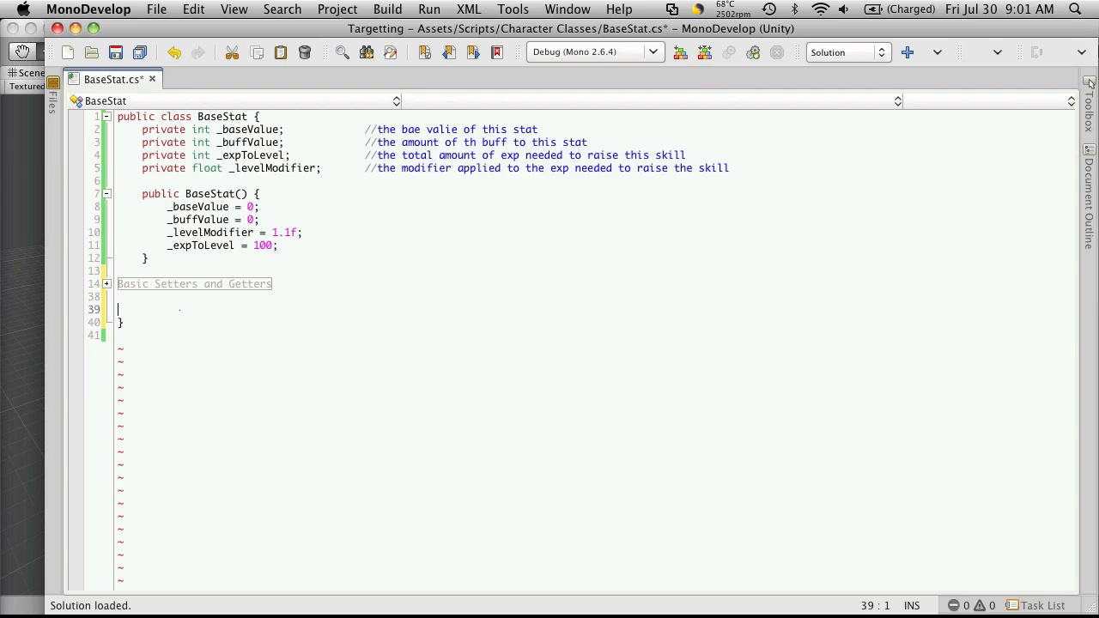
# - Write private int CalculateExpToLevel() with body 'return _expToLevel * _levelModifier;'
pyautogui.press('tab')
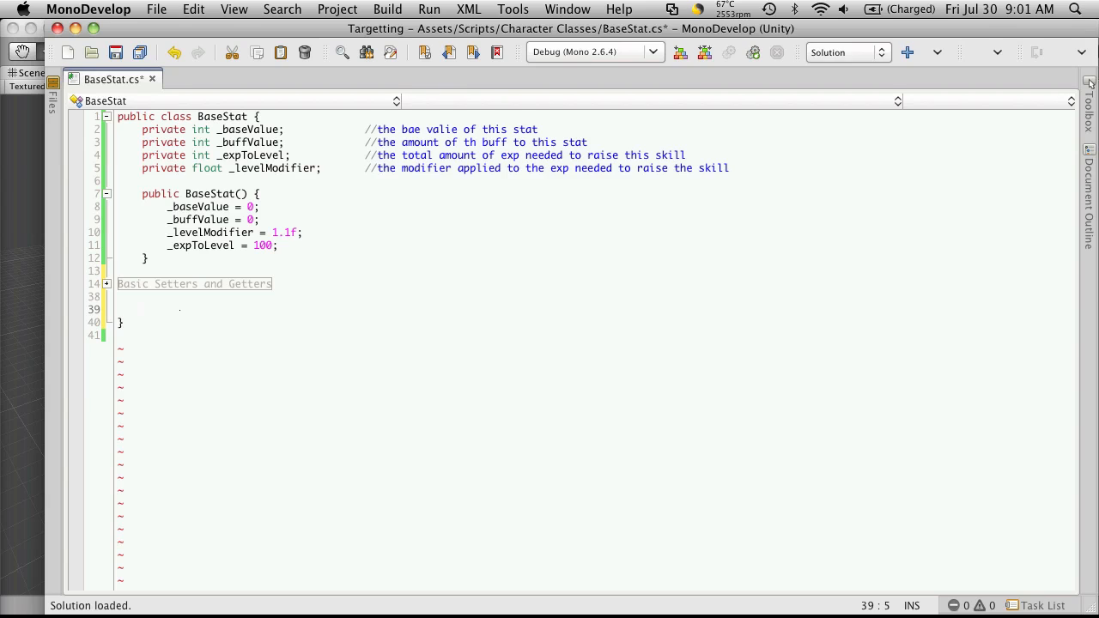
pyautogui.write('pri')
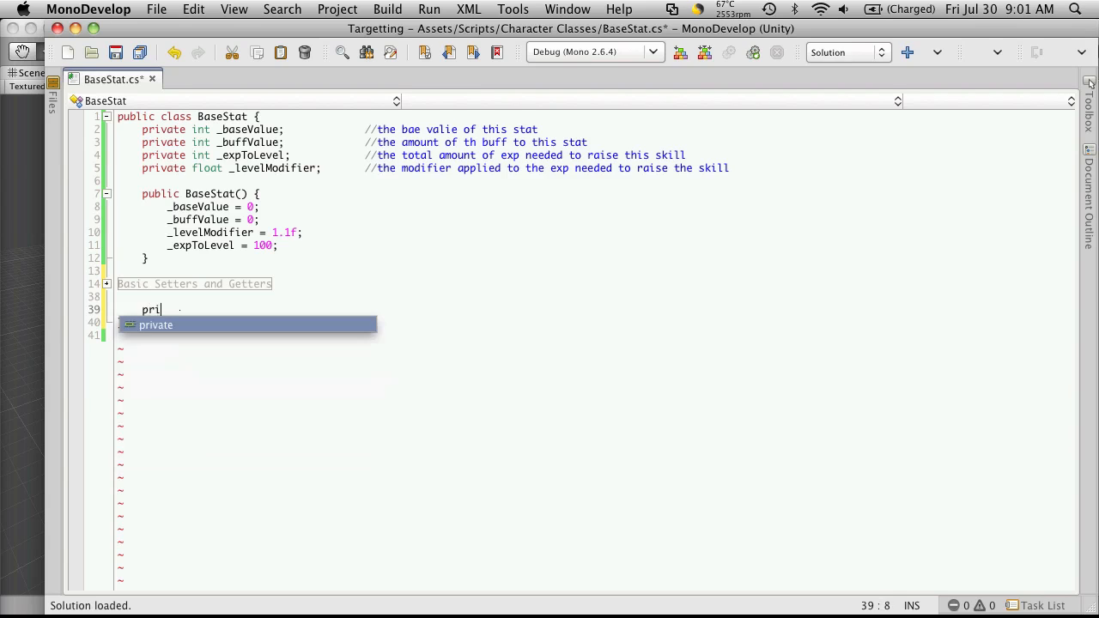
pyautogui.press('Tab')
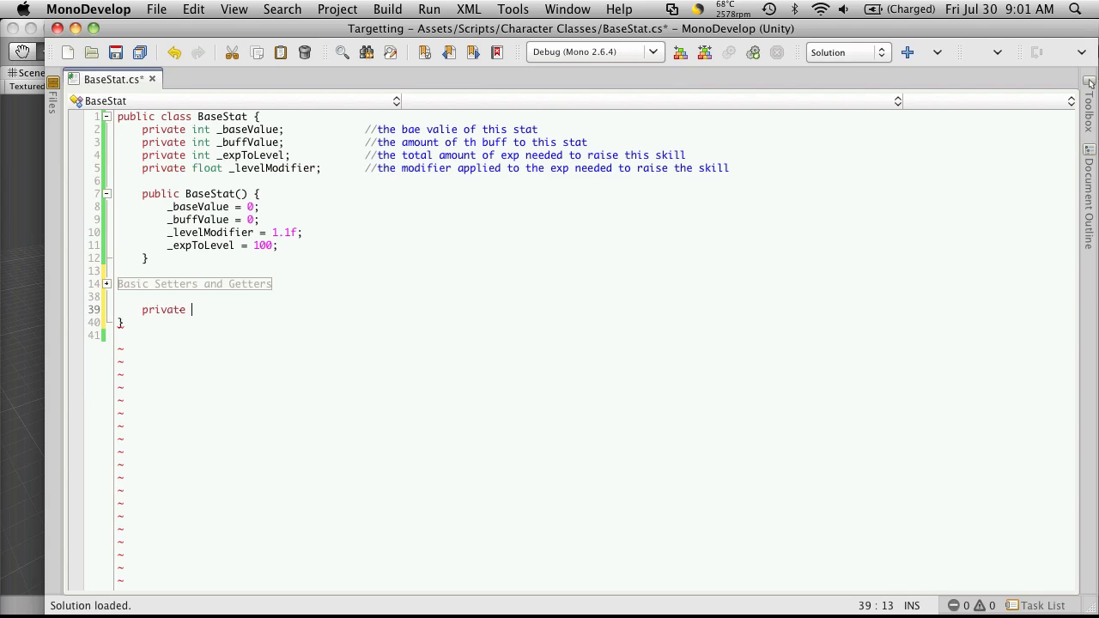
pyautogui.write('int')
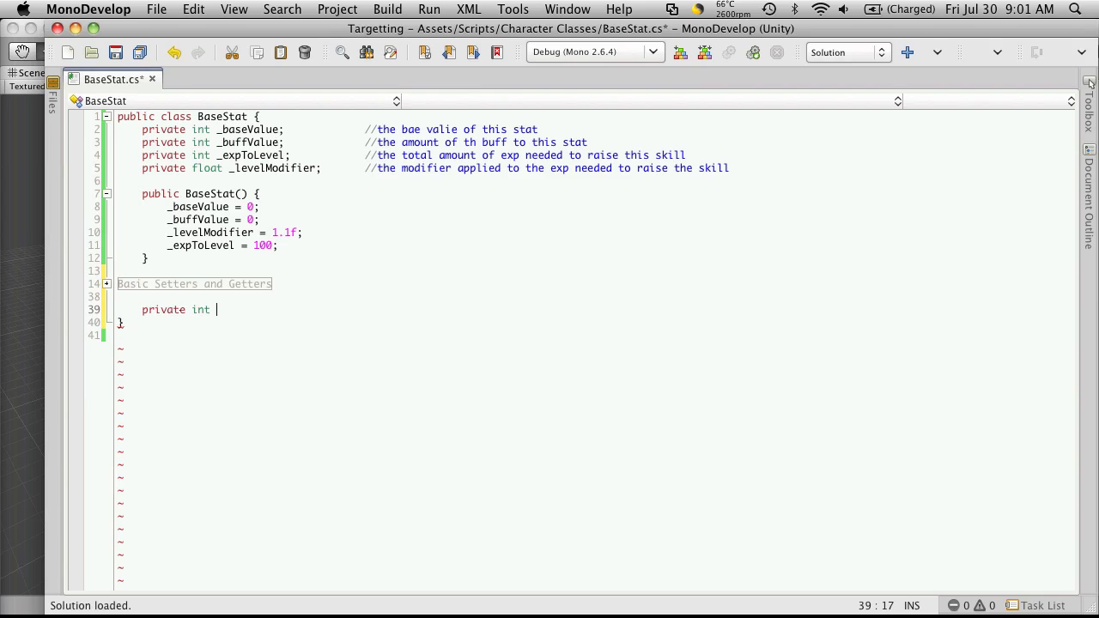
pyautogui.write('Calculate')
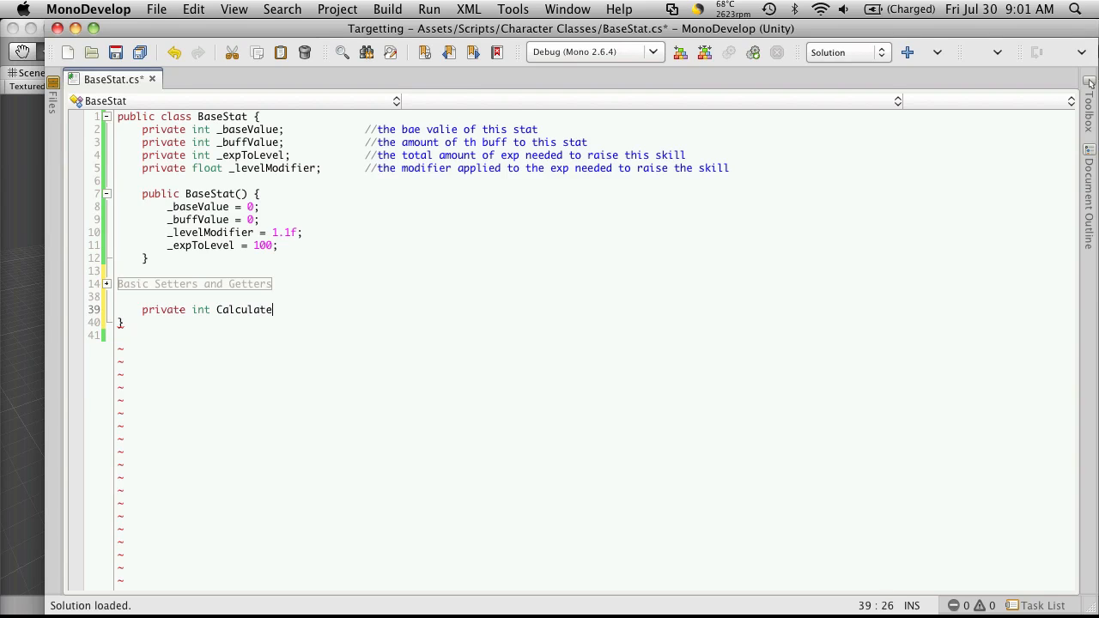
pyautogui.write('ExpToLevel(')
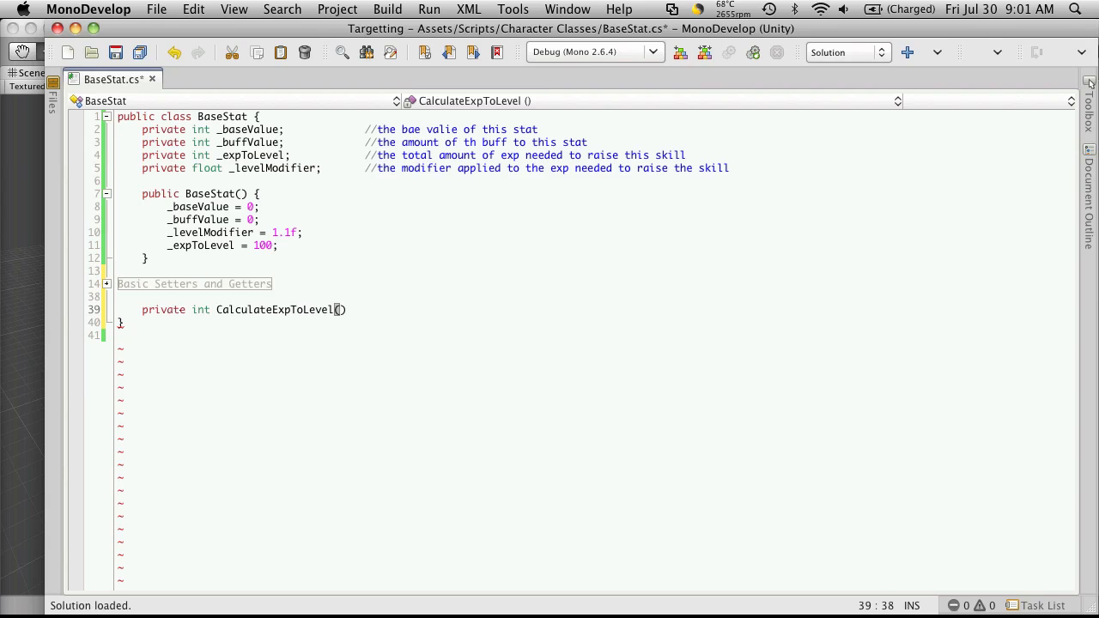
pyautogui.write('{')
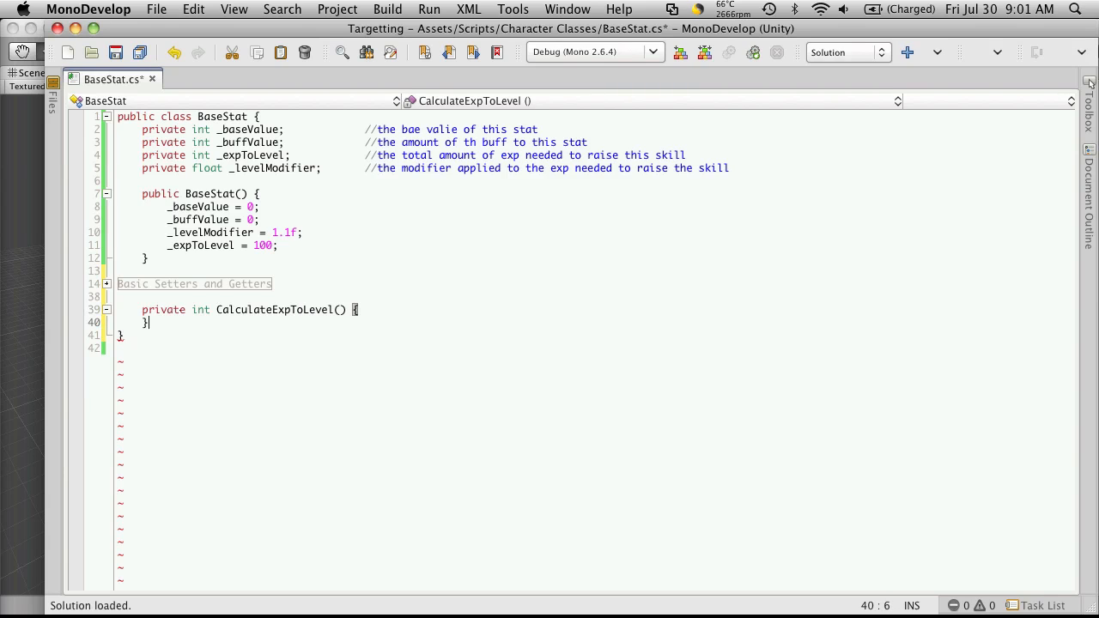
pyautogui.press('Return')
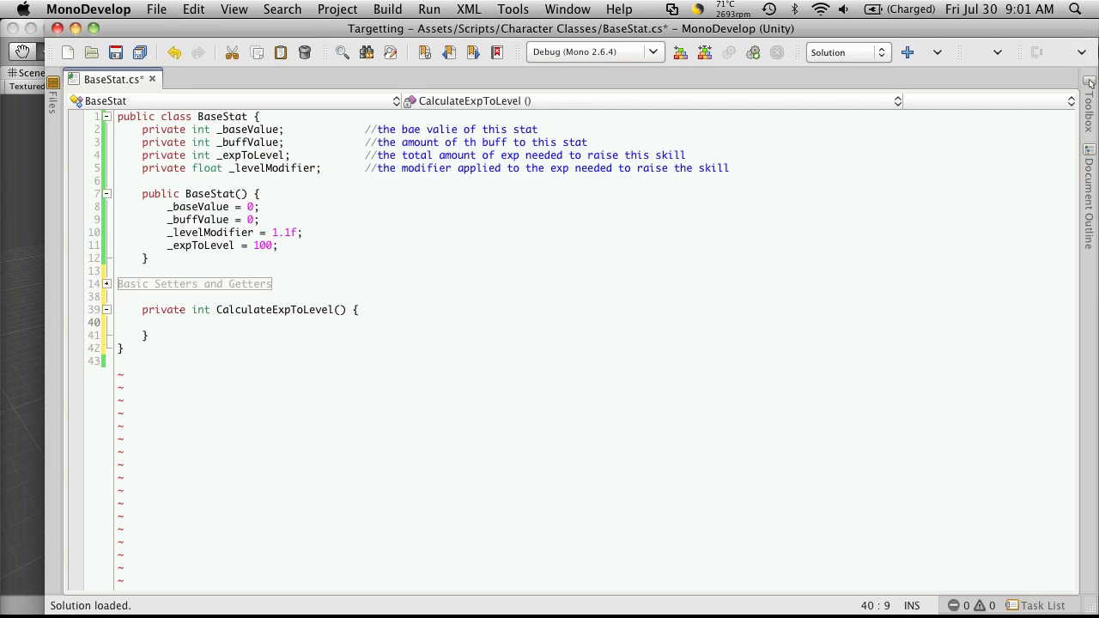
pyautogui.write('return')
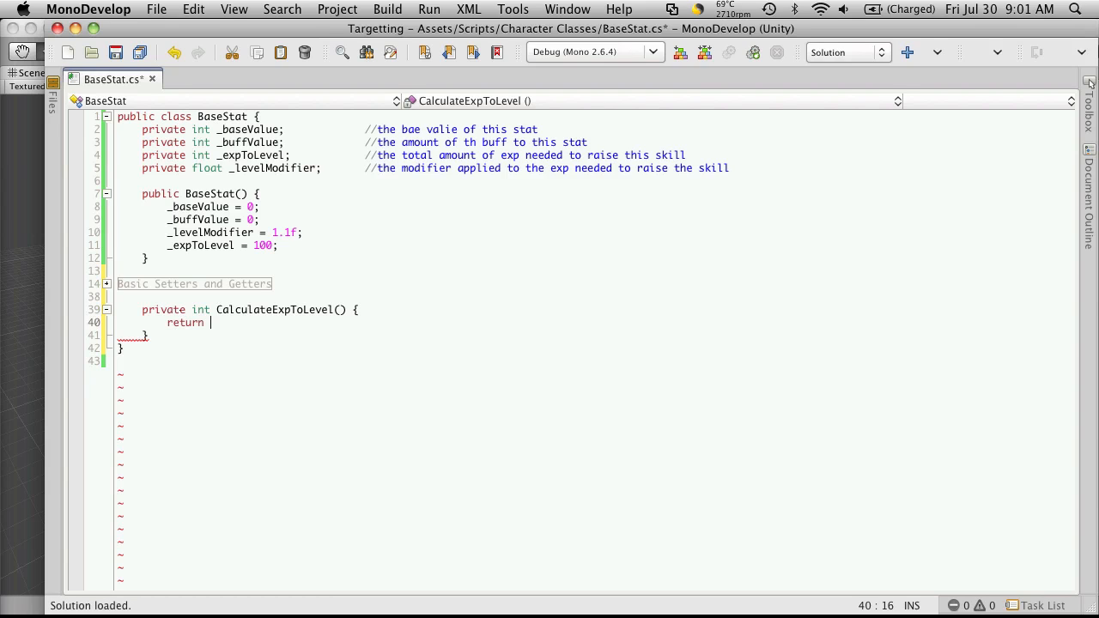
pyautogui.write('_expToLevel *')
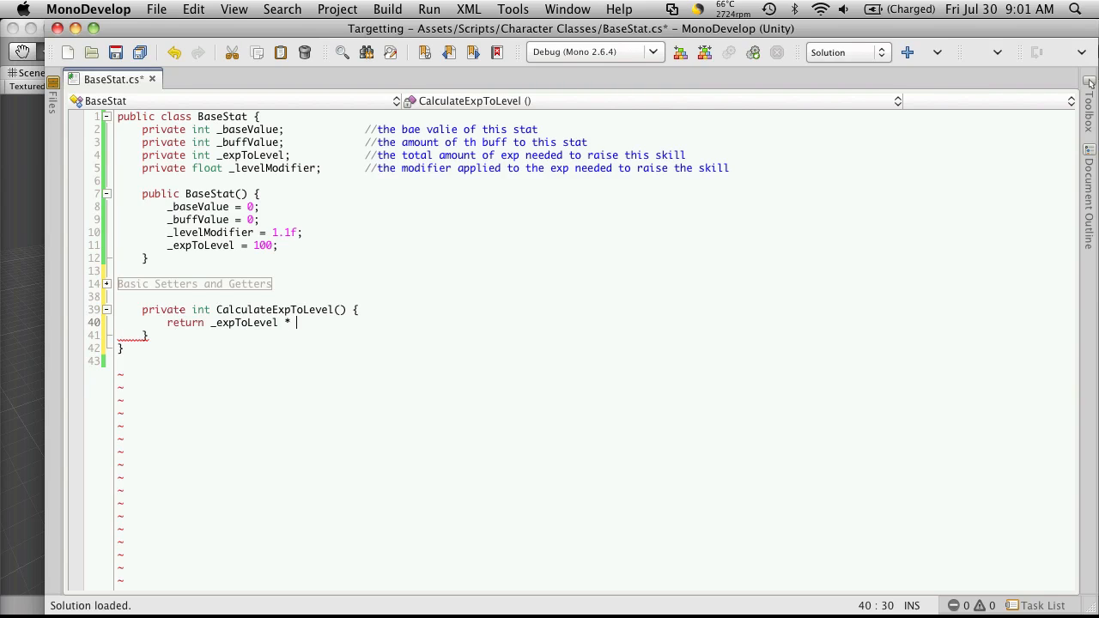
pyautogui.write('_levelModifier;')
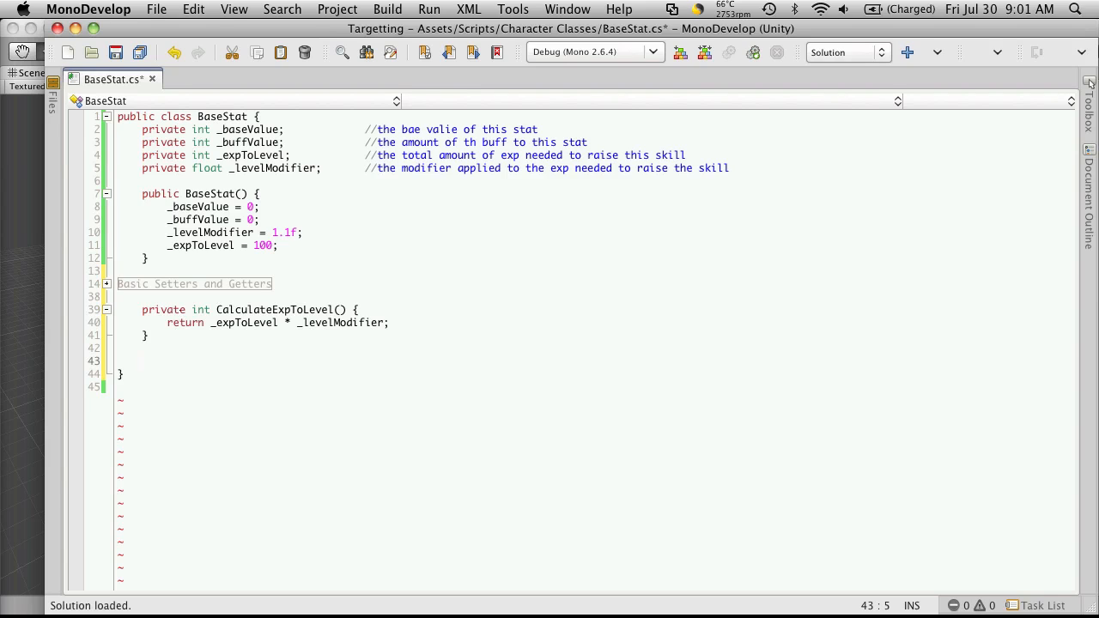
# - Write public void LevelUp() containing '_expToLevel = CalculateExpToLevel();' and '_baseValue++;'
pyautogui.write('public')
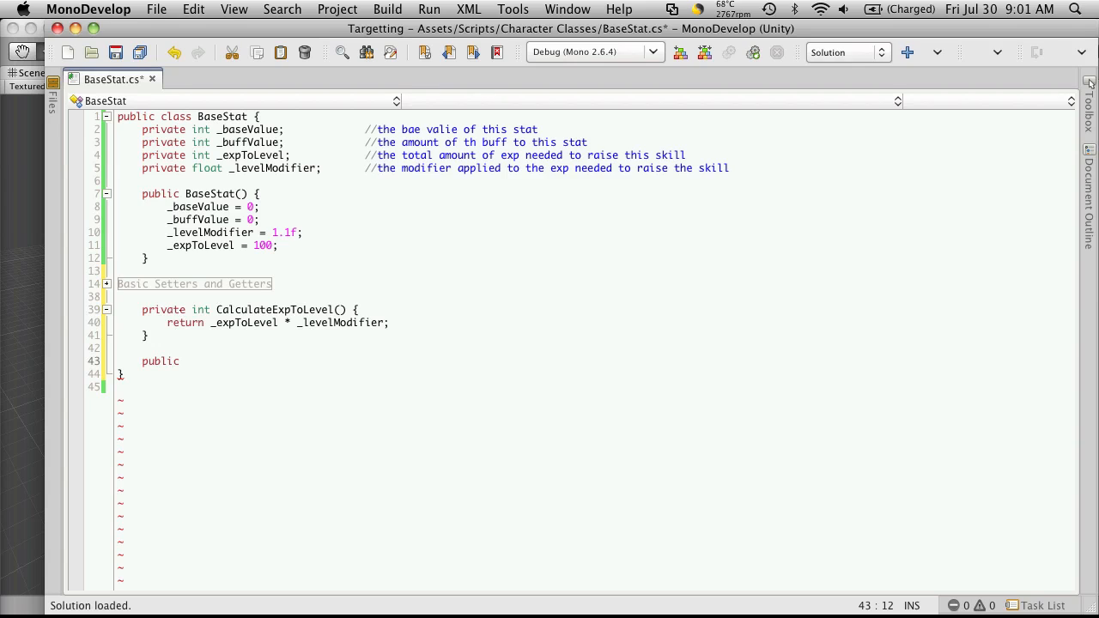
pyautogui.write('void LevelUp')
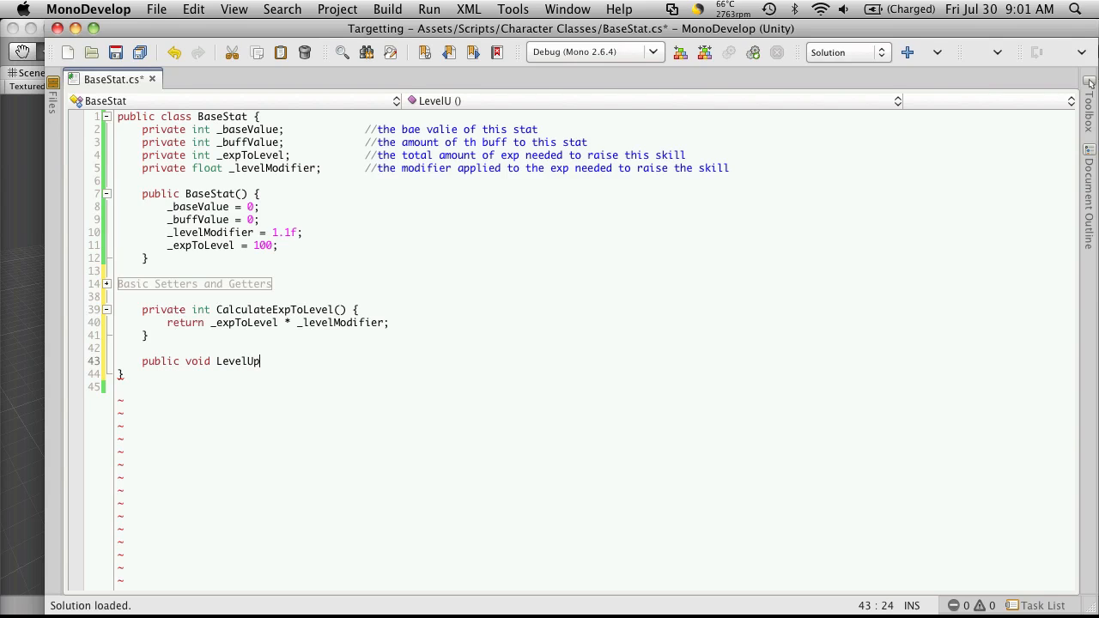
pyautogui.write('() {')
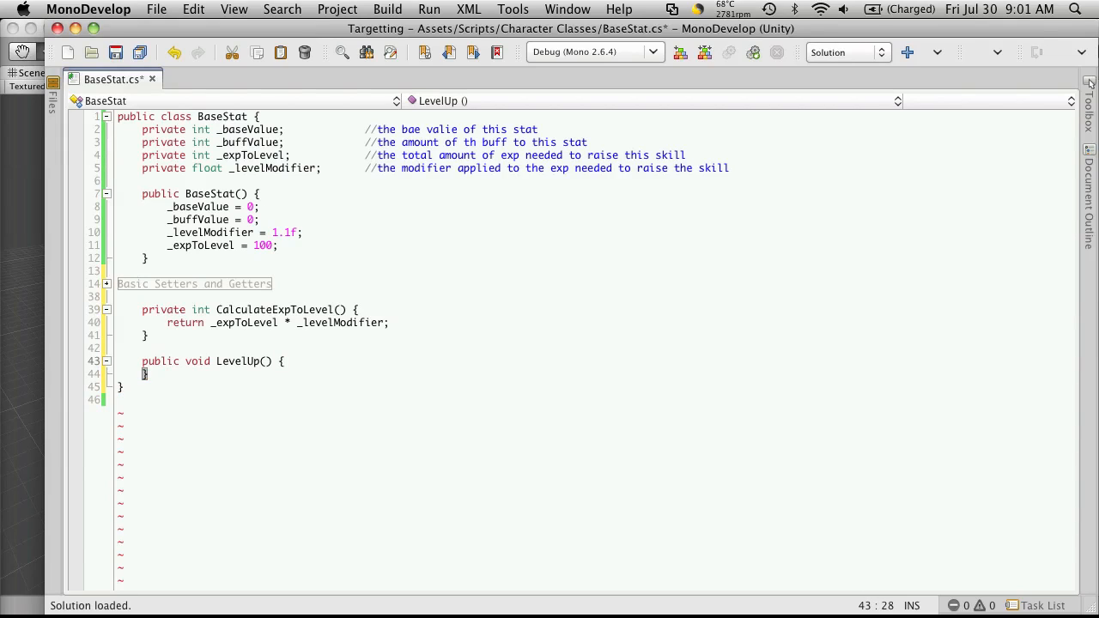
pyautogui.press('Return')
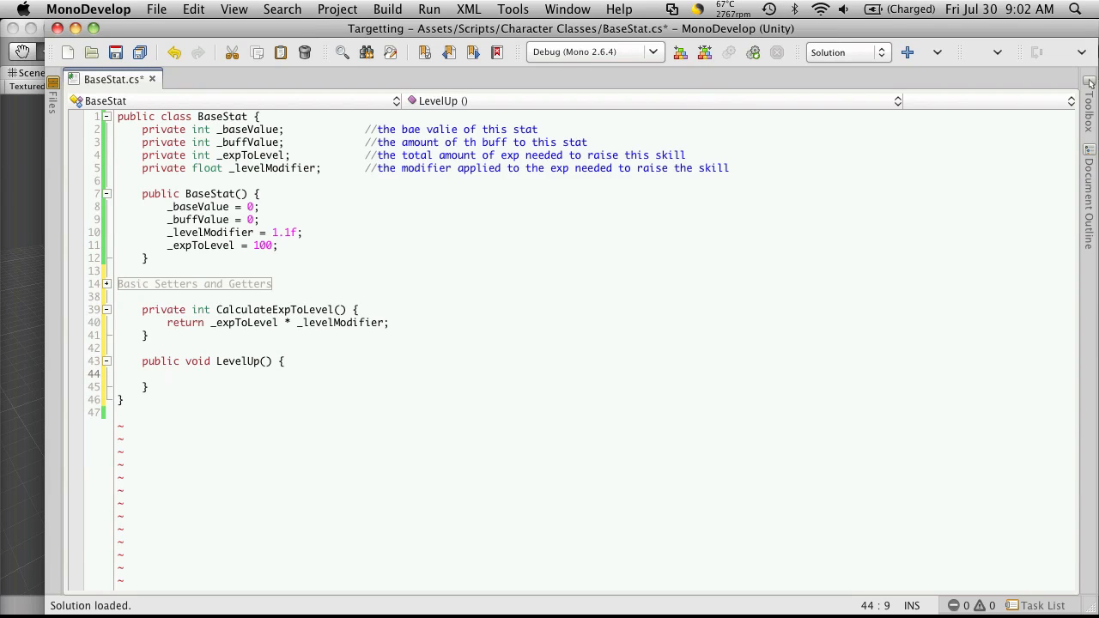
pyautogui.write('_expToLevel =')
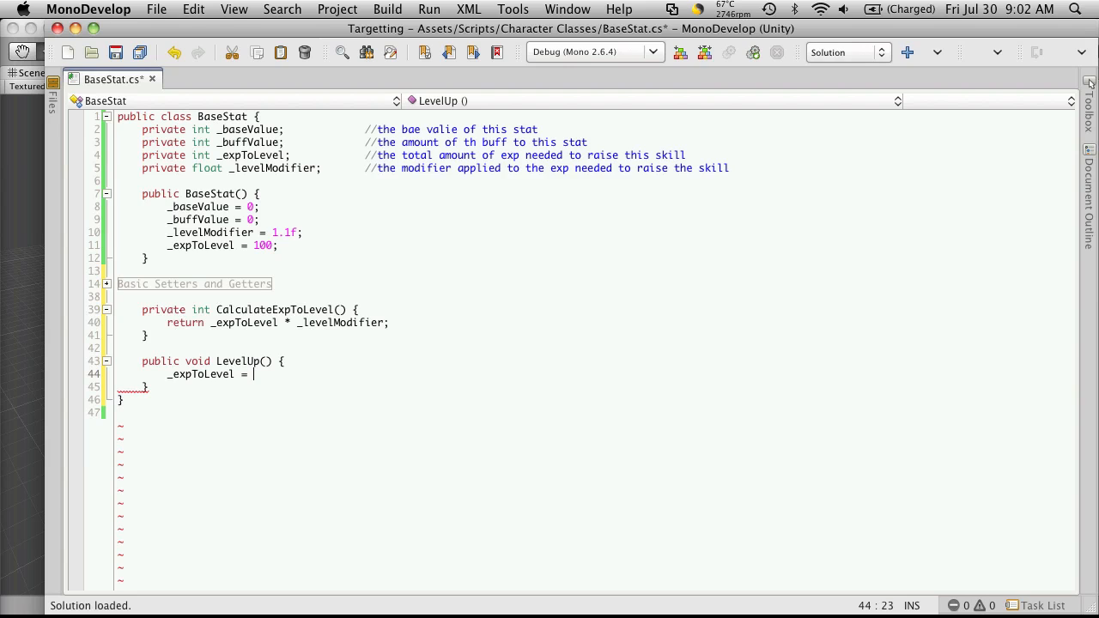
pyautogui.write('CalculateExpToLevel')
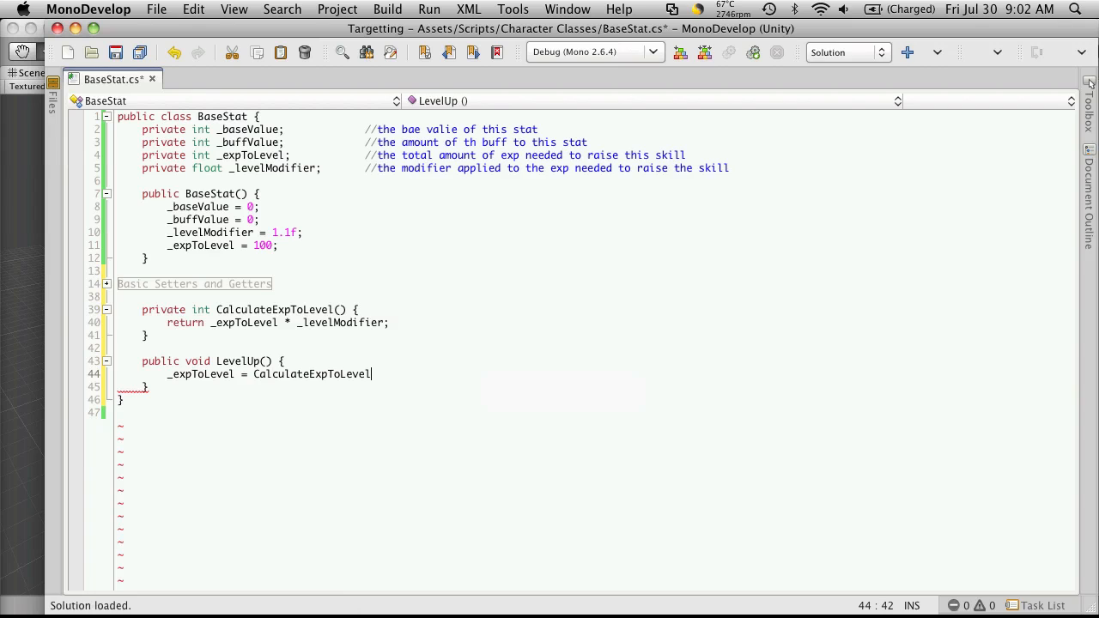
pyautogui.write('();')
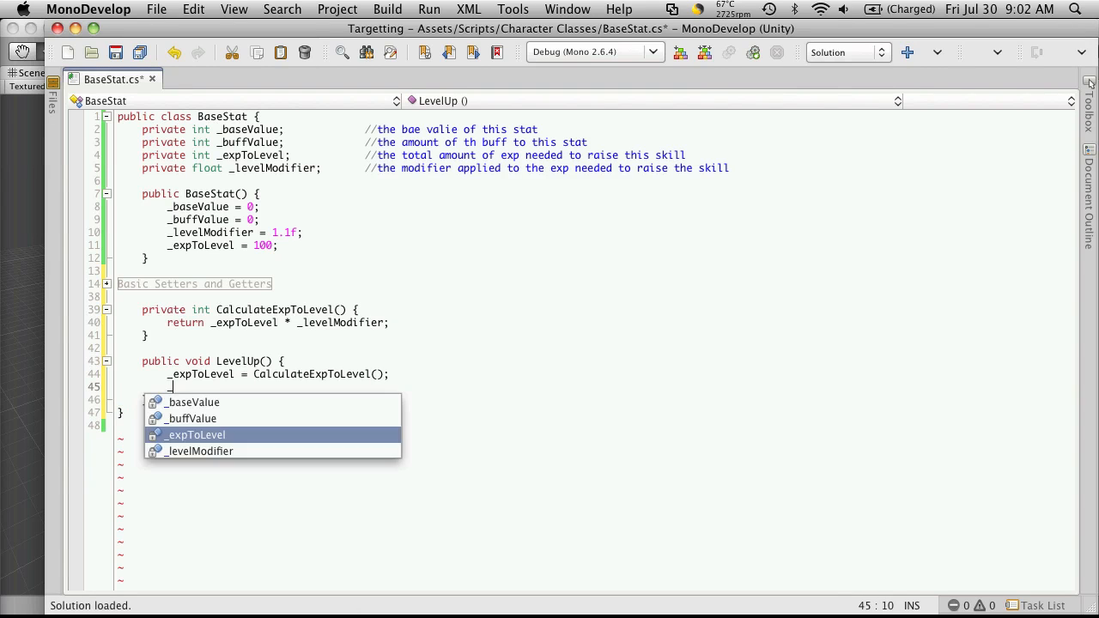
pyautogui.write('_baseValue')
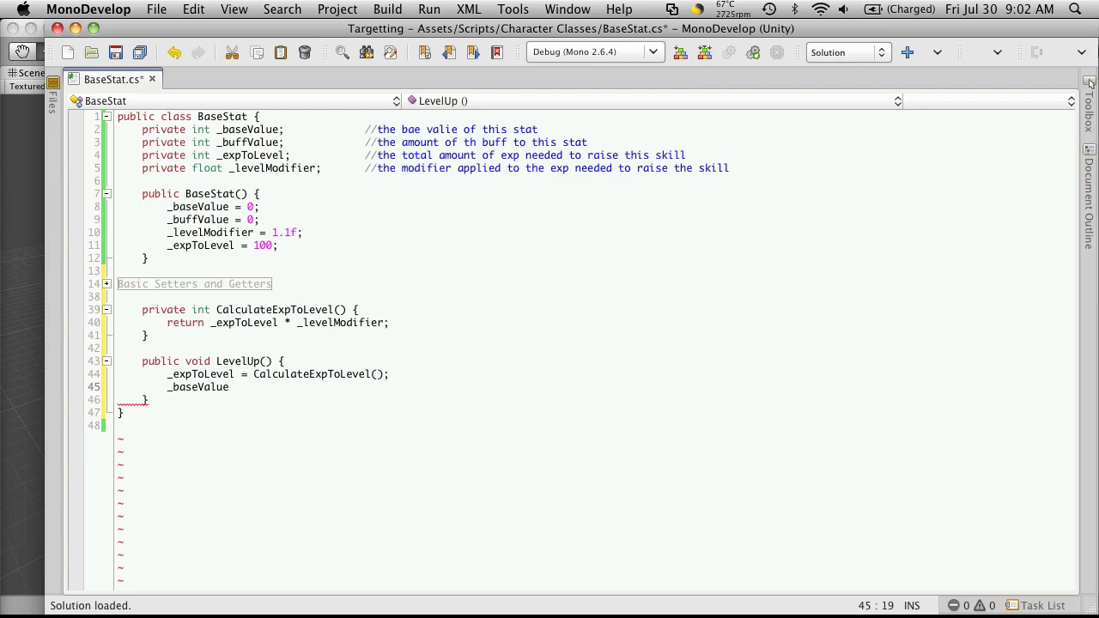
pyautogui.write('++;')
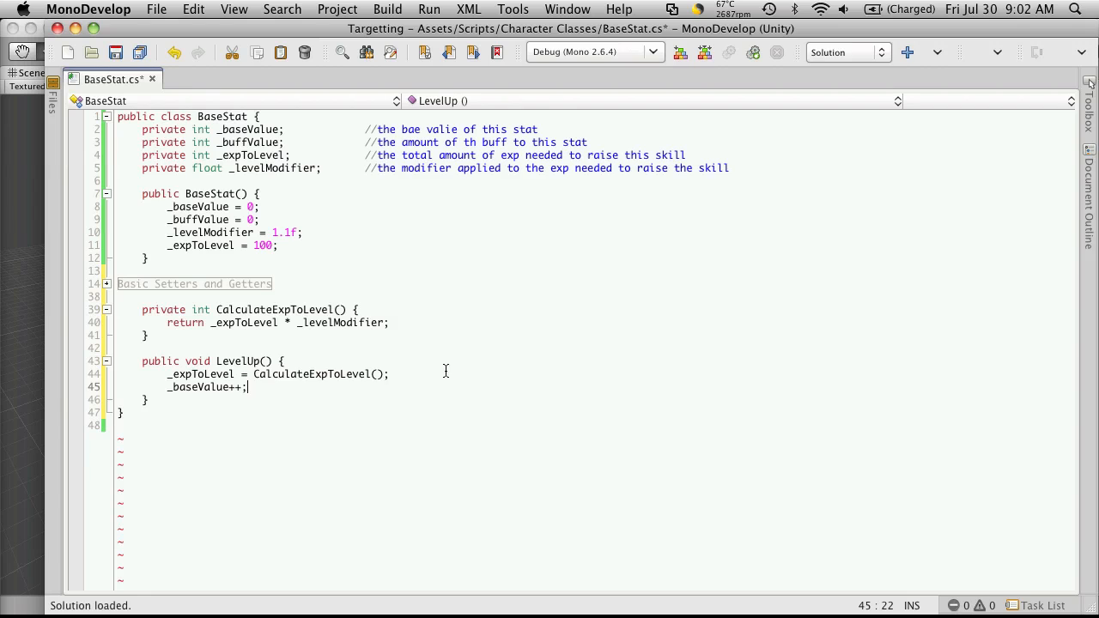
pyautogui.moveTo(292, 385)
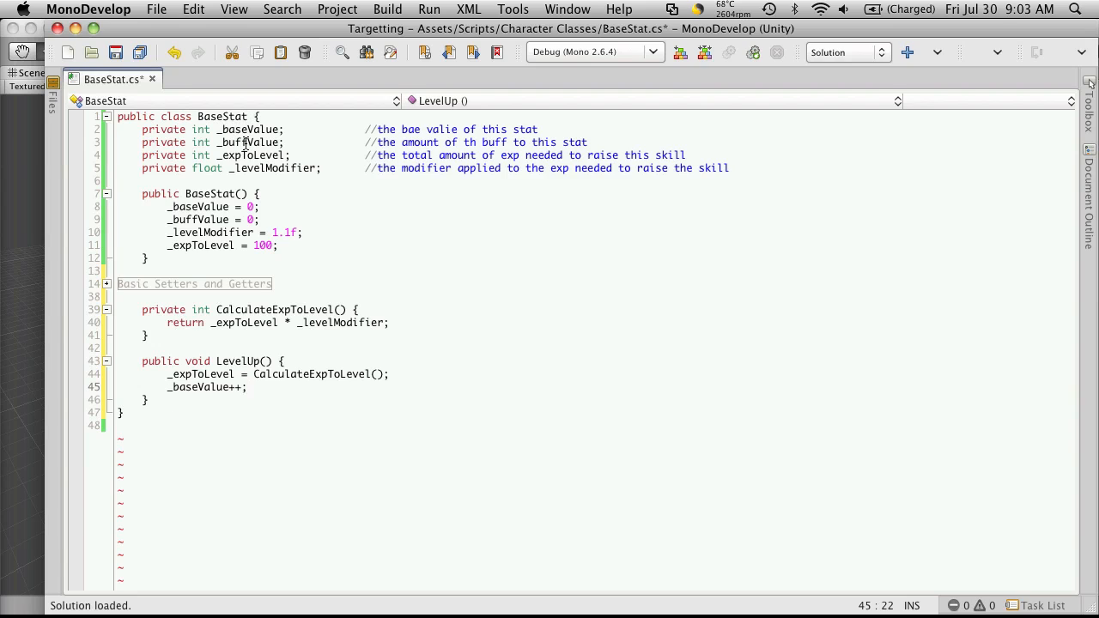
# - Below LevelUp, begin public int AdjustedValue() with 'return _baseValue + _'
pyautogui.click(247, 386)
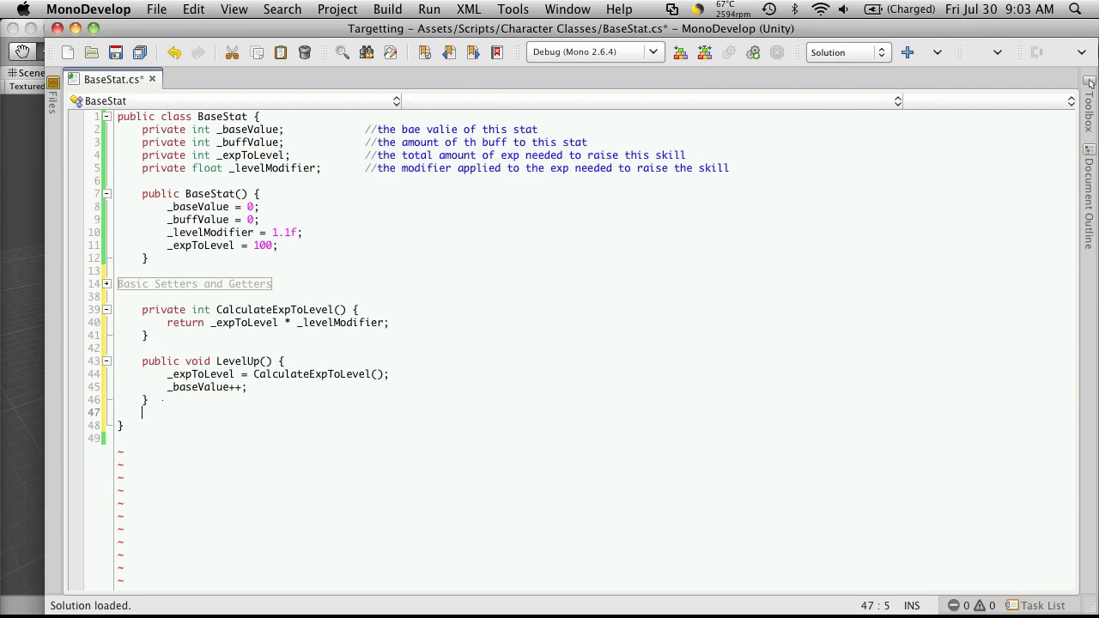
pyautogui.write('public int')
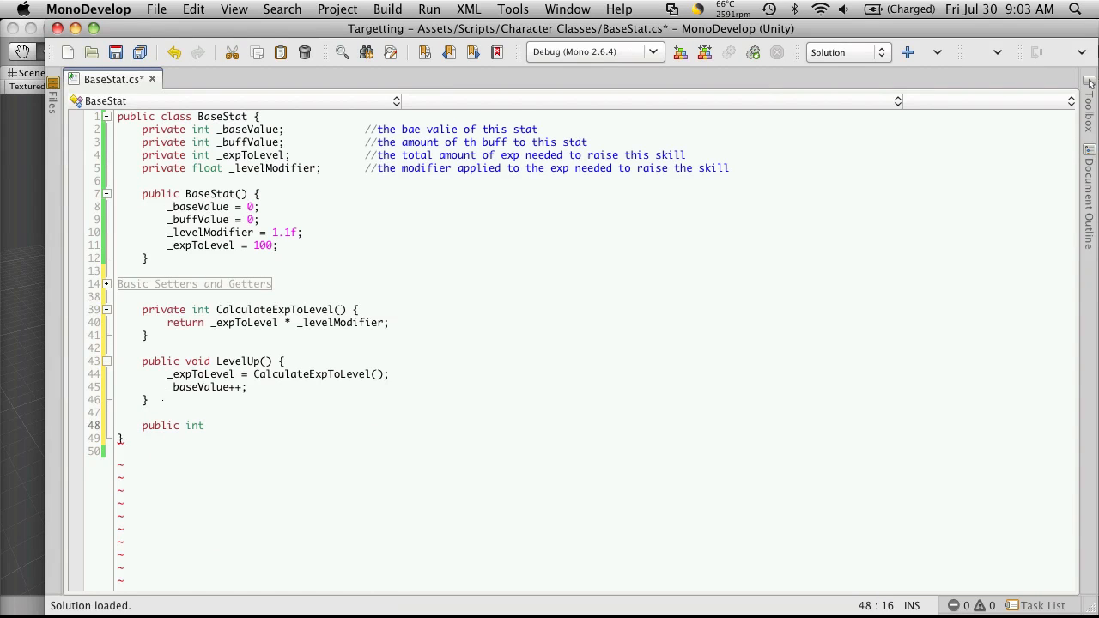
pyautogui.write('Adjuste')
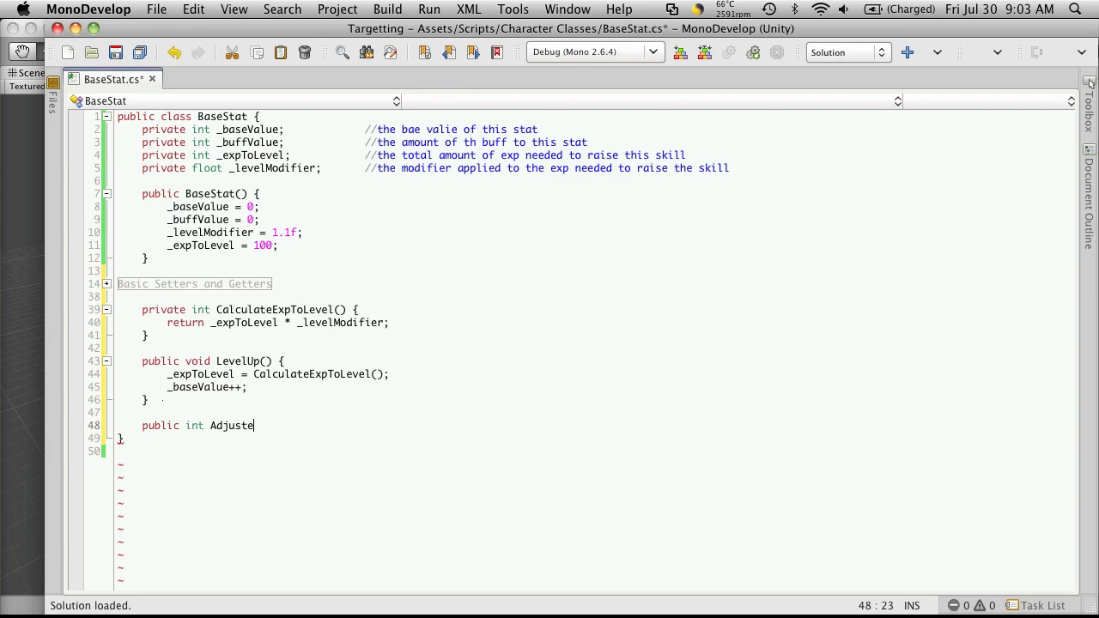
pyautogui.write('dd')
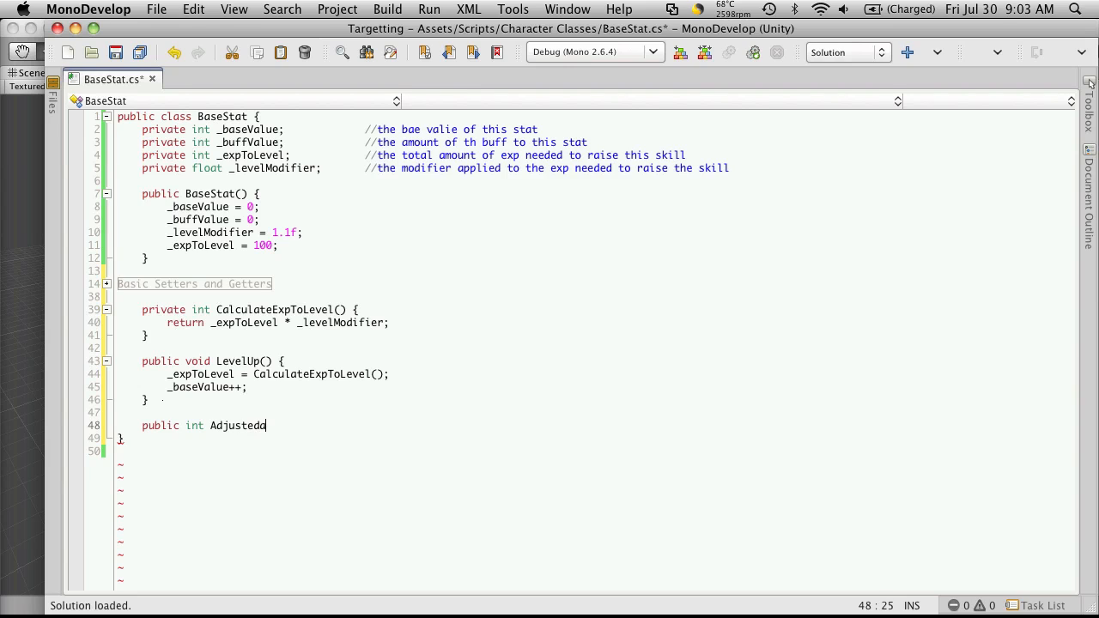
pyautogui.write('Value')
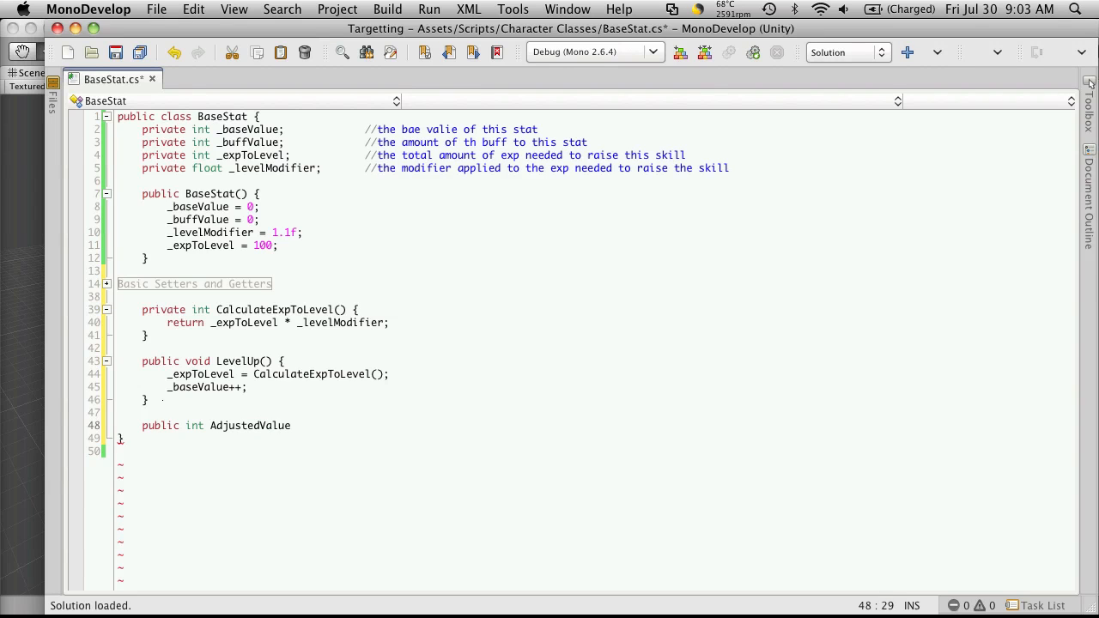
pyautogui.write('() {')
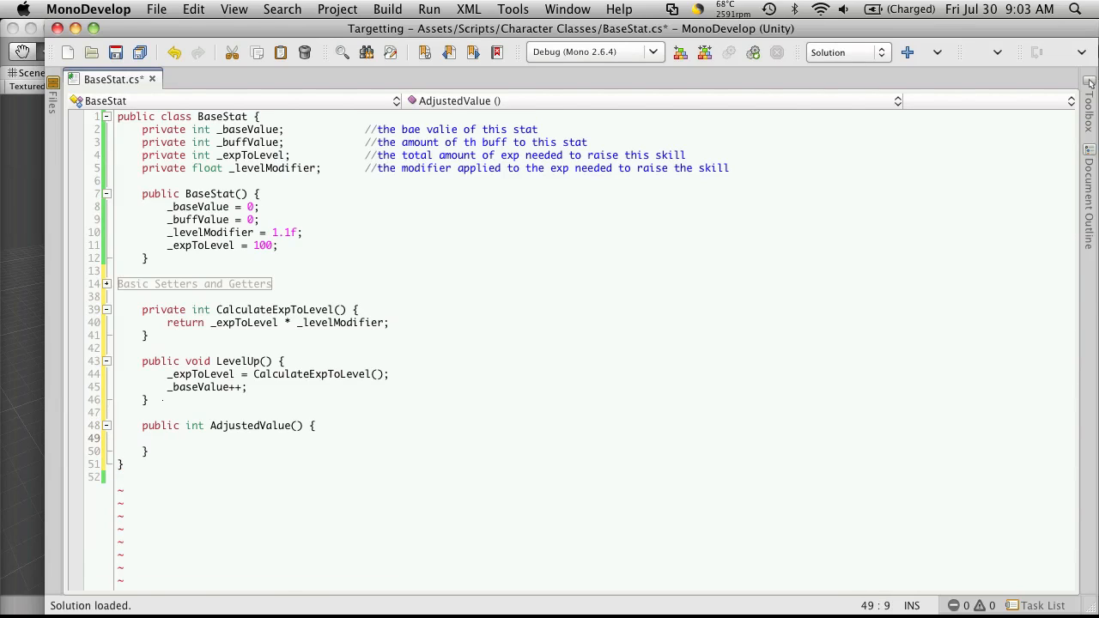
pyautogui.write('return')
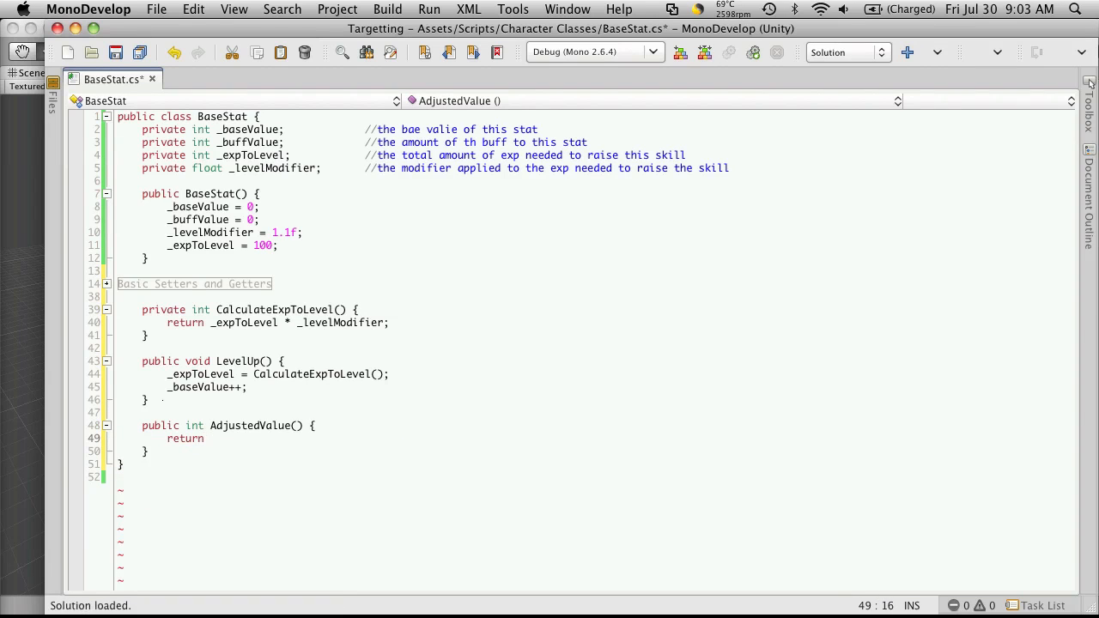
pyautogui.write('_baseValue +')
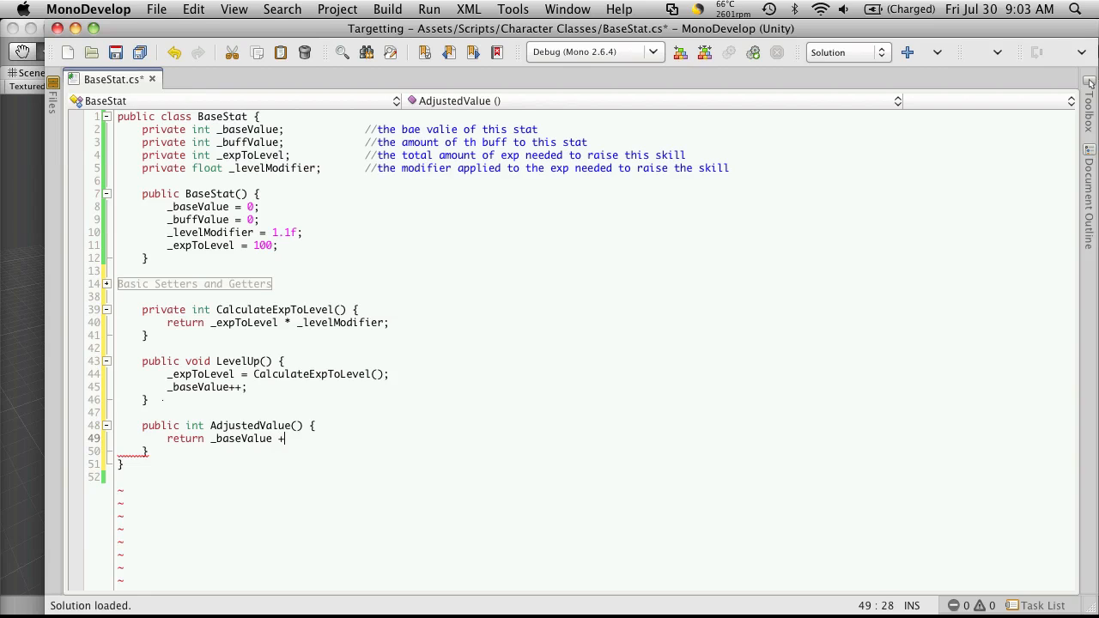
pyautogui.write('_')
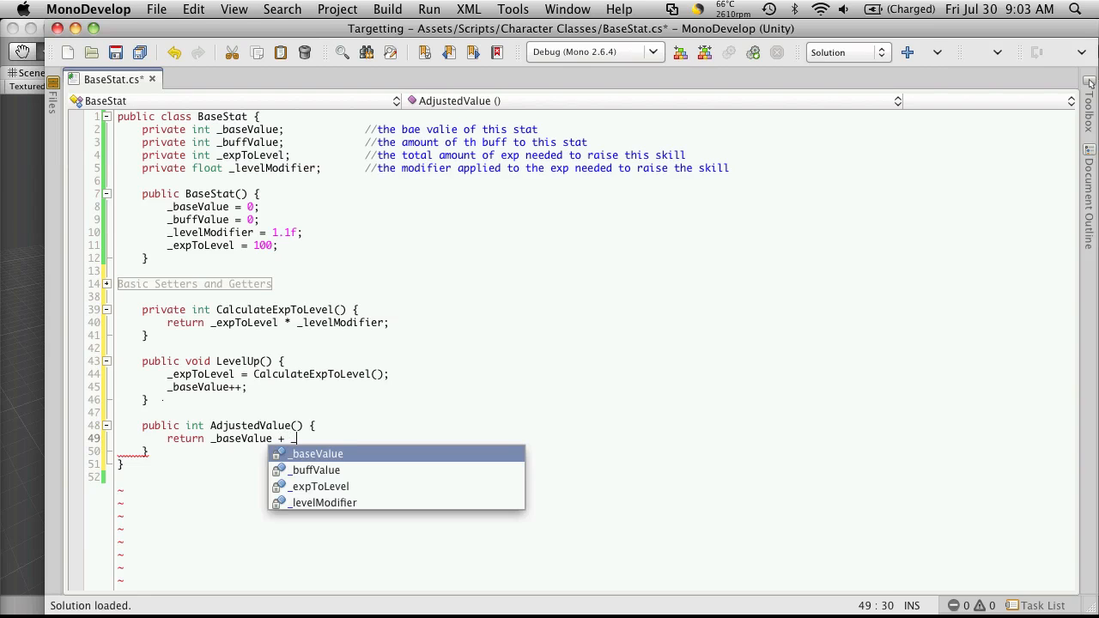